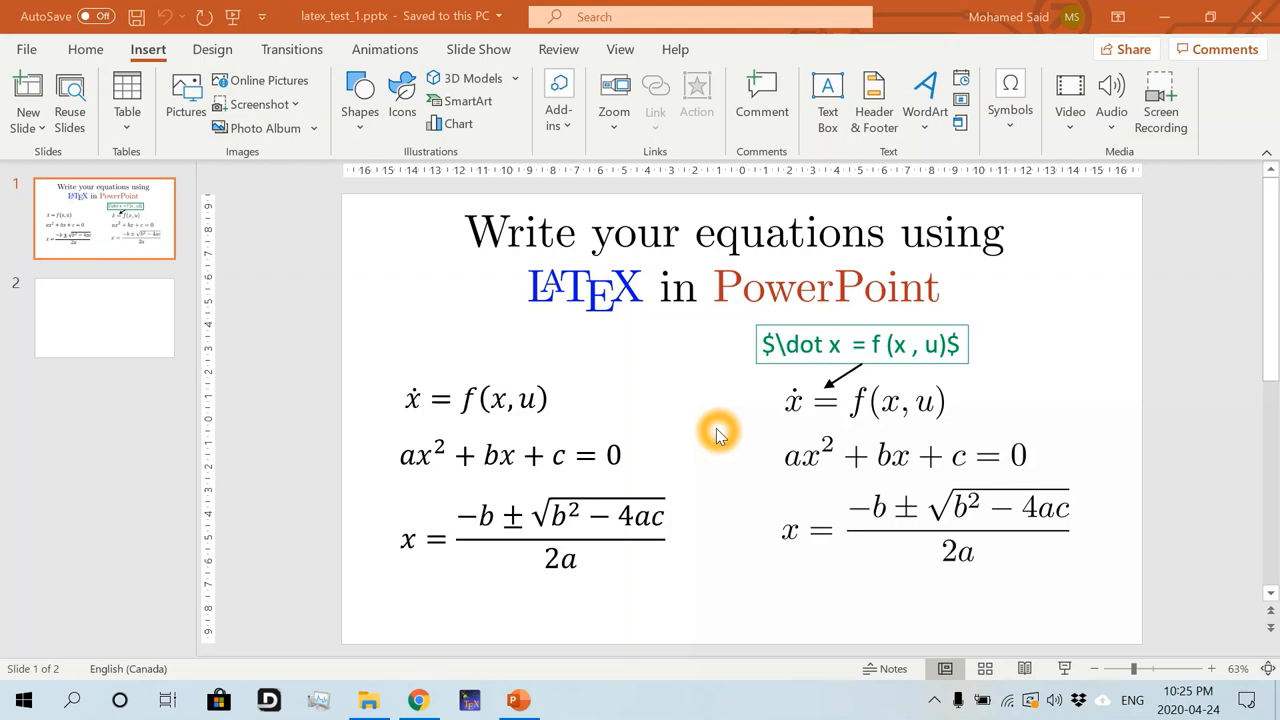
{"action": "mouse_move", "coordinate": [764, 424]}
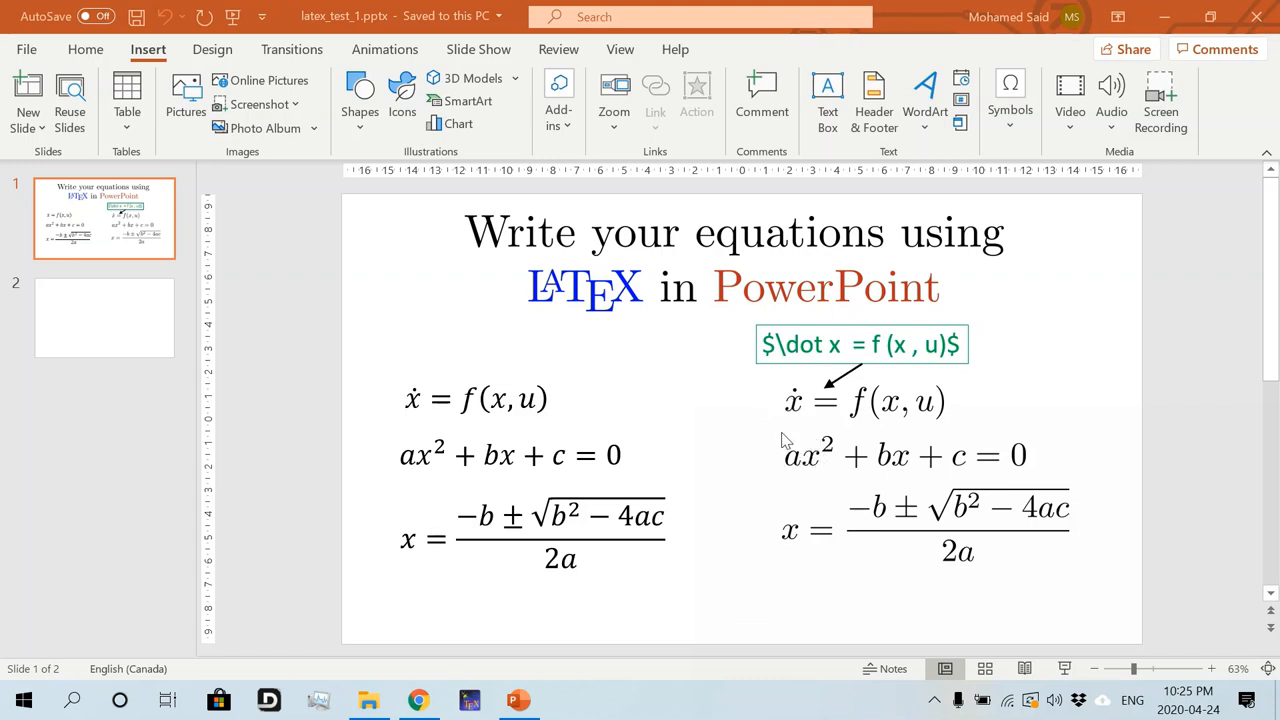
{"action": "mouse_move", "coordinate": [720, 390]}
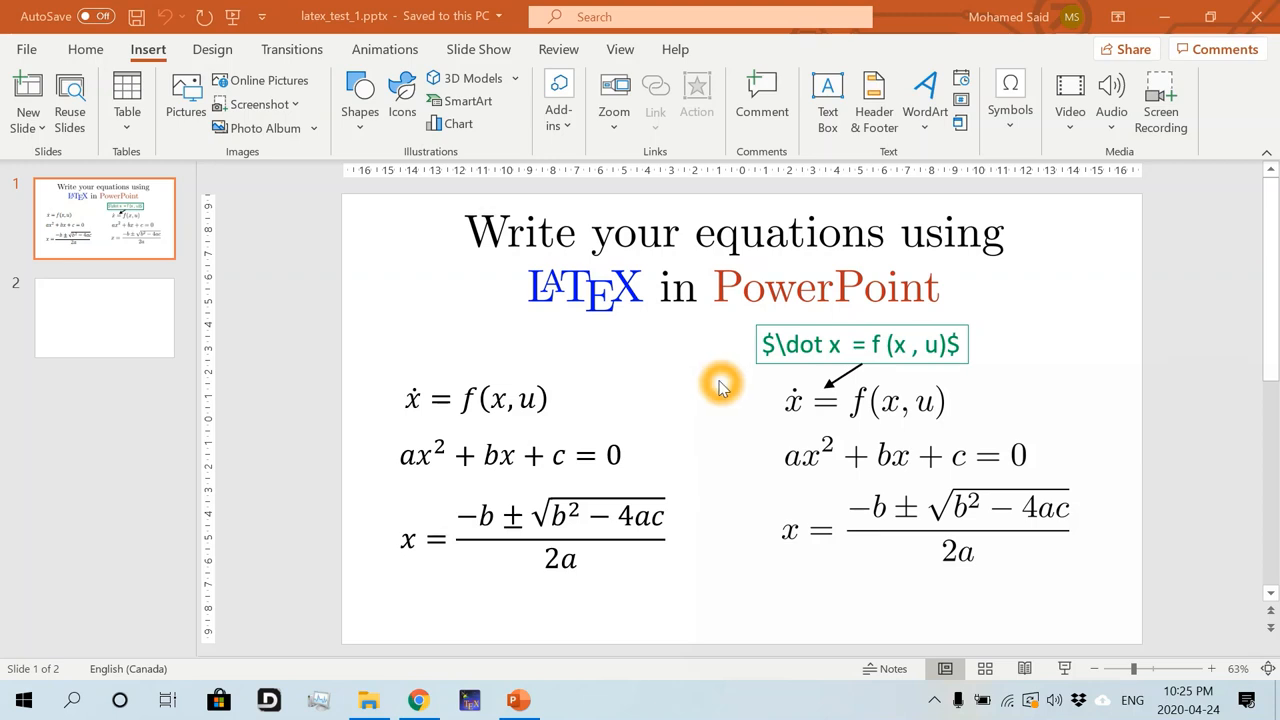
{"action": "mouse_move", "coordinate": [730, 384]}
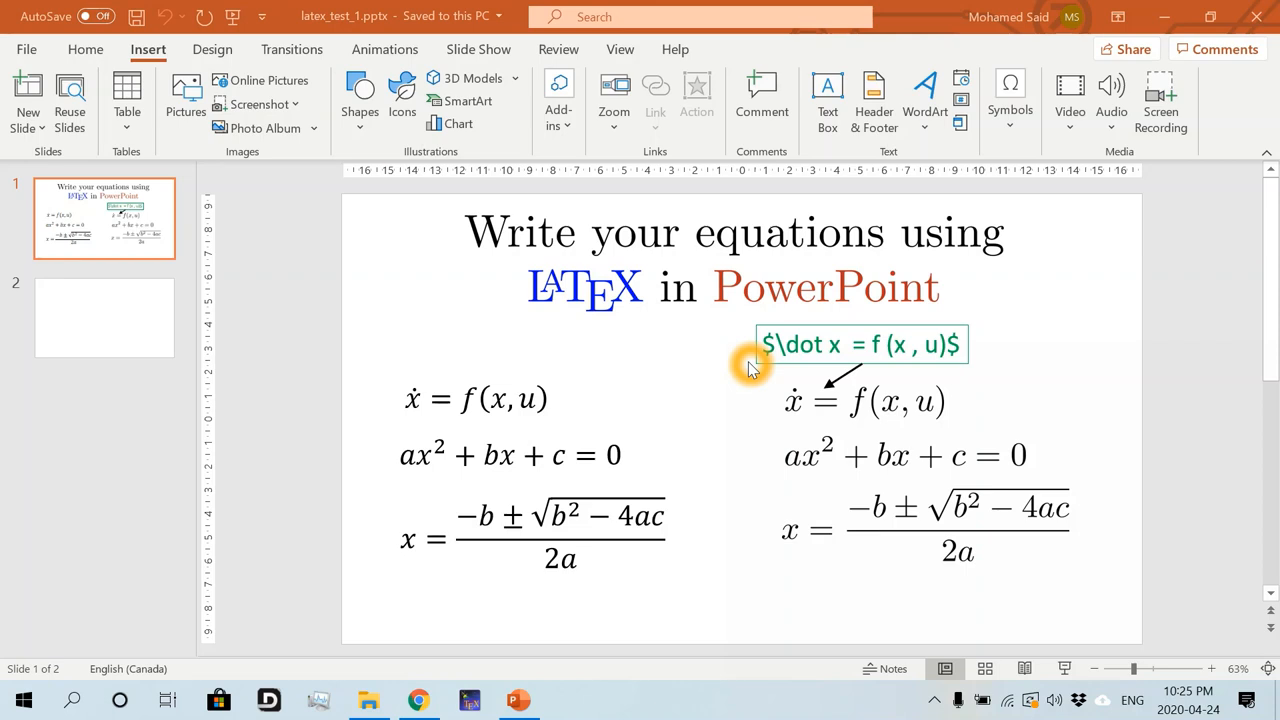
{"action": "mouse_move", "coordinate": [738, 428]}
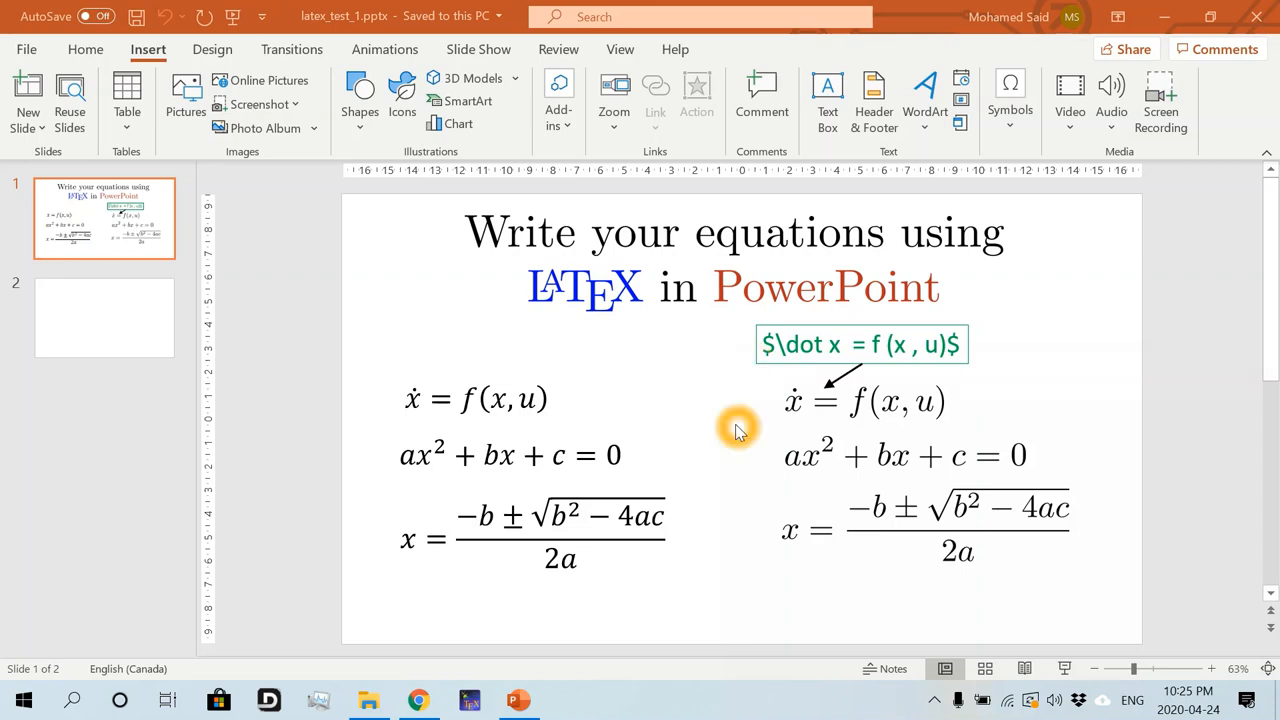
{"action": "mouse_move", "coordinate": [738, 452]}
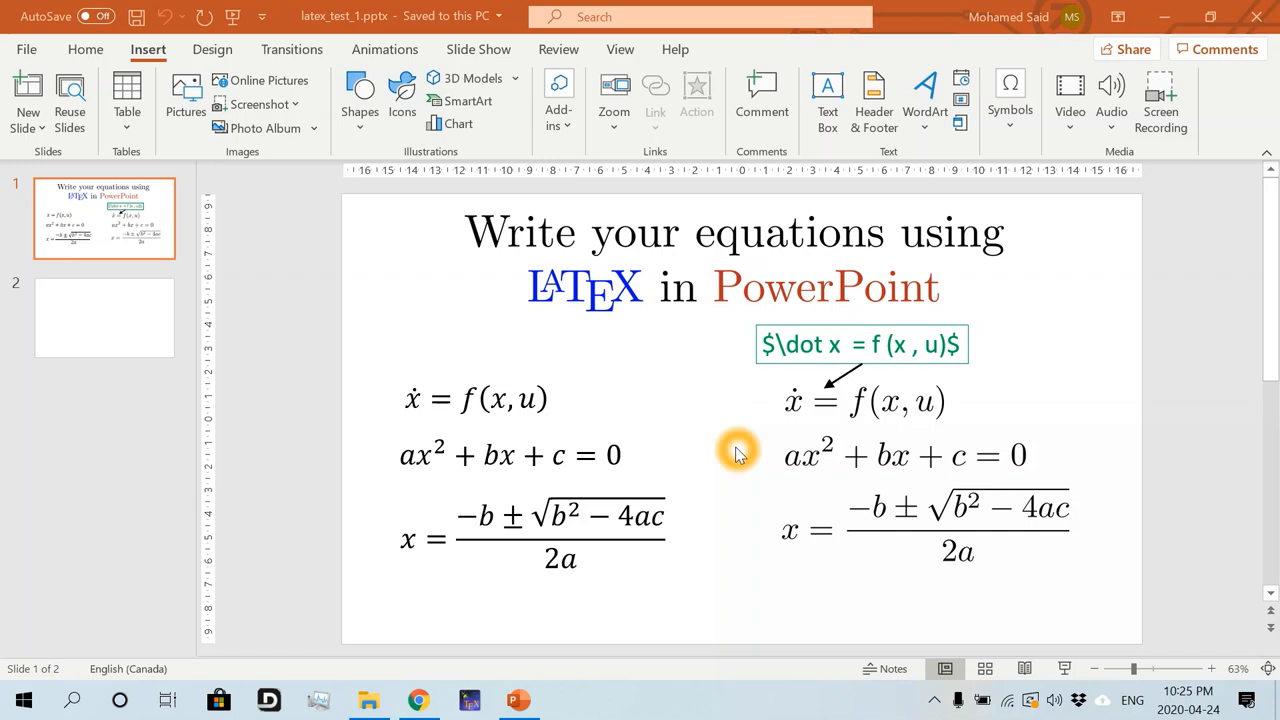
{"action": "mouse_move", "coordinate": [736, 444]}
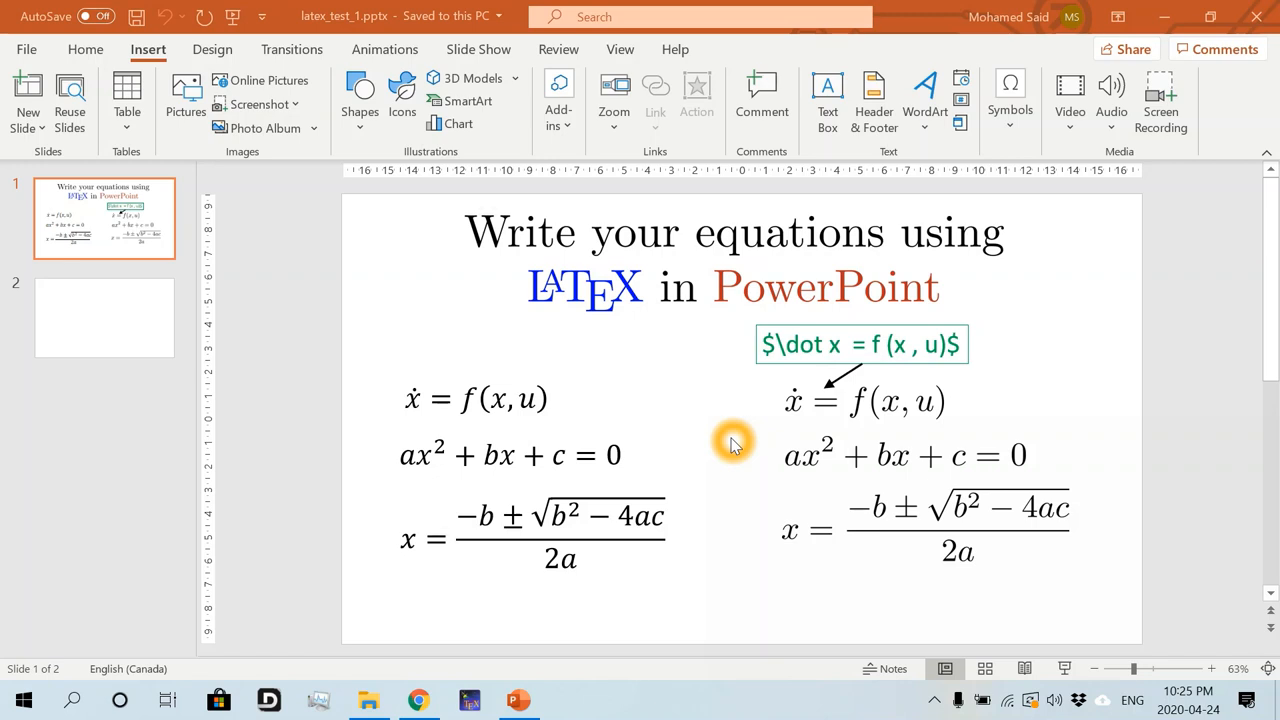
{"action": "mouse_move", "coordinate": [770, 580]}
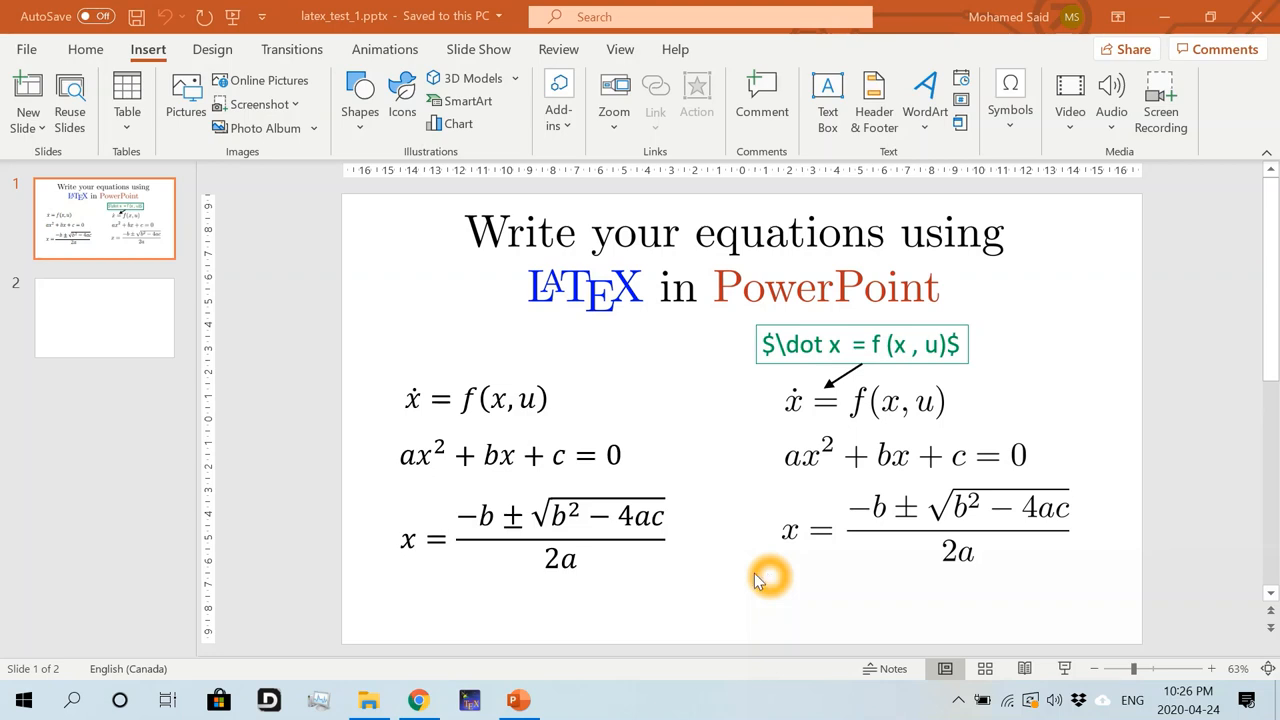
{"action": "mouse_move", "coordinate": [690, 488]}
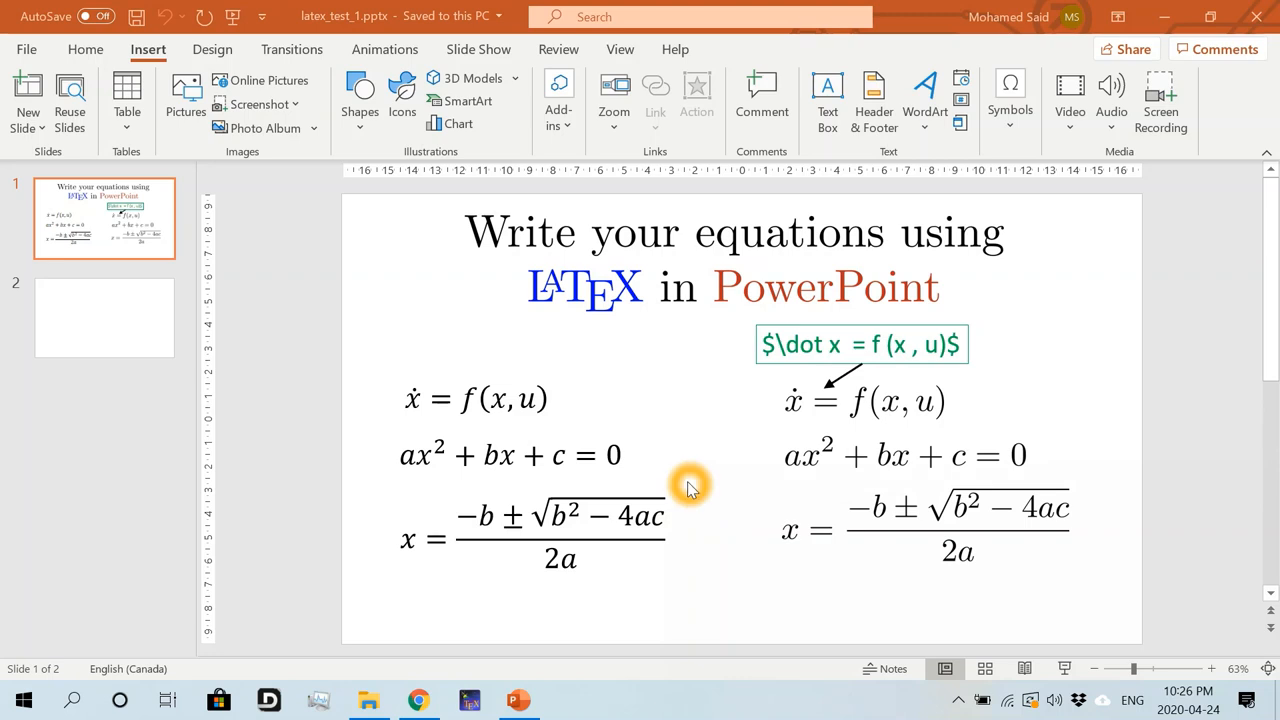
{"action": "mouse_move", "coordinate": [672, 458]}
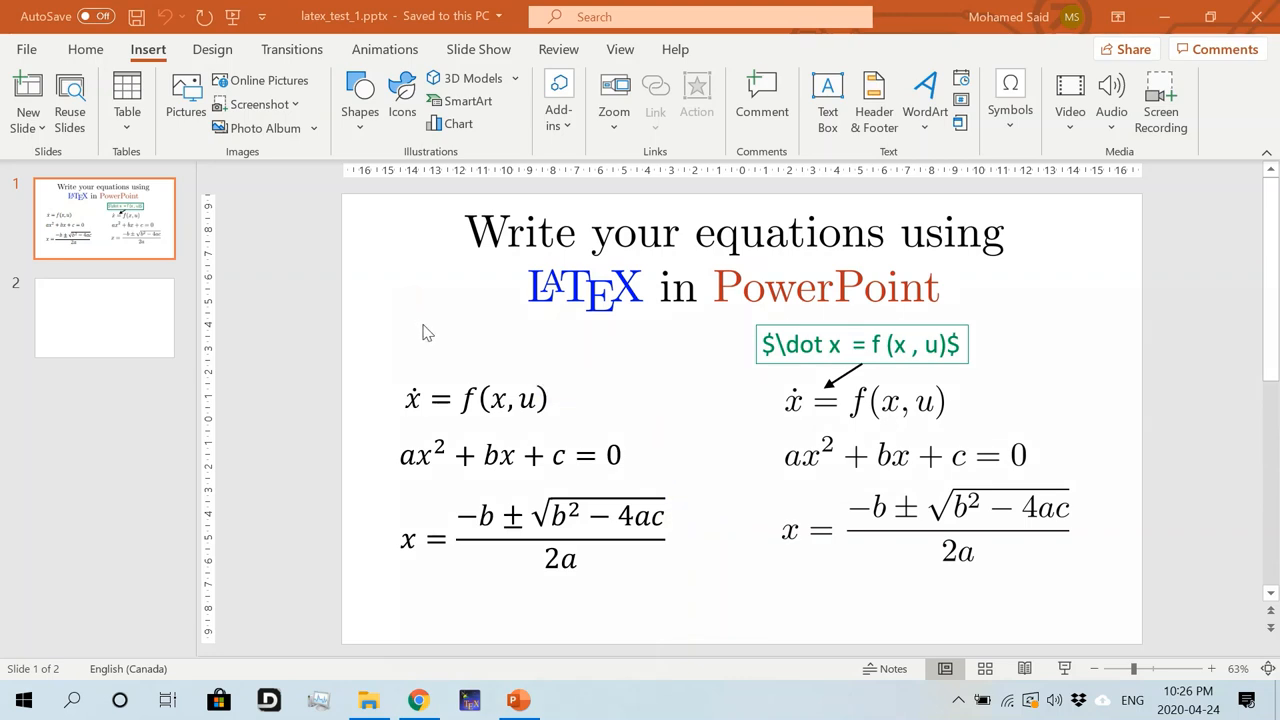
Switch to the IguanaTeX add-in page in Chrome and scroll down to System Requirements
{"action": "left_click", "coordinate": [424, 328]}
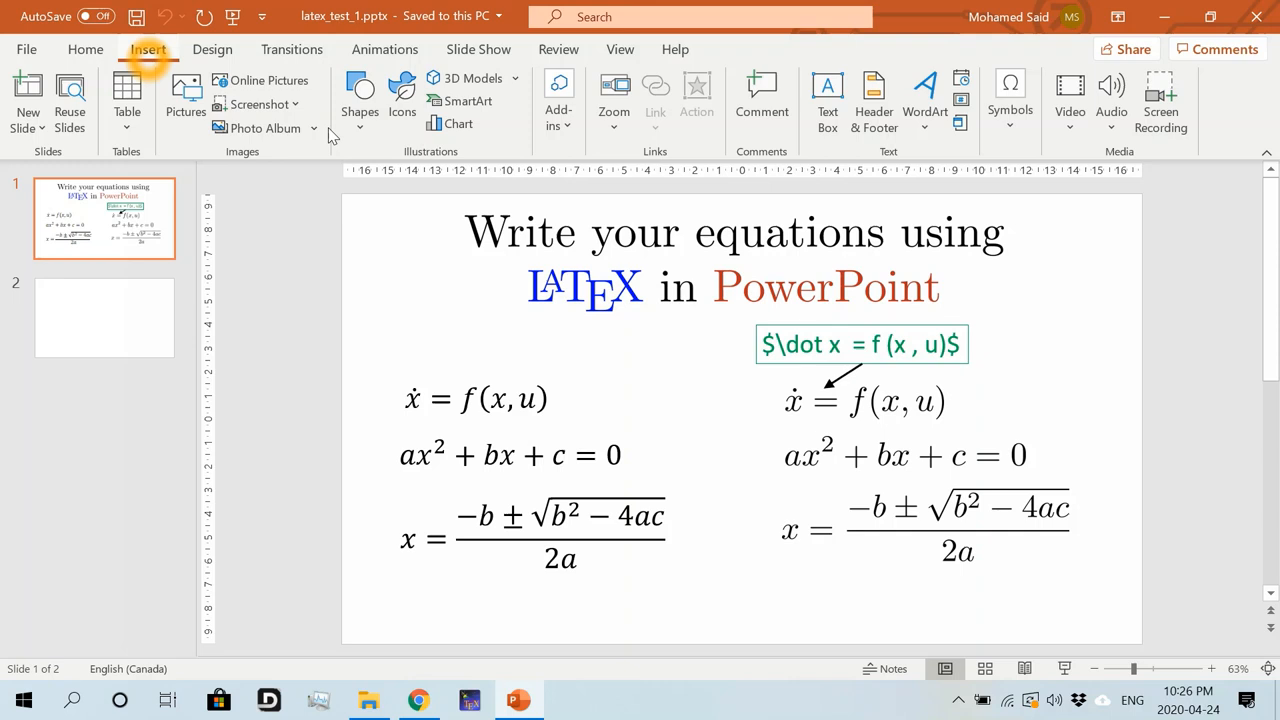
{"action": "left_click", "coordinate": [1010, 100]}
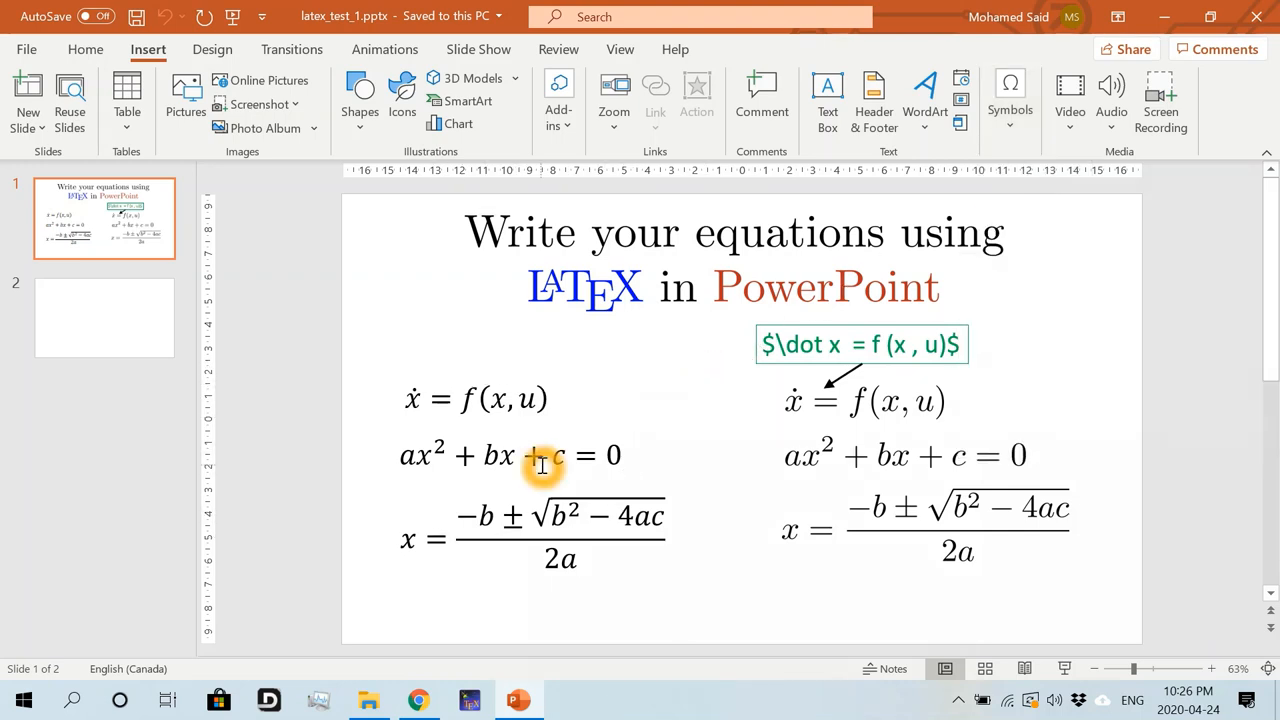
{"action": "mouse_move", "coordinate": [704, 458]}
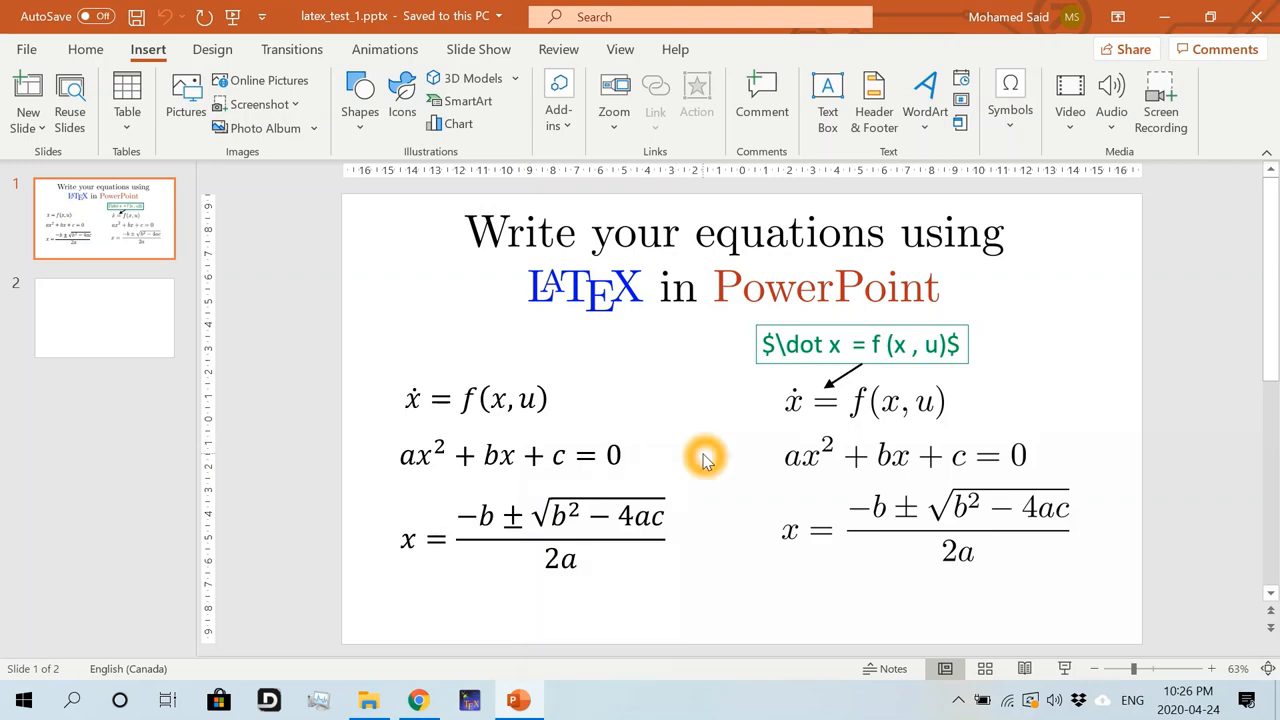
{"action": "mouse_move", "coordinate": [736, 464]}
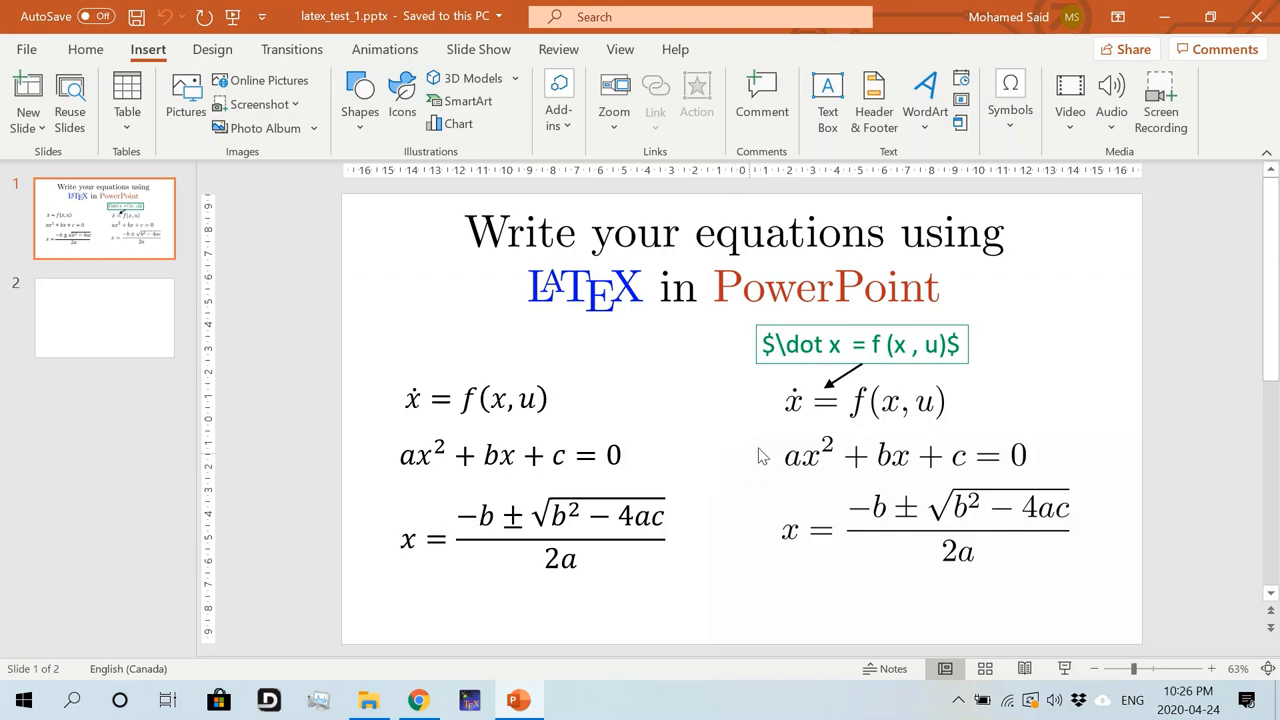
{"action": "mouse_move", "coordinate": [812, 546]}
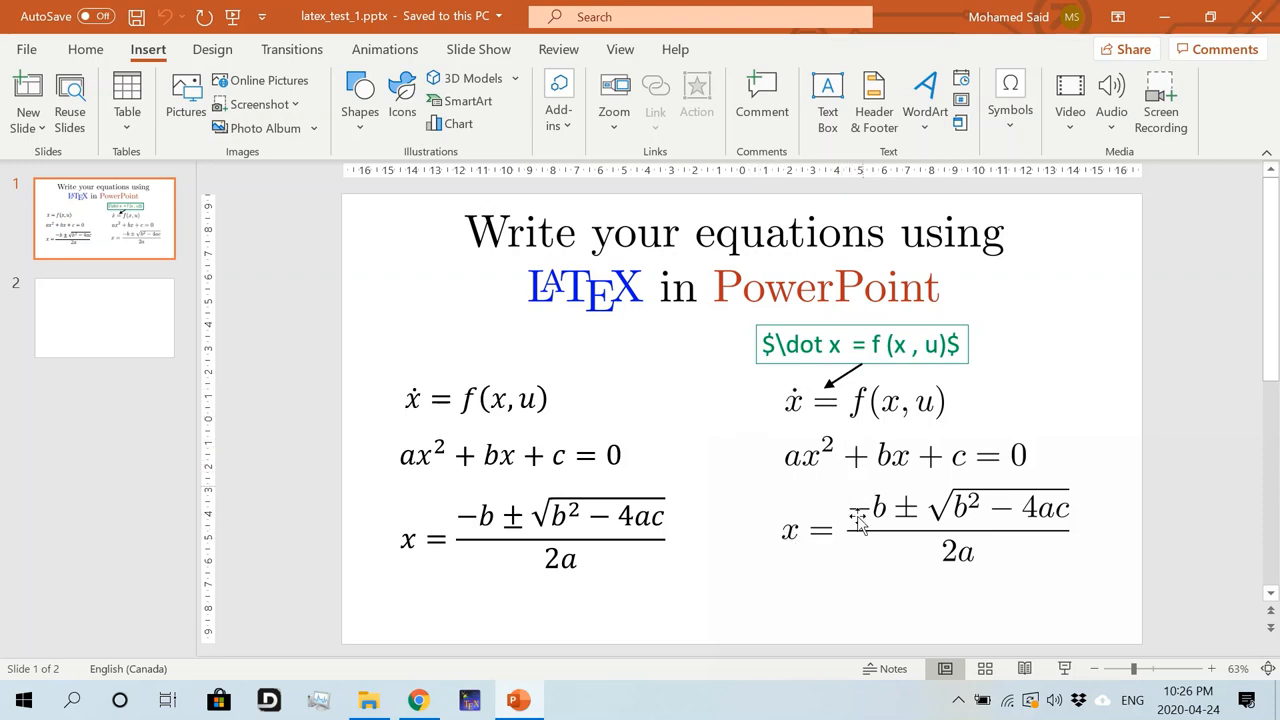
{"action": "mouse_move", "coordinate": [440, 490]}
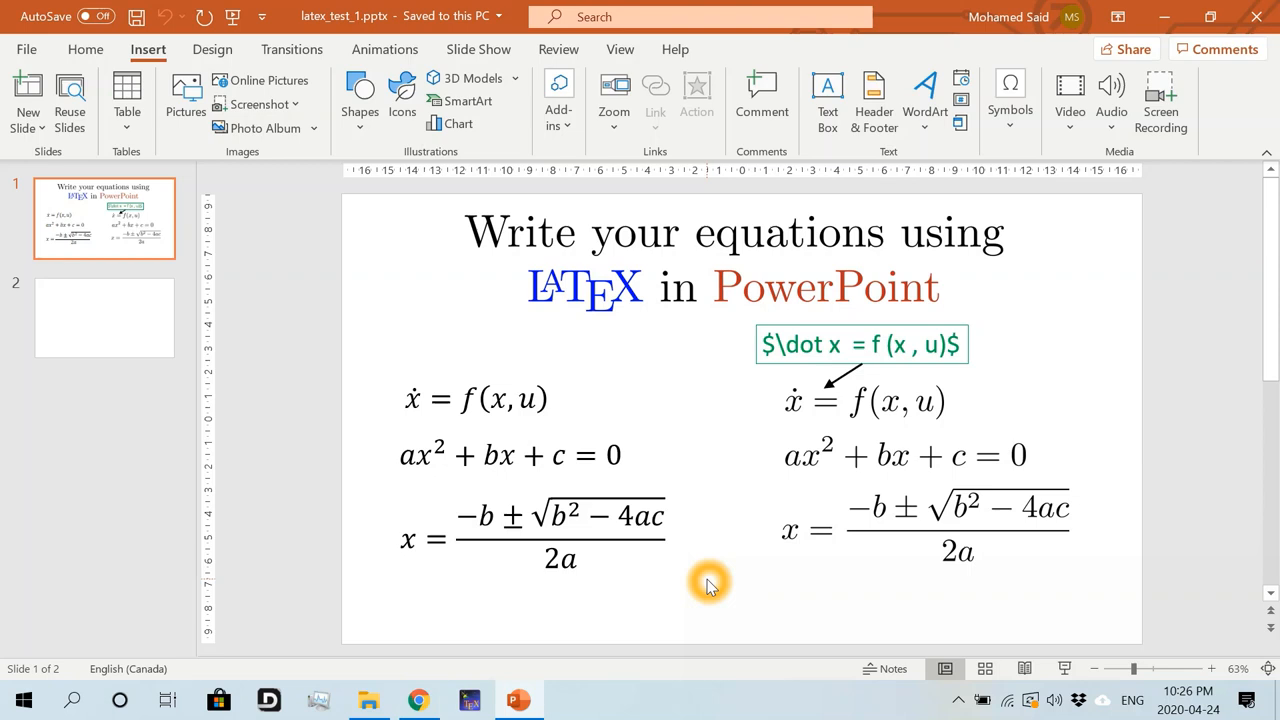
{"action": "mouse_move", "coordinate": [1044, 616]}
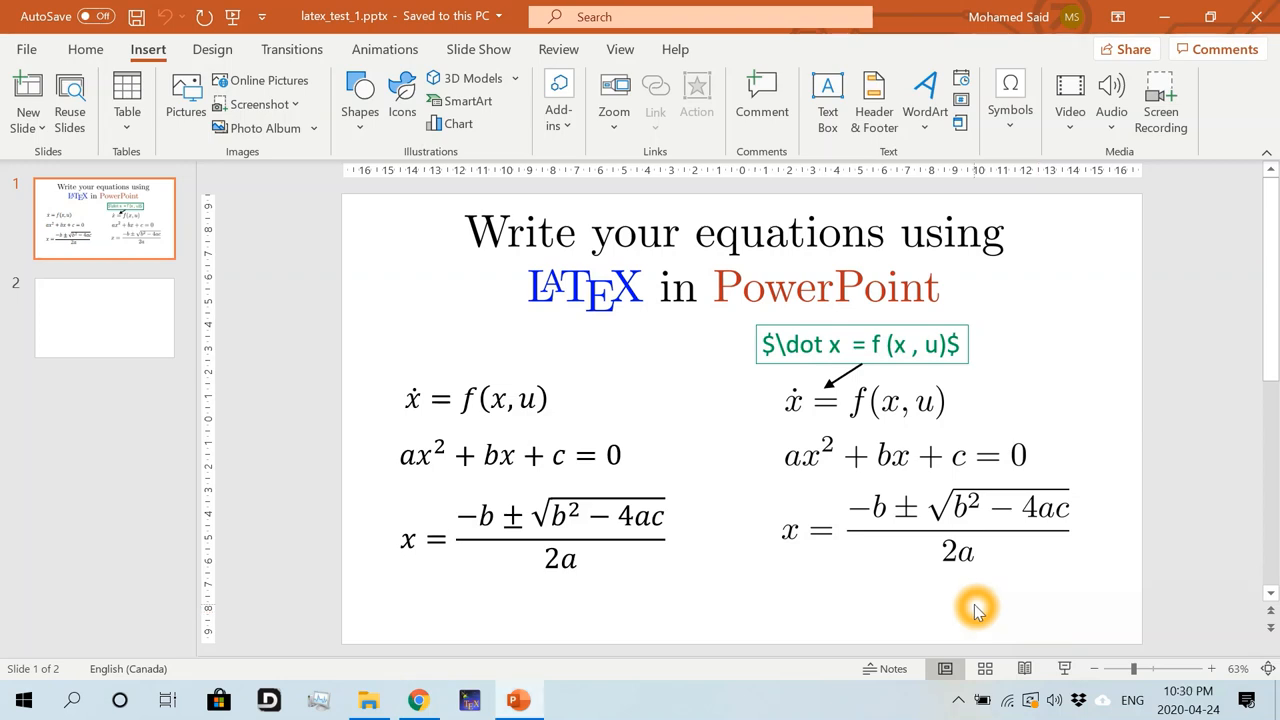
{"action": "mouse_move", "coordinate": [420, 698]}
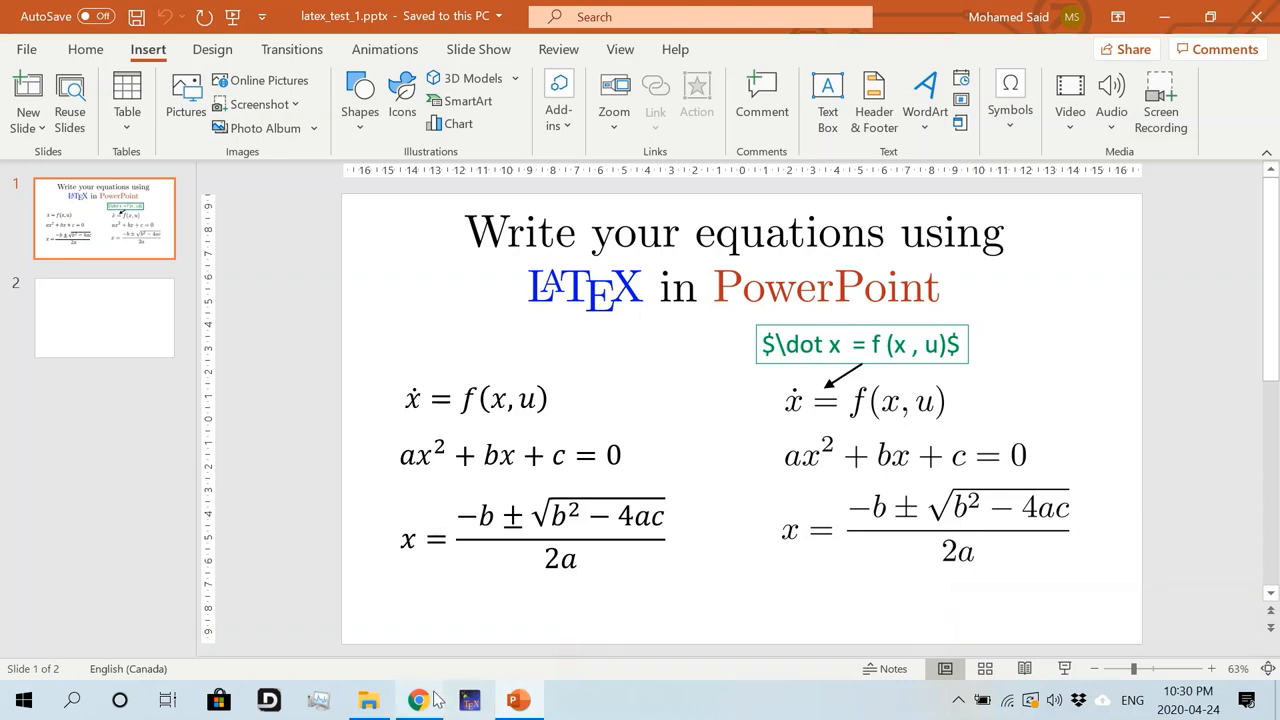
{"action": "left_click", "coordinate": [418, 700]}
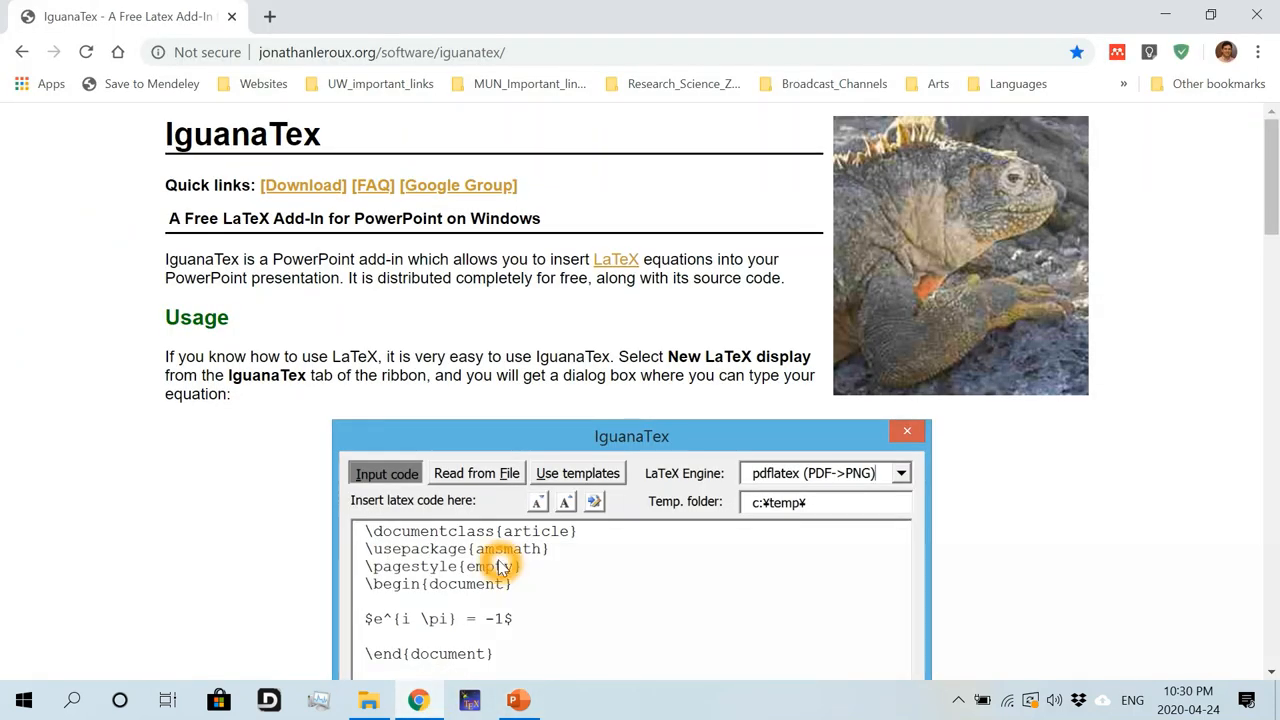
{"action": "mouse_move", "coordinate": [556, 36]}
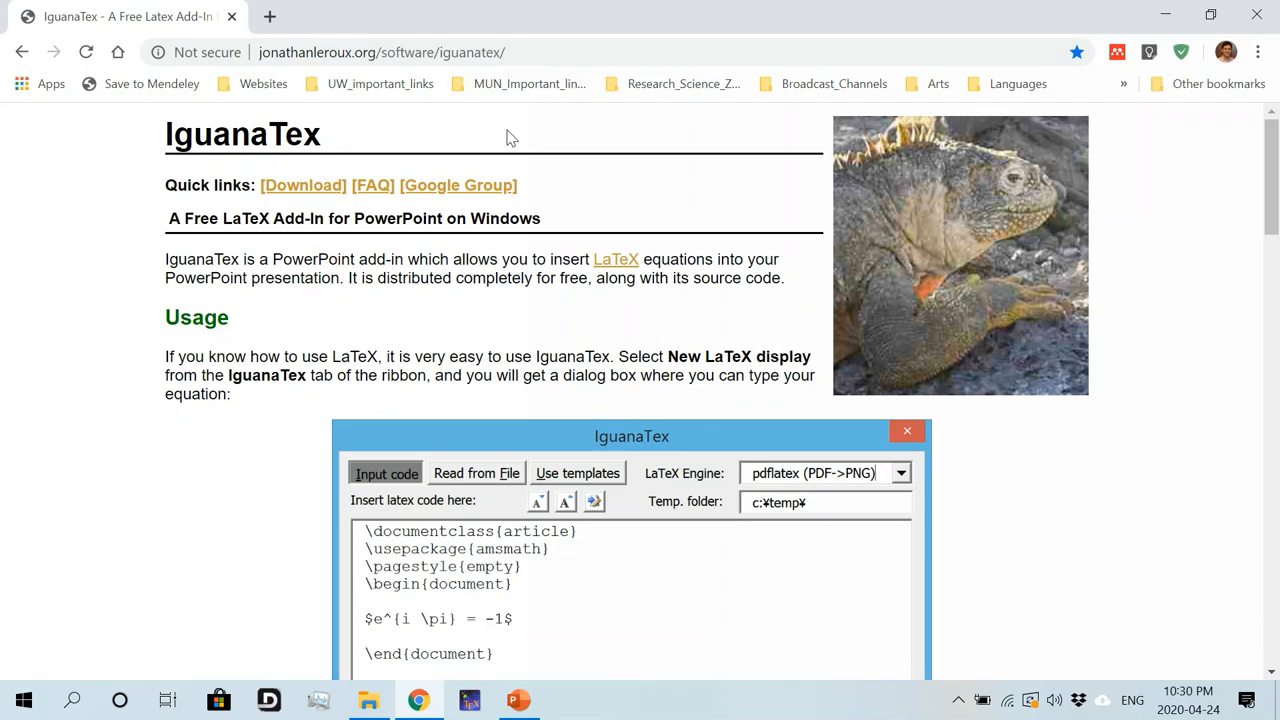
{"action": "scroll", "scroll_direction": "down", "scroll_amount": 3}
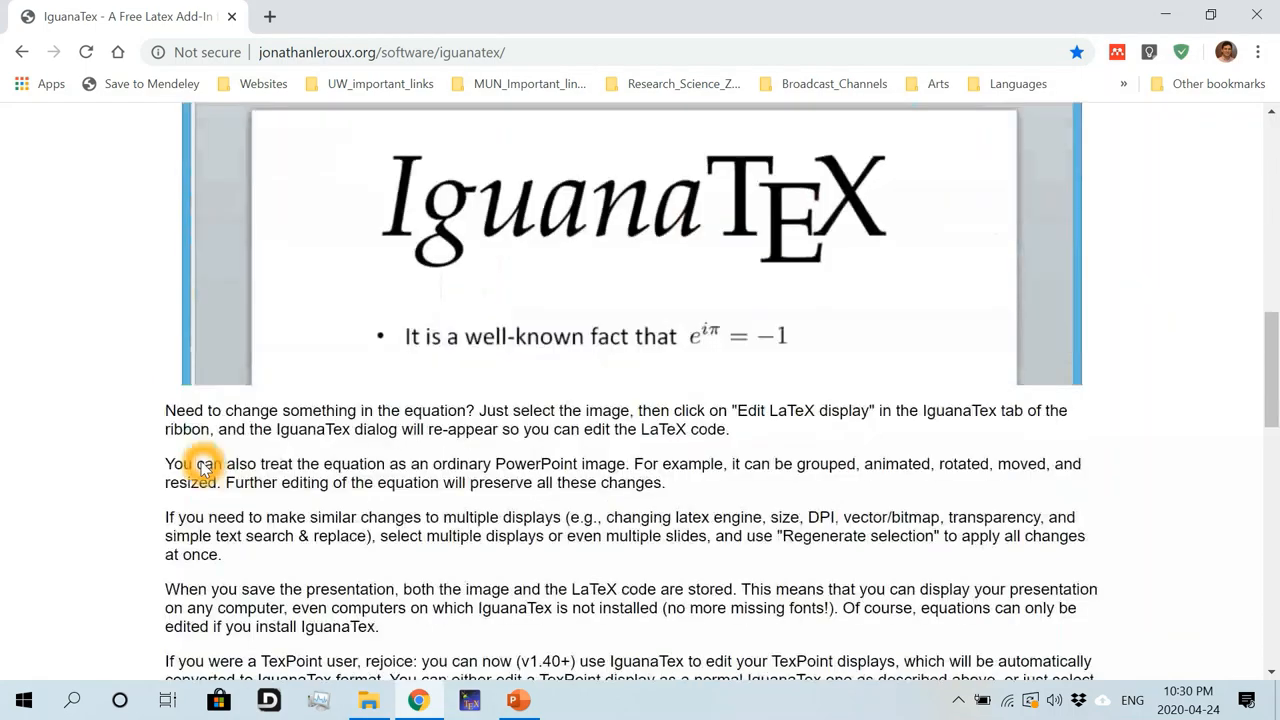
{"action": "scroll", "scroll_direction": "down", "scroll_amount": 3}
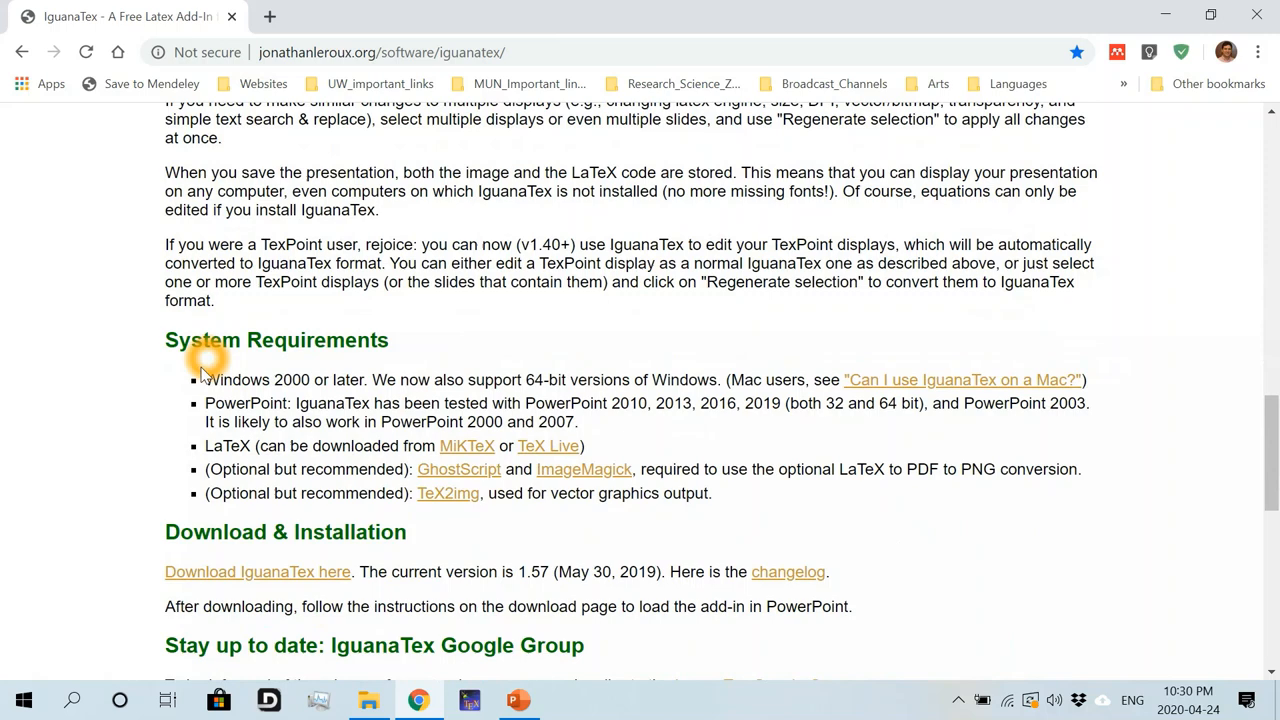
{"action": "mouse_move", "coordinate": [180, 420]}
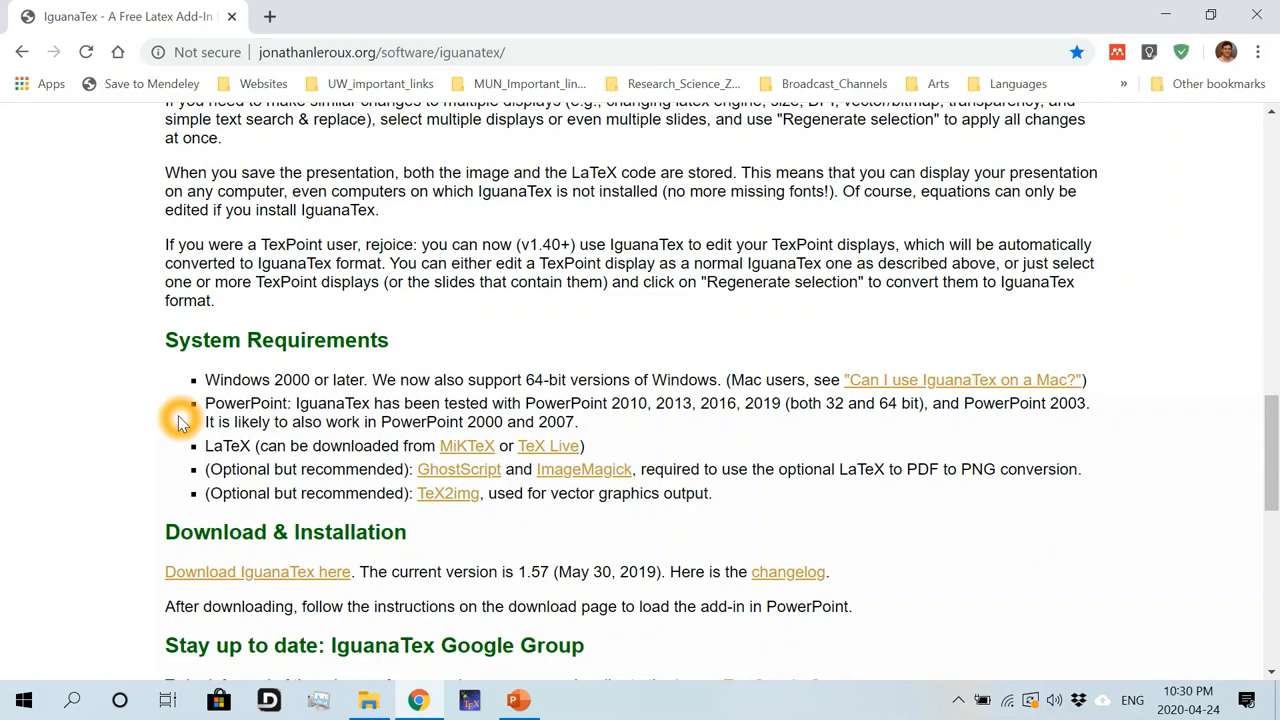
{"action": "mouse_move", "coordinate": [184, 448]}
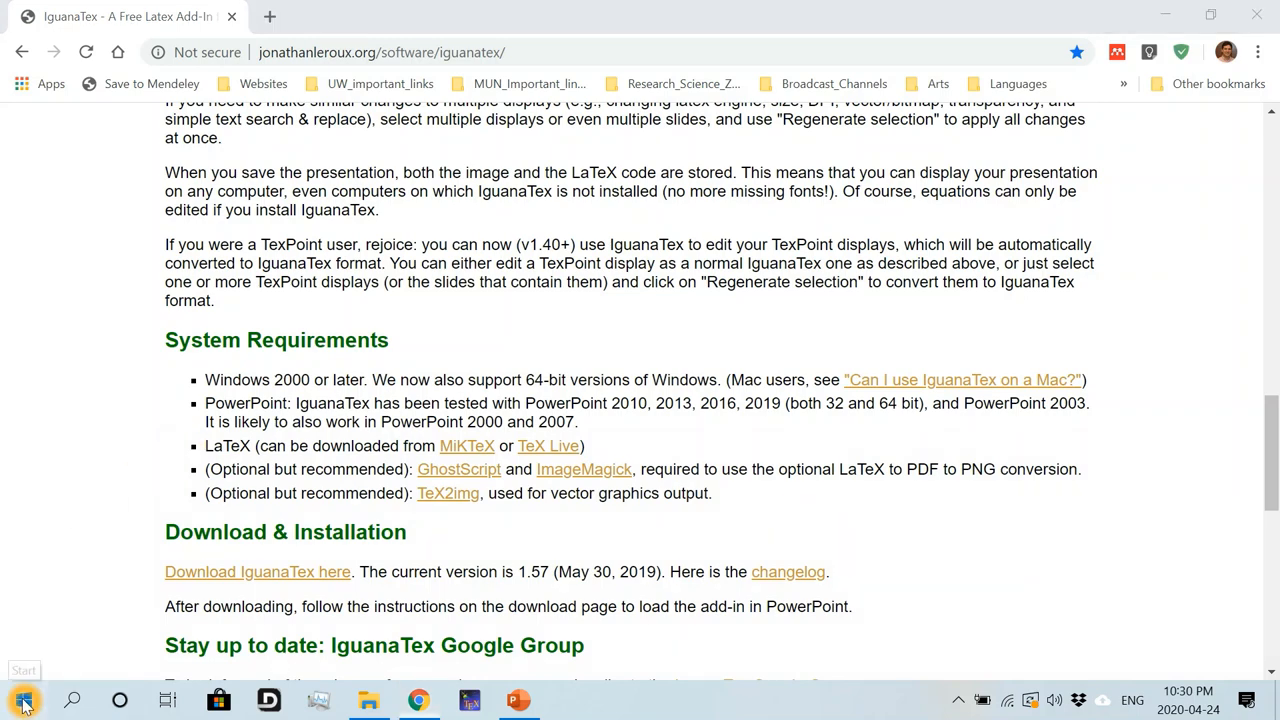
Run pdflatex in Command Prompt to confirm pdfTeX 3.14159265 (MiKTeX), then close the window
{"action": "left_click", "coordinate": [24, 700]}
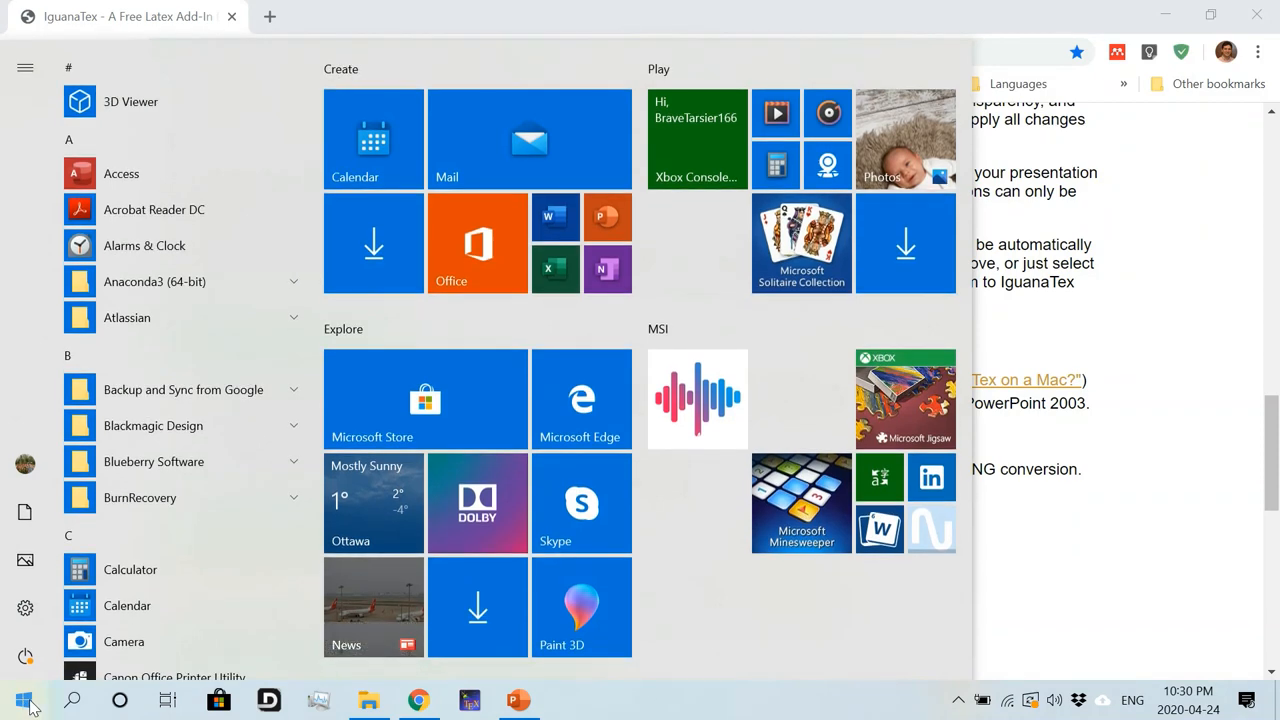
{"action": "type", "text": "cmd"}
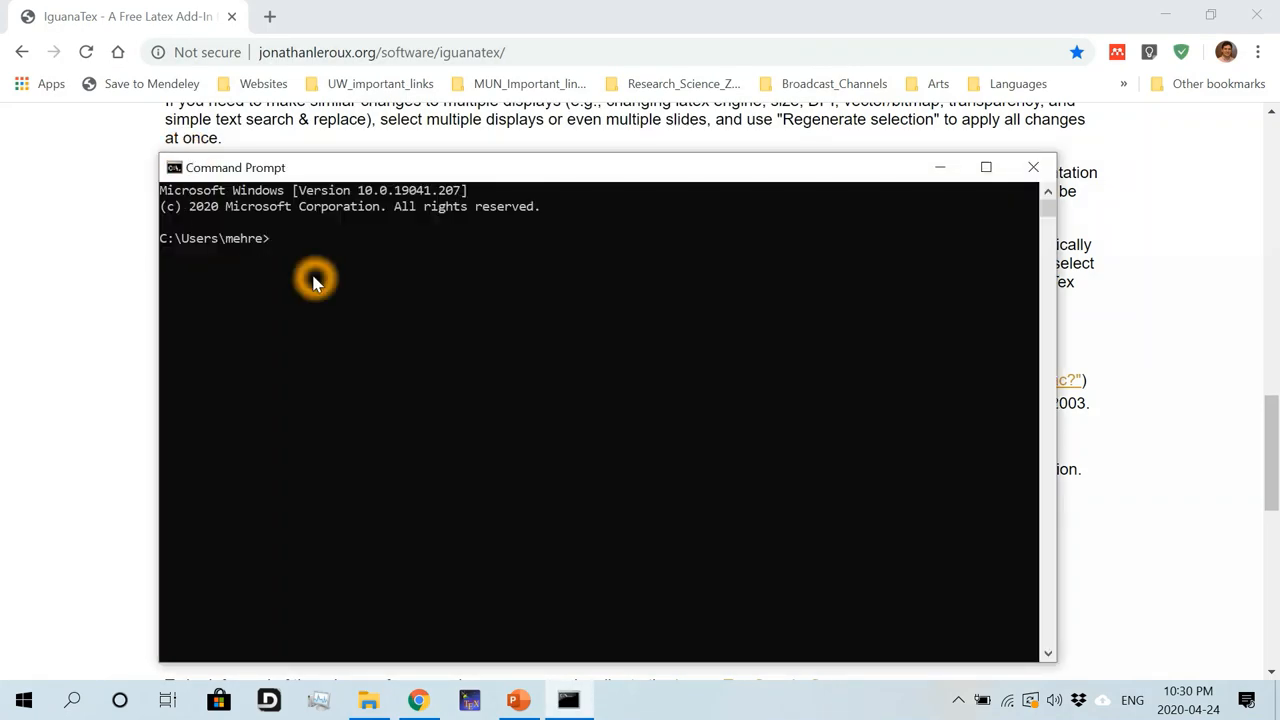
{"action": "type", "text": "pdf"}
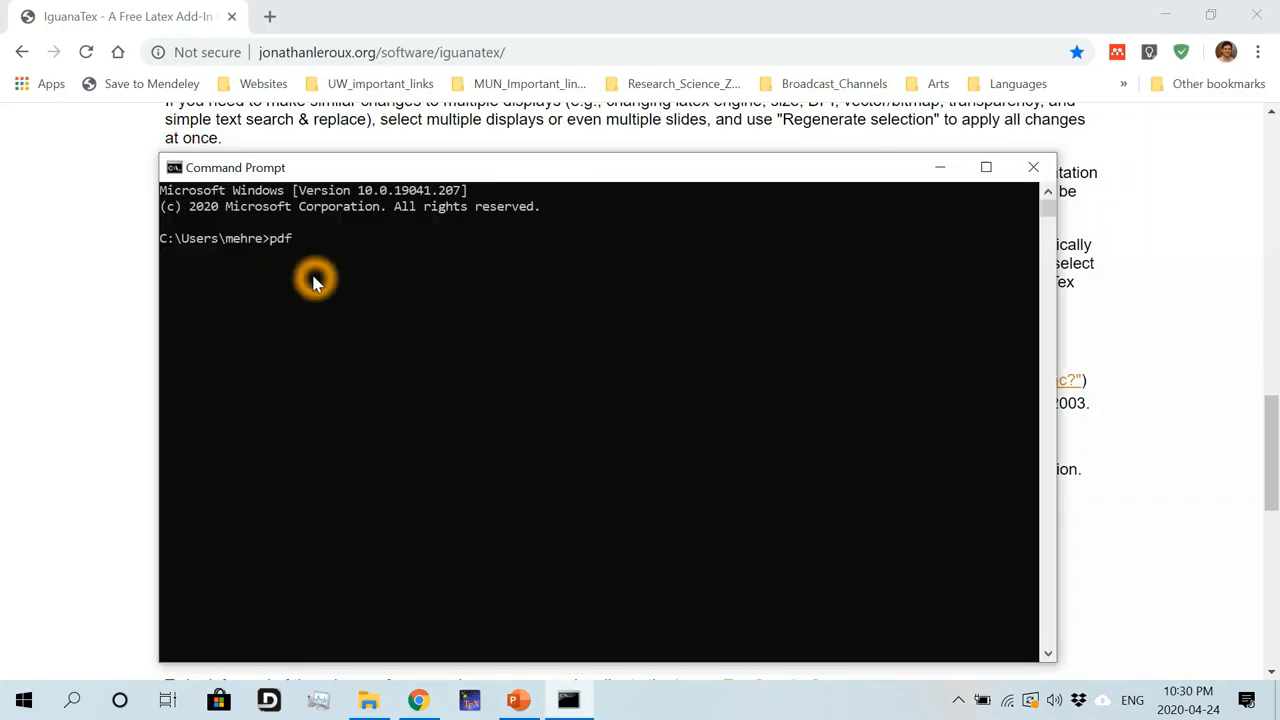
{"action": "type", "text": "latex"}
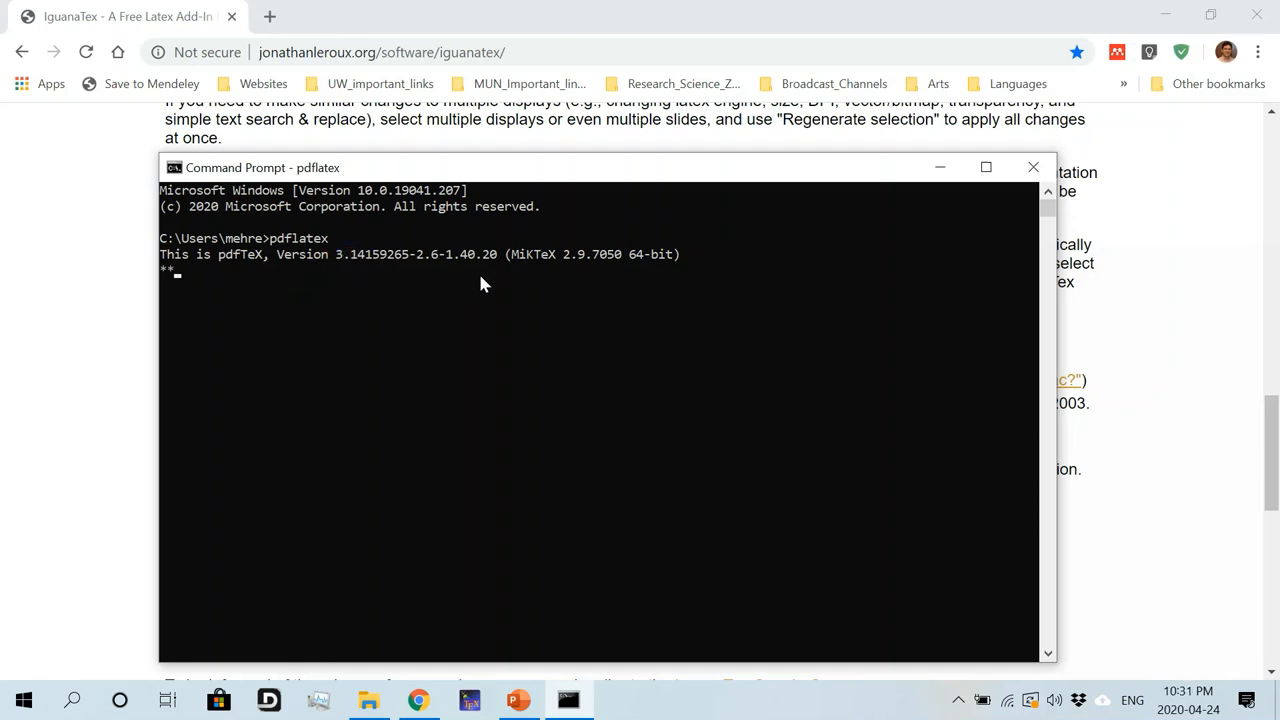
{"action": "left_click", "coordinate": [484, 284]}
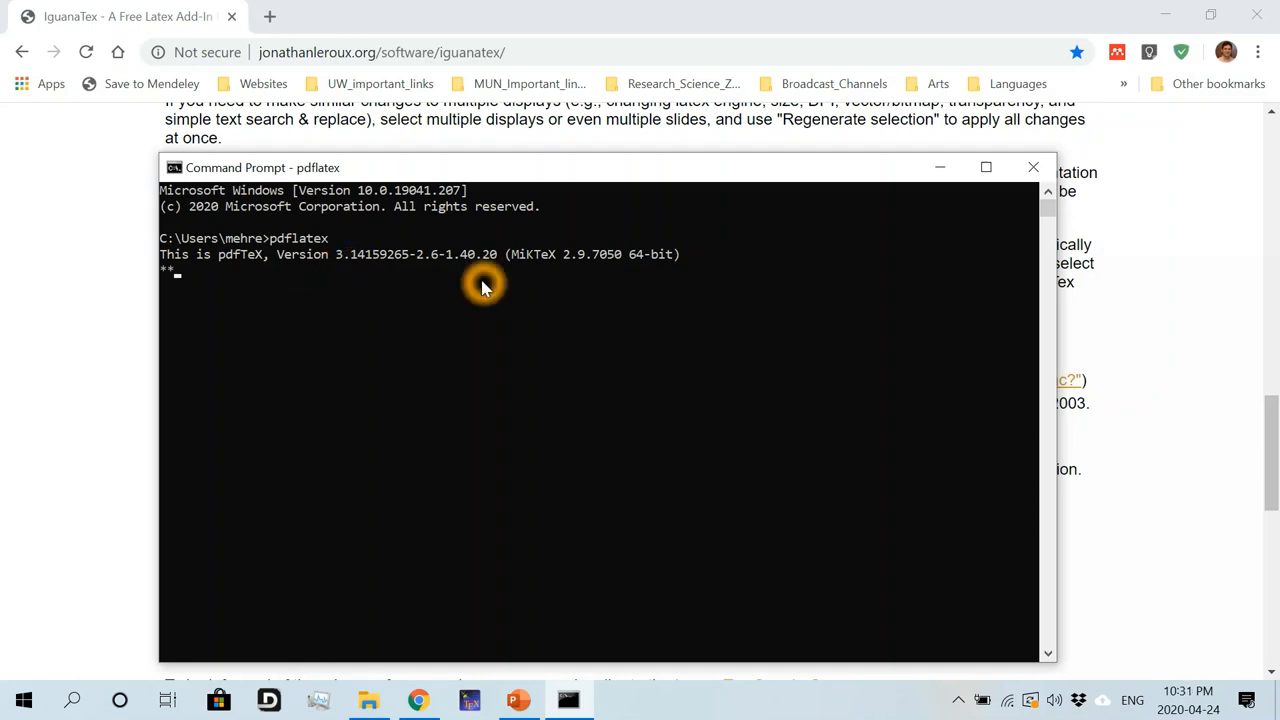
{"action": "mouse_move", "coordinate": [676, 296]}
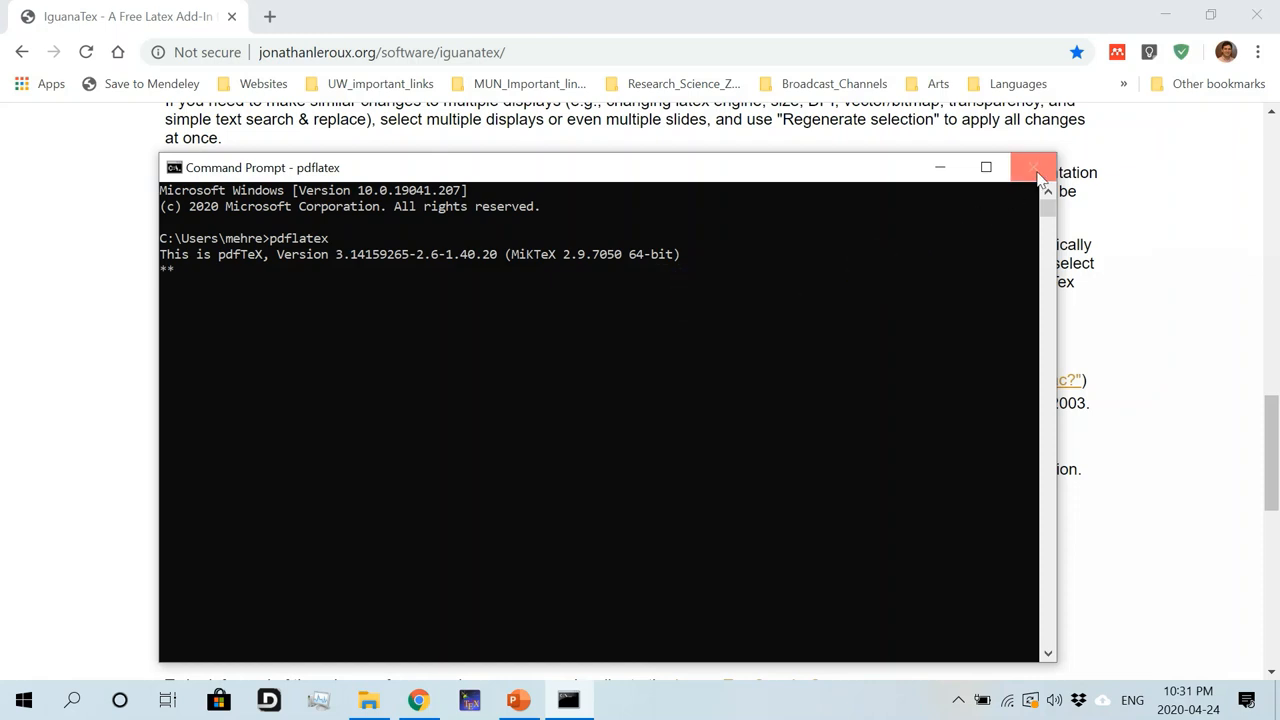
{"action": "left_click", "coordinate": [1034, 168]}
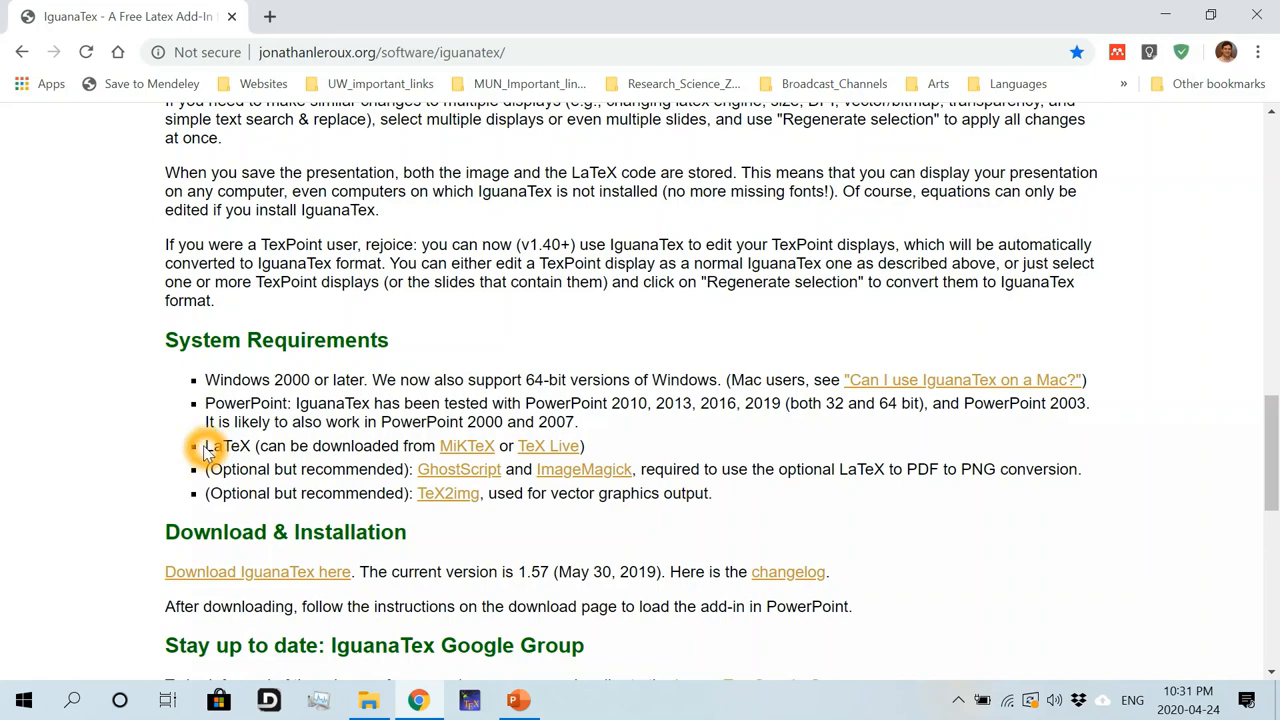
{"action": "mouse_move", "coordinate": [256, 444]}
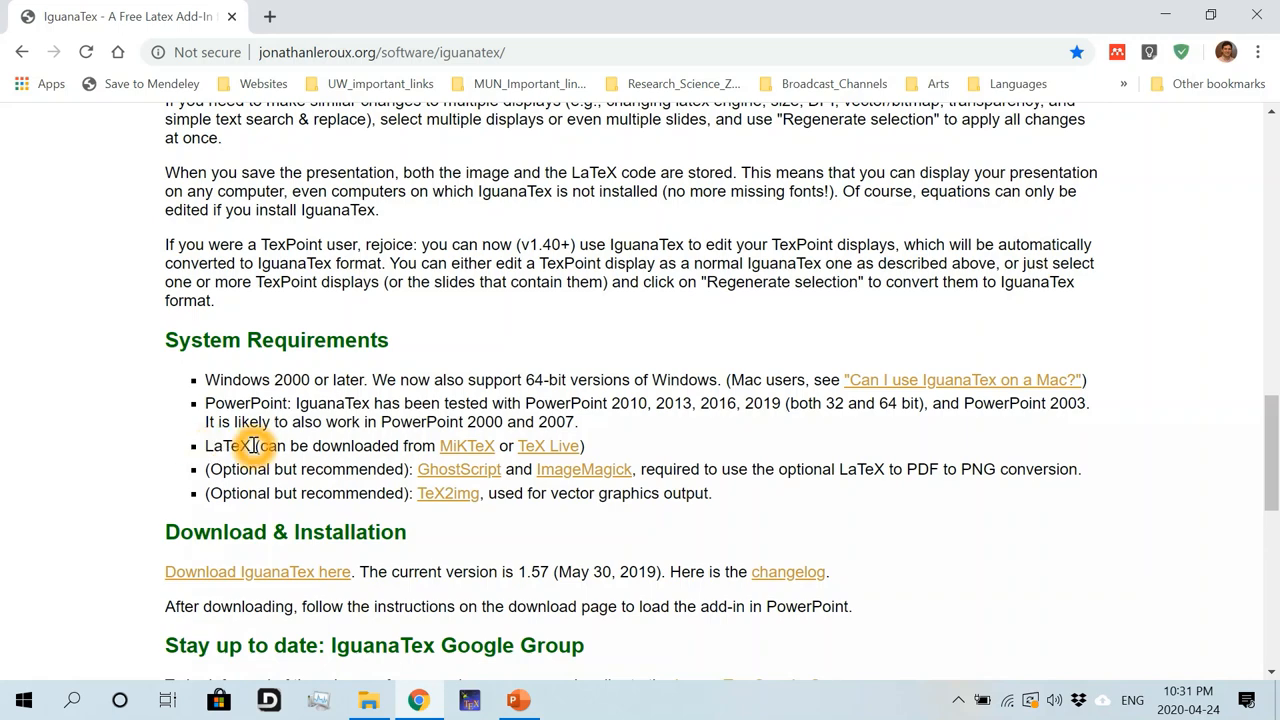
{"action": "mouse_move", "coordinate": [70, 536]}
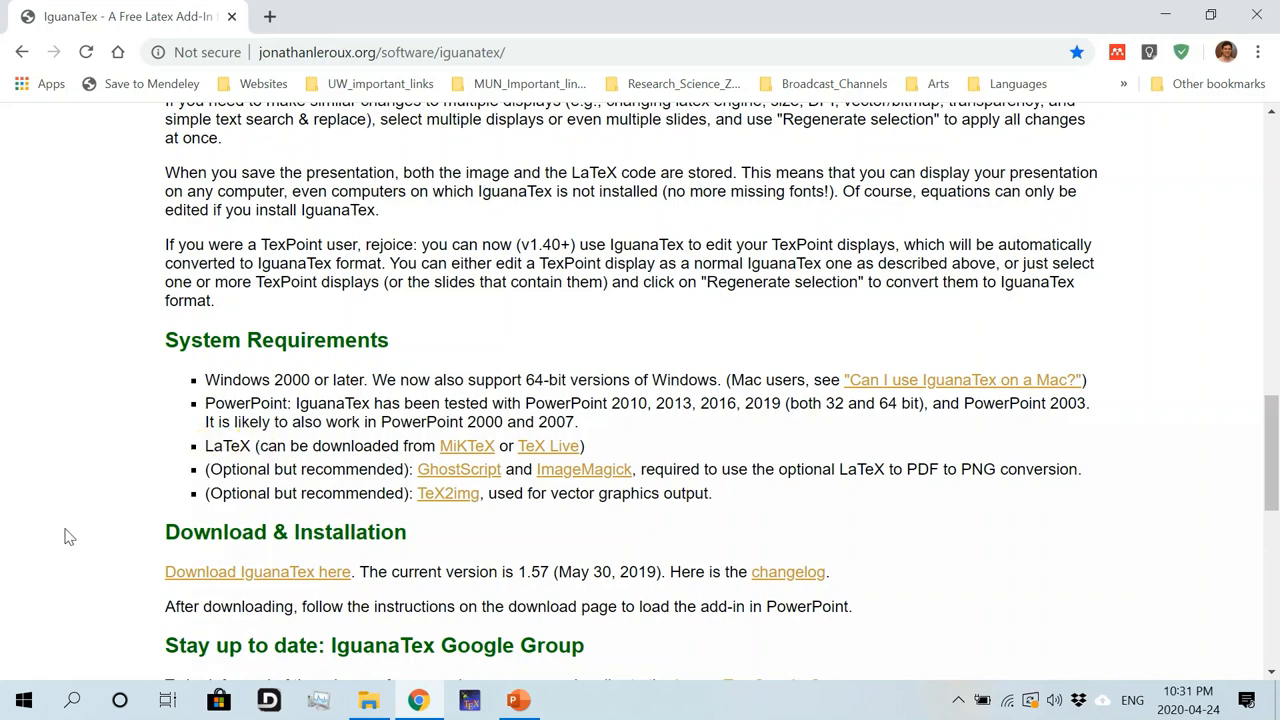
Scroll the IguanaTex page down to the Download & Installation section
{"action": "scroll", "scroll_direction": "down", "scroll_amount": 3}
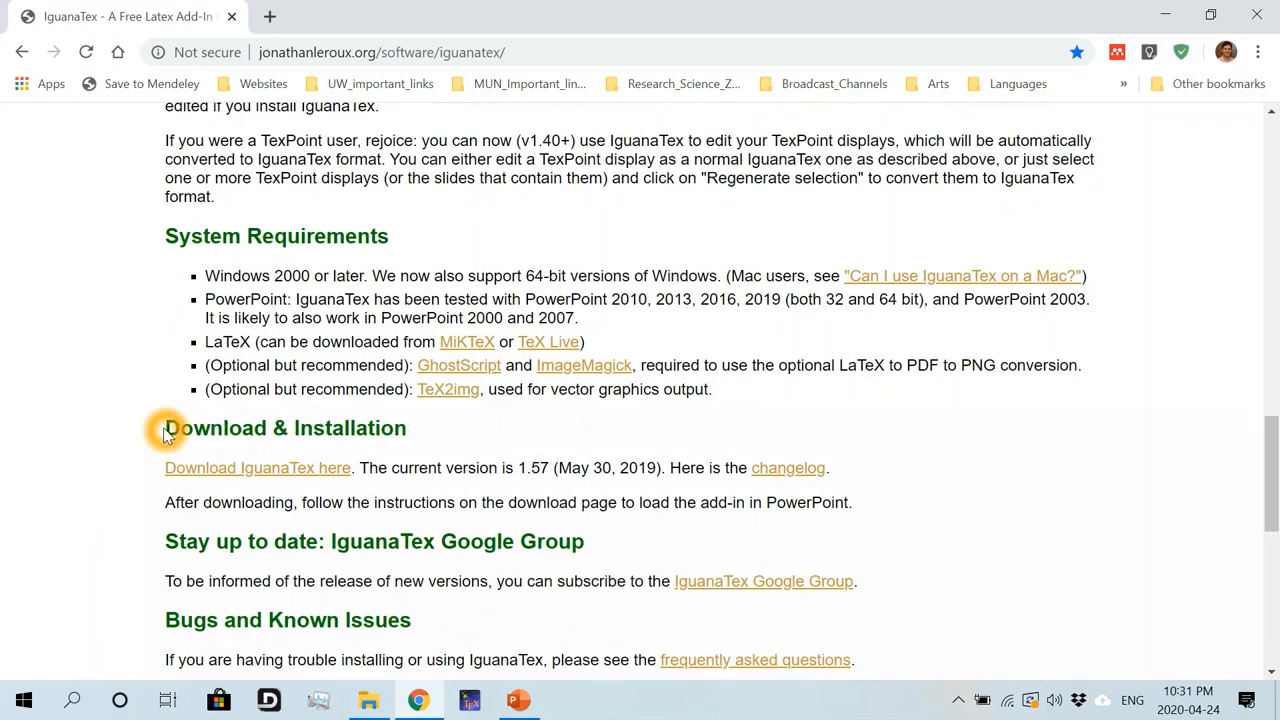
{"action": "mouse_move", "coordinate": [128, 468]}
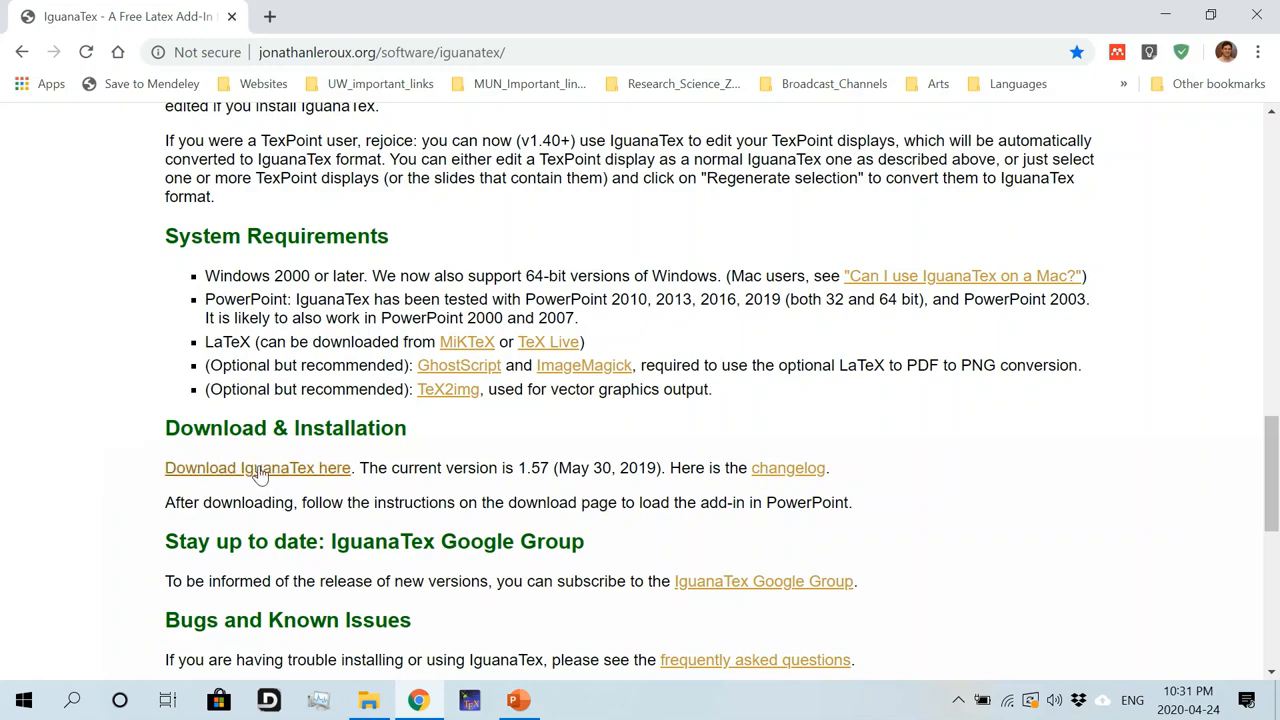
Go to the IguanaTex download page and start downloading the password-protected add-in zip
{"action": "left_click", "coordinate": [256, 468]}
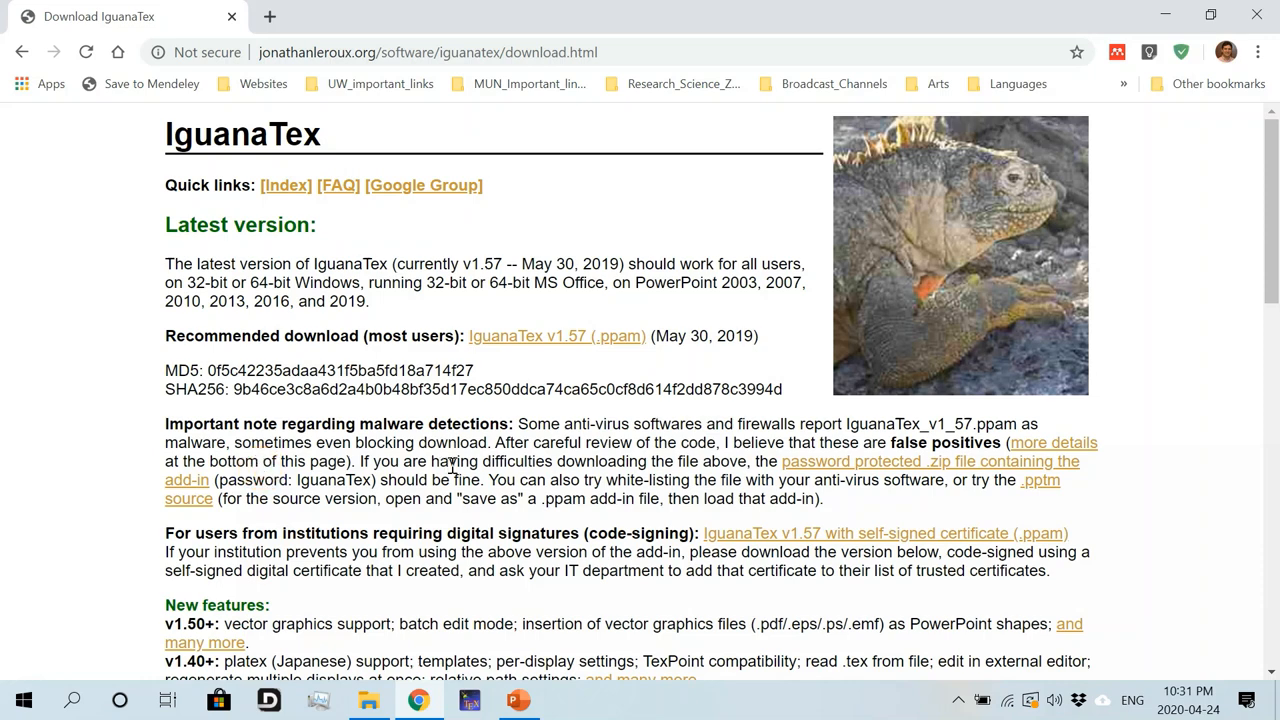
{"action": "scroll", "scroll_direction": "down", "scroll_amount": 3}
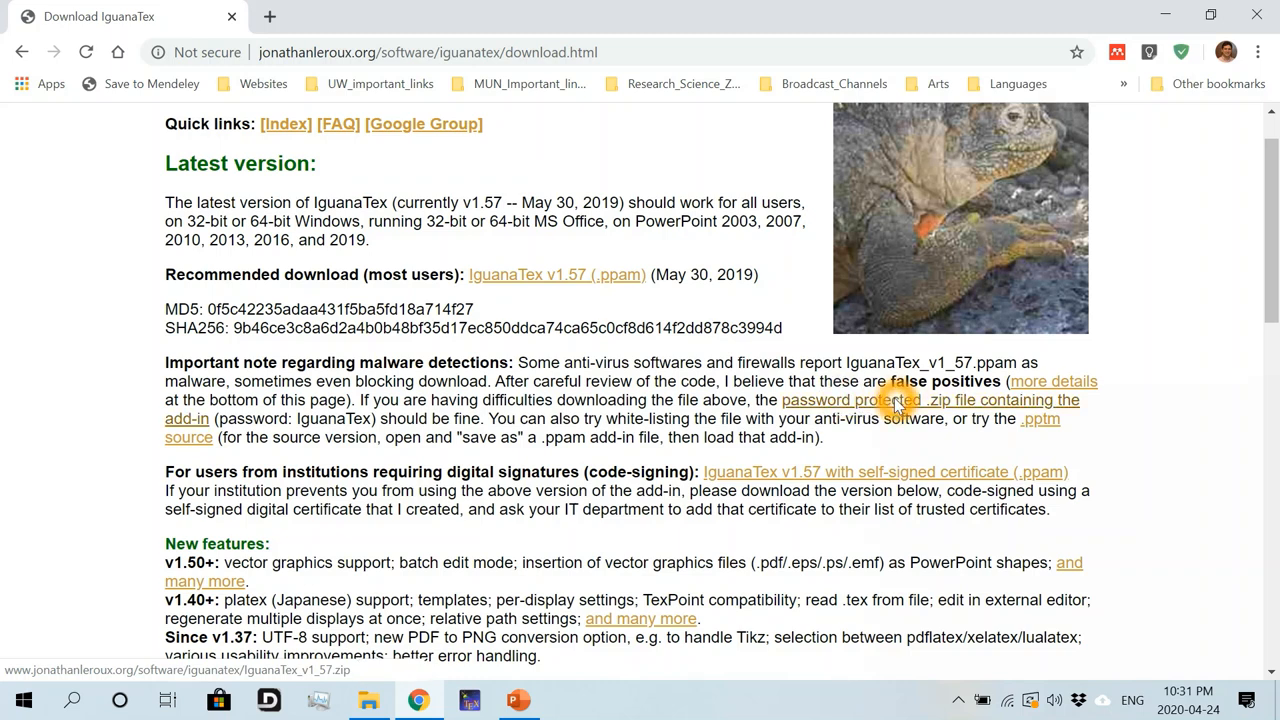
{"action": "left_click", "coordinate": [930, 400]}
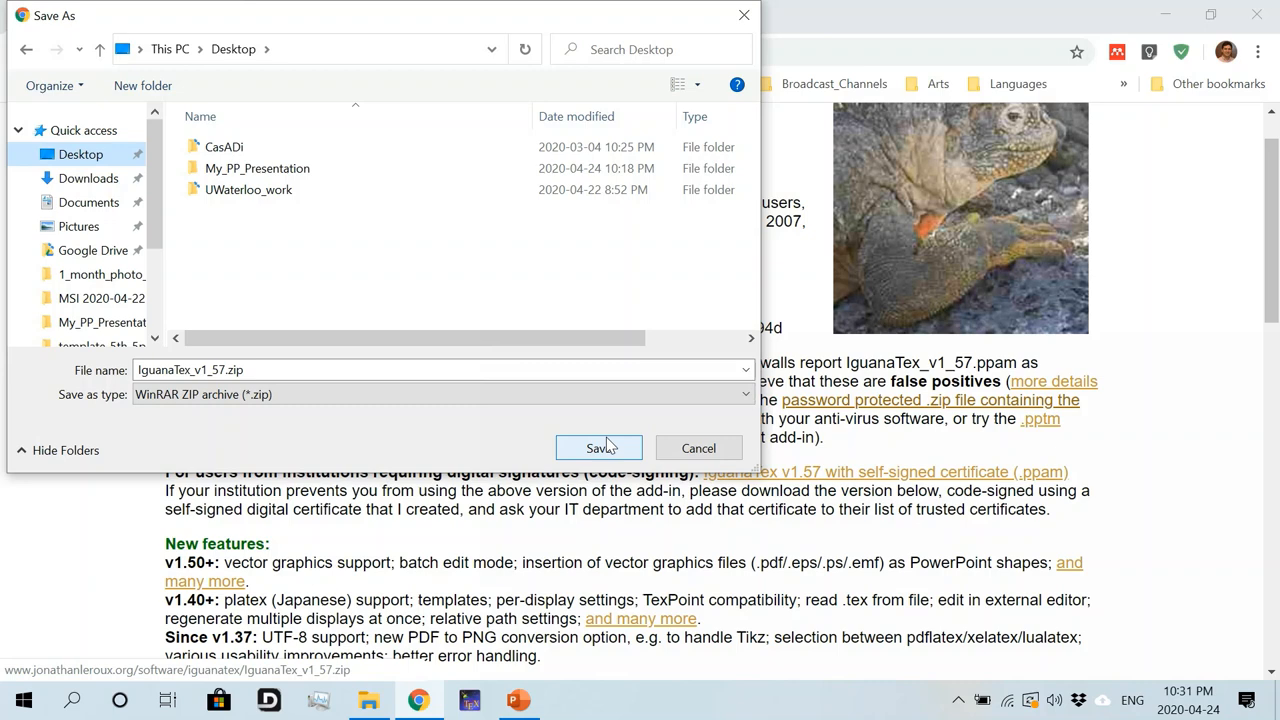
Save IguanaTex_v1_57.zip to the Desktop and minimize Chrome to show the desktop
{"action": "left_click", "coordinate": [598, 448]}
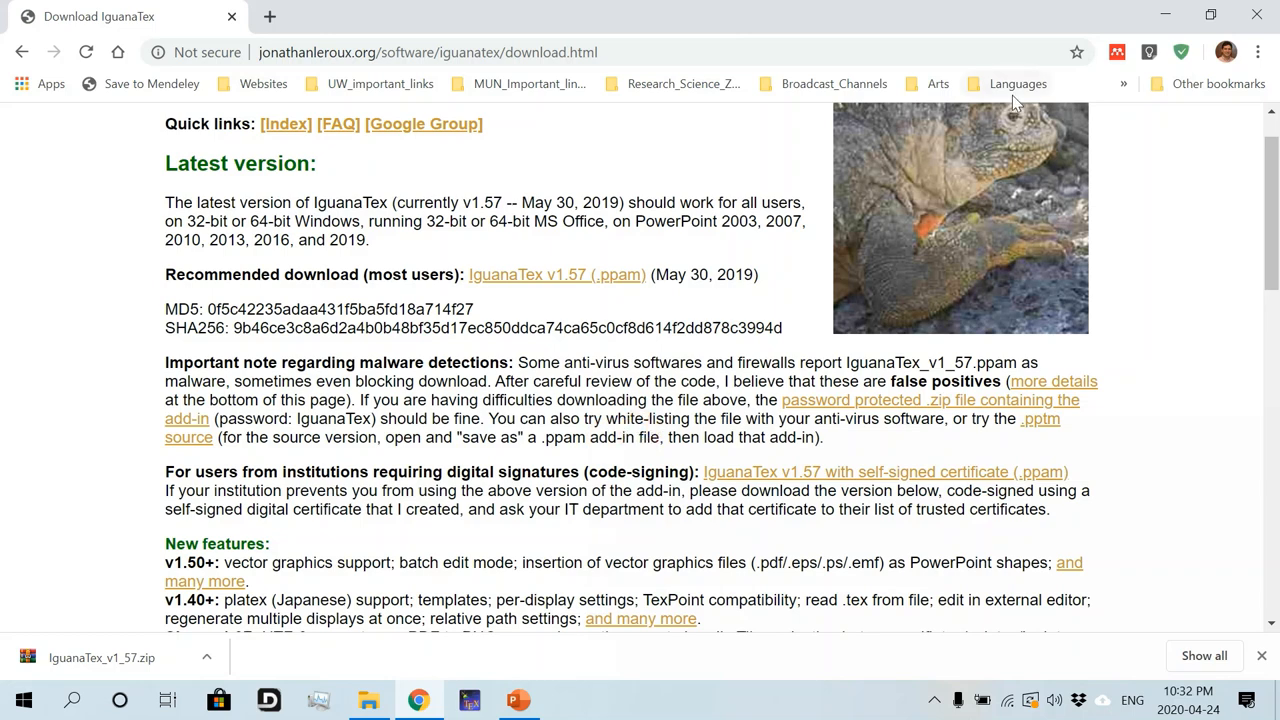
{"action": "left_click", "coordinate": [516, 700]}
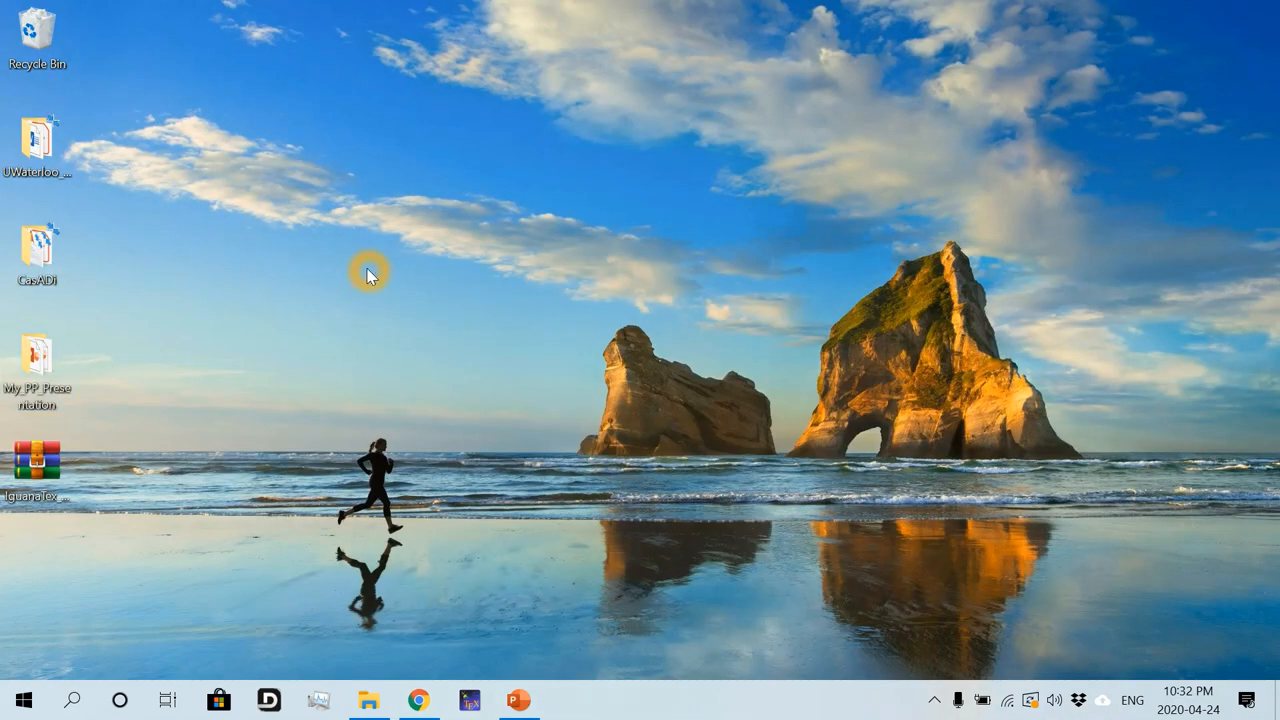
{"action": "left_click", "coordinate": [38, 460]}
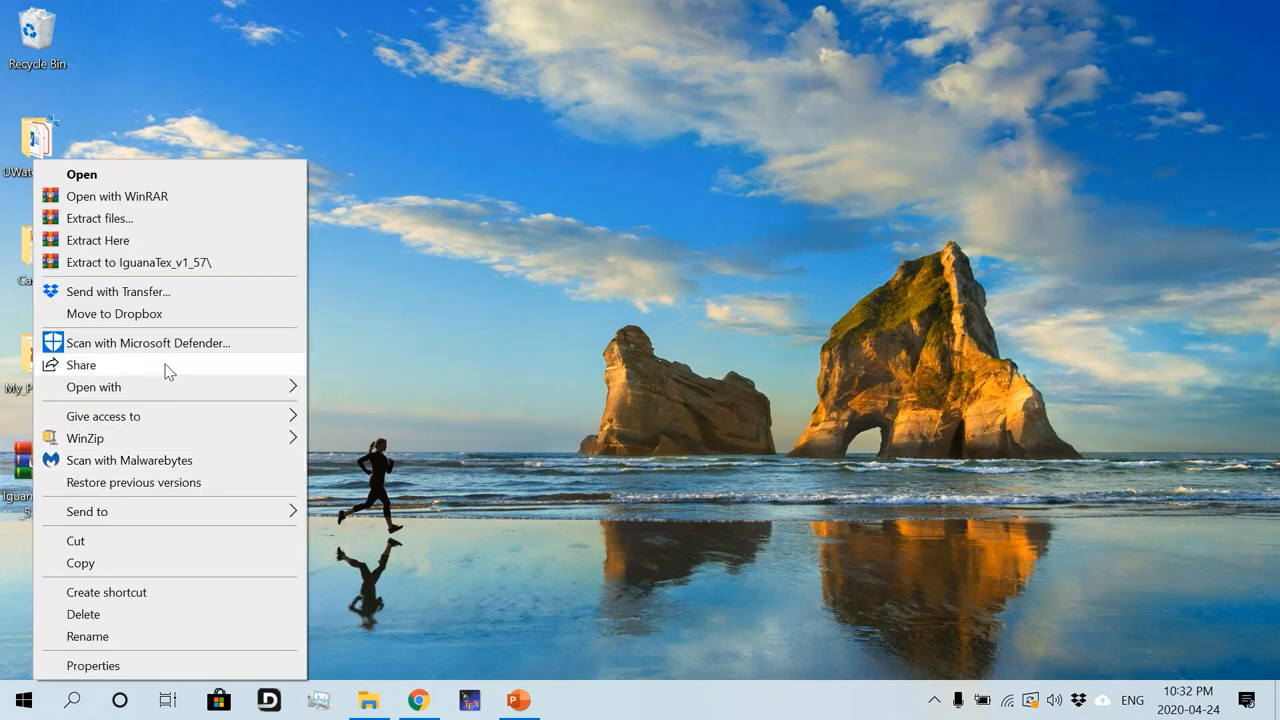
{"action": "mouse_move", "coordinate": [220, 262]}
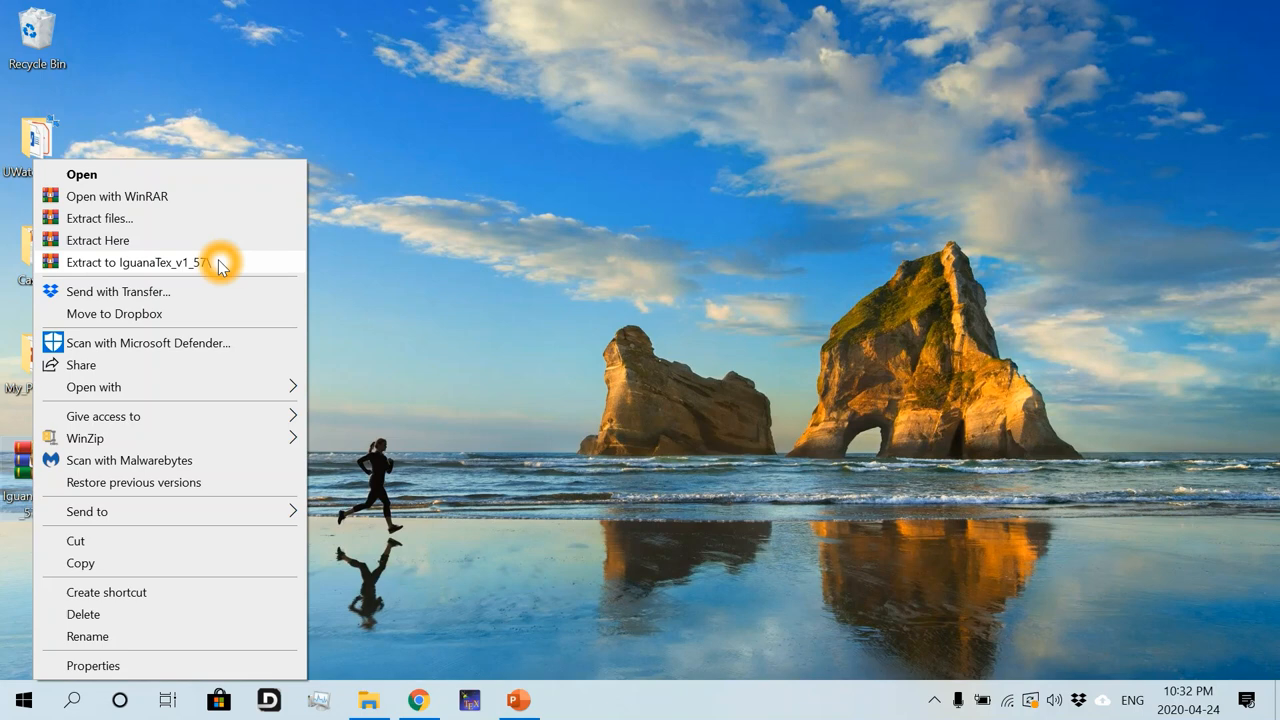
{"action": "left_click", "coordinate": [136, 262]}
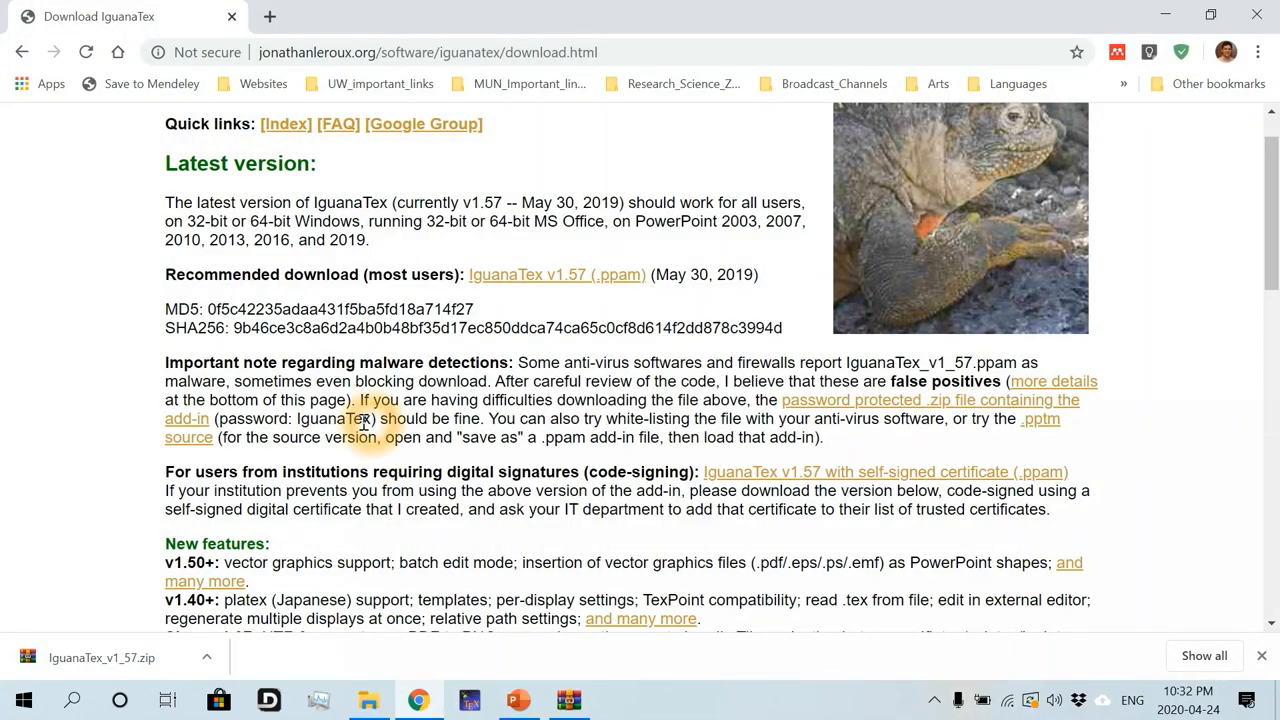
{"action": "double_click", "coordinate": [332, 418]}
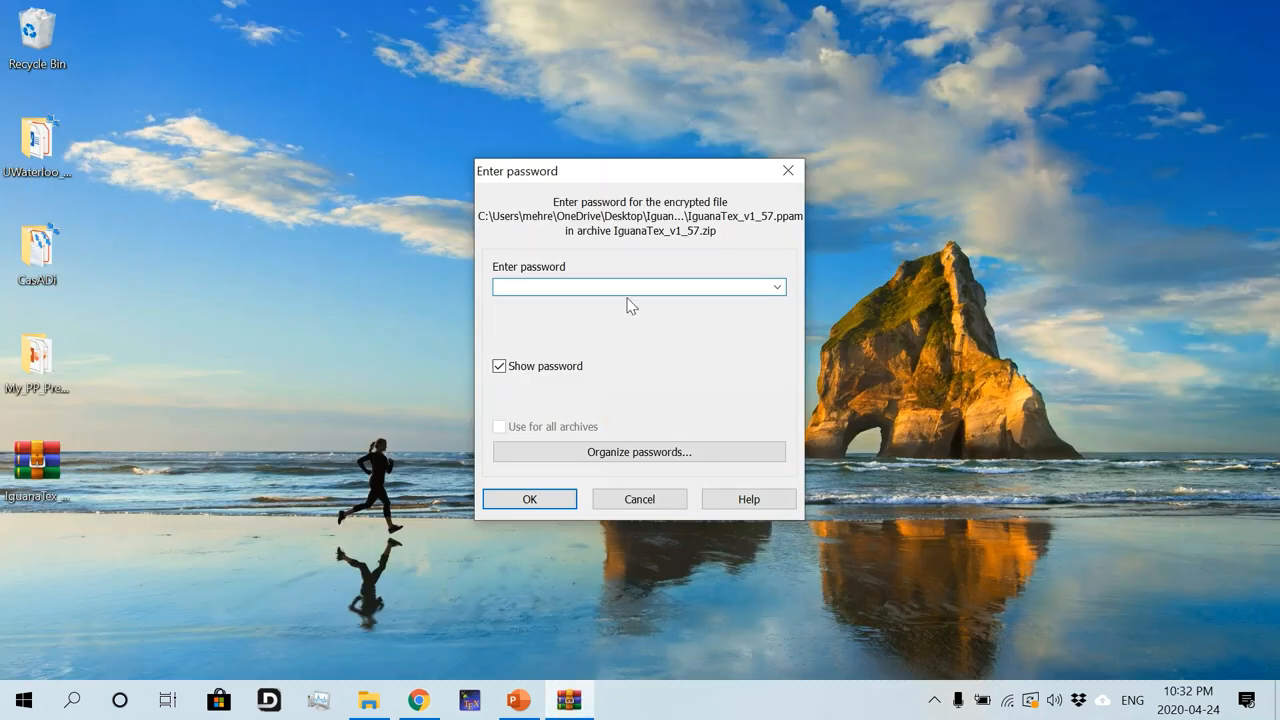
{"action": "right_click", "coordinate": [640, 288]}
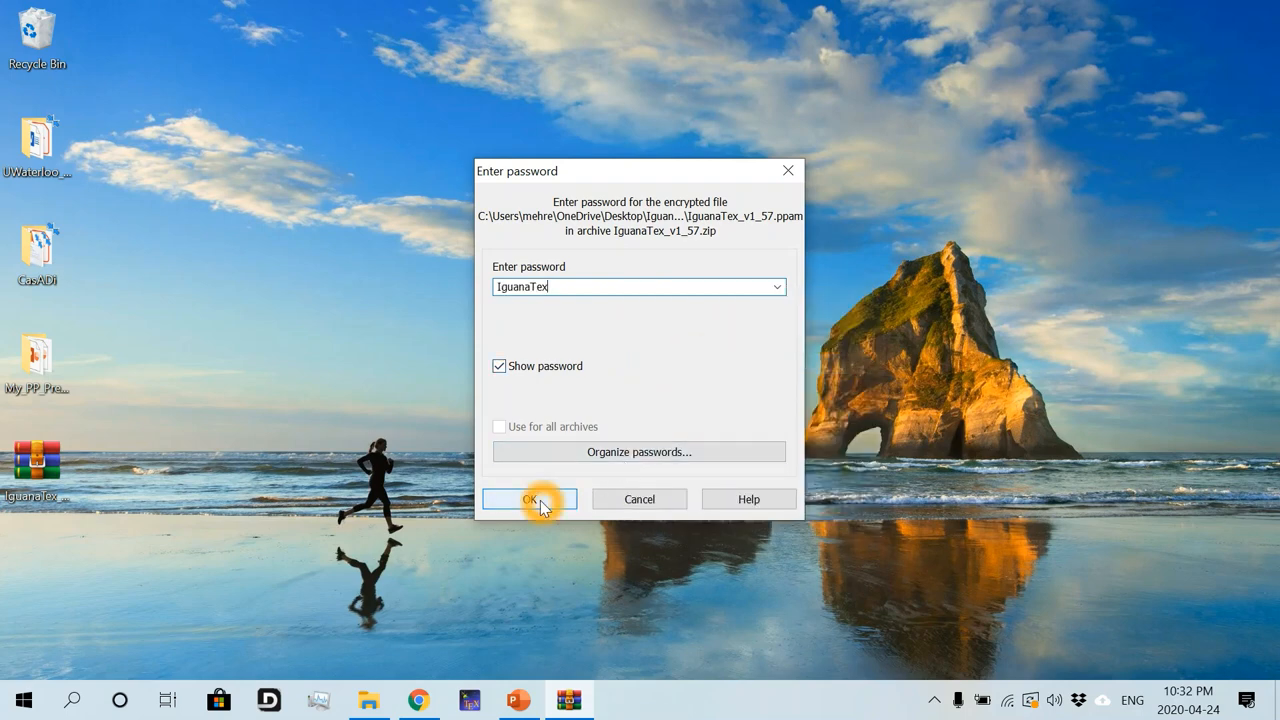
{"action": "left_click", "coordinate": [528, 500]}
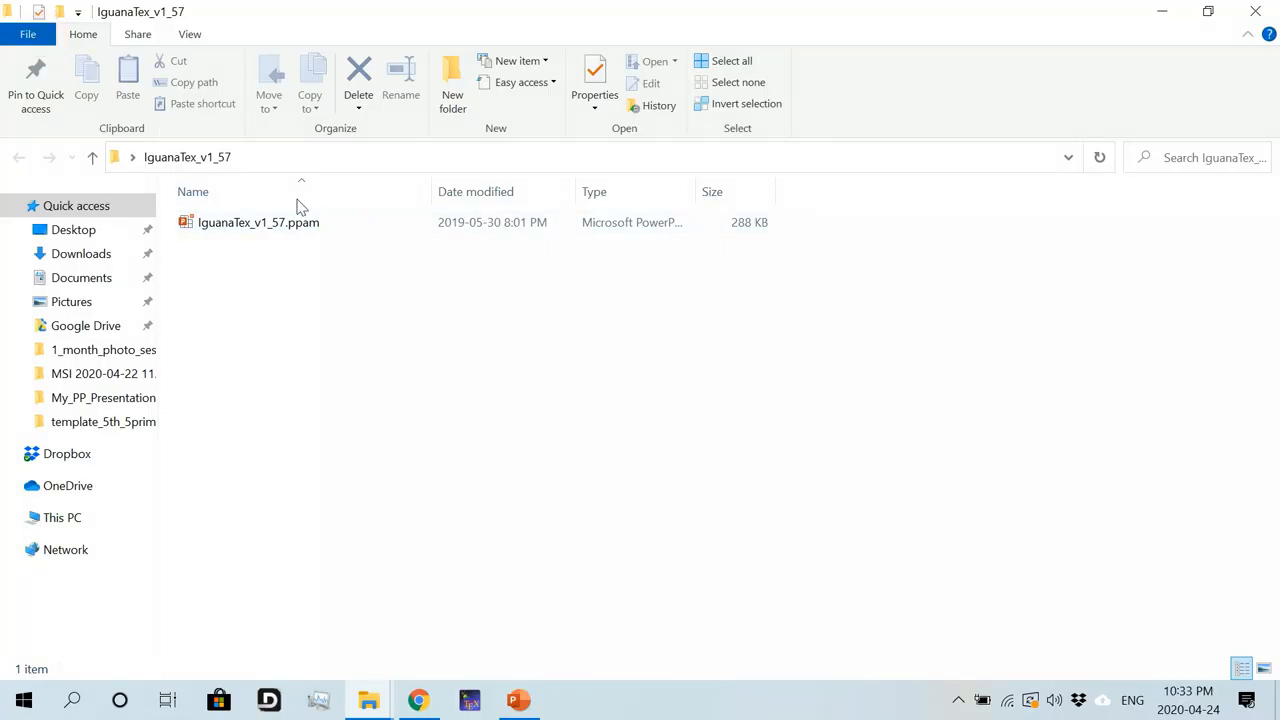
Select the extracted IguanaTex_v1_57.ppam file, then clear the selection
{"action": "left_click", "coordinate": [258, 222]}
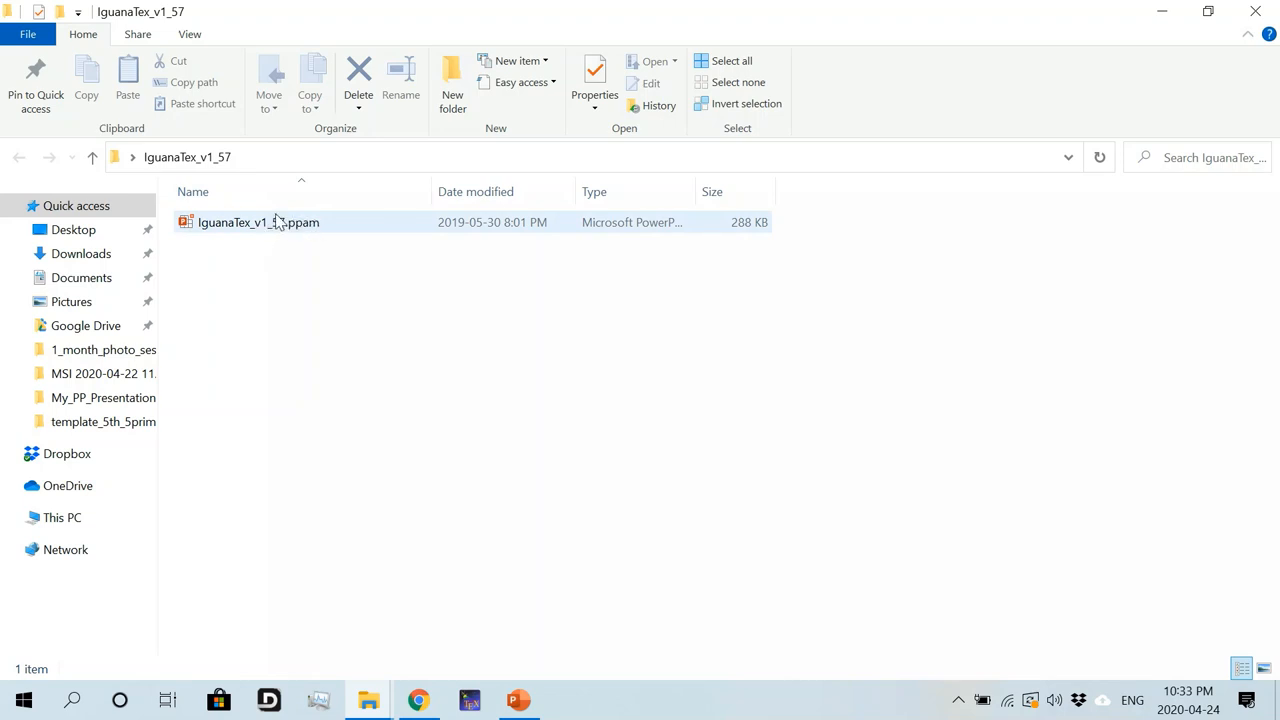
{"action": "left_click", "coordinate": [316, 264]}
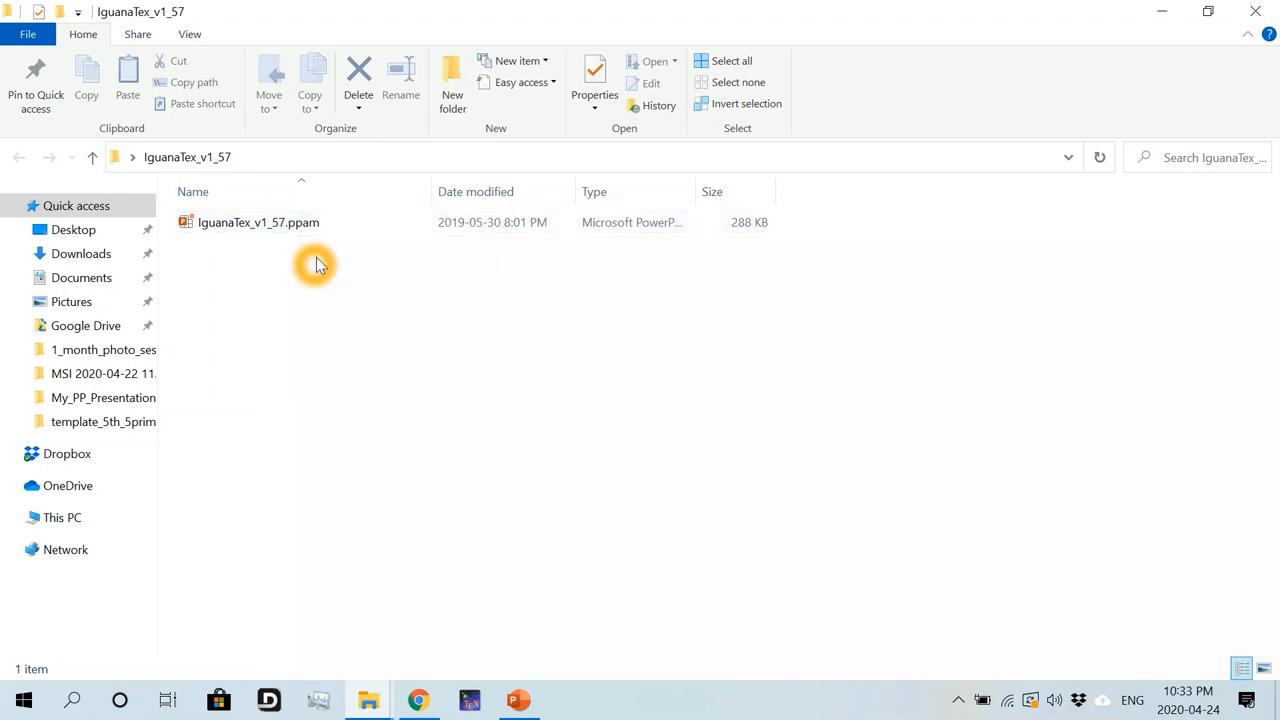
{"action": "mouse_move", "coordinate": [636, 300]}
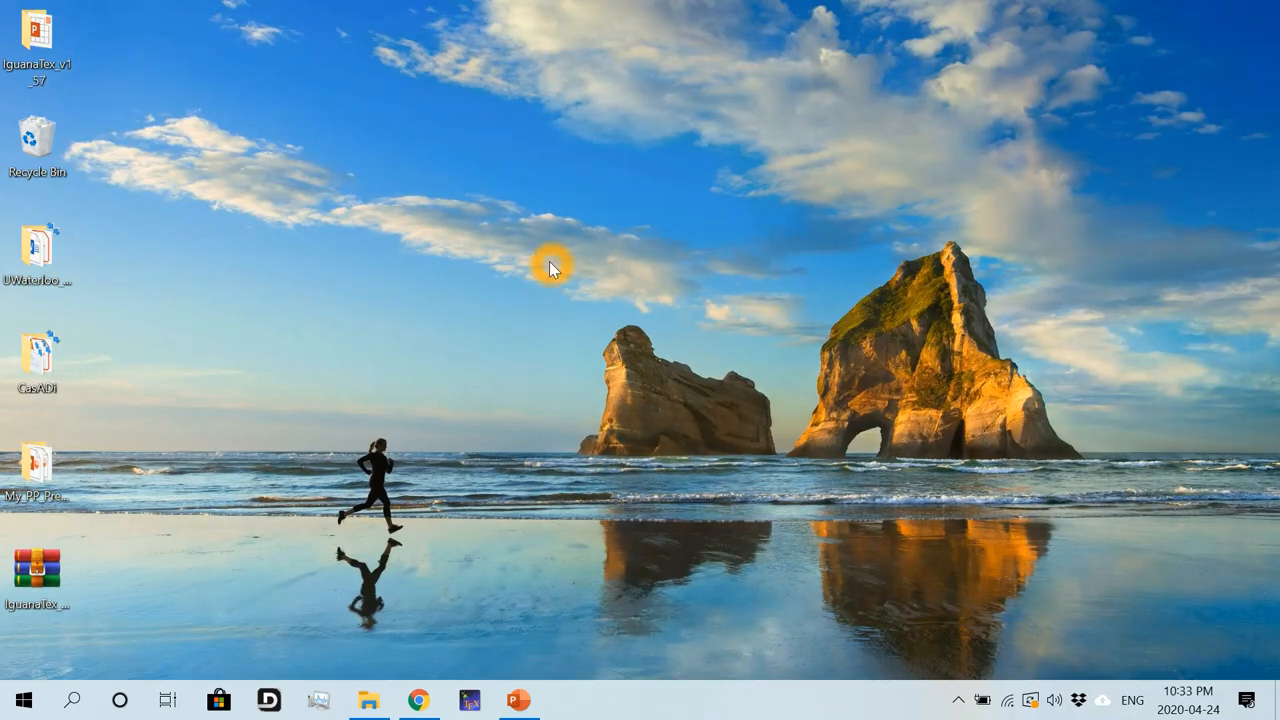
{"action": "mouse_move", "coordinate": [128, 456]}
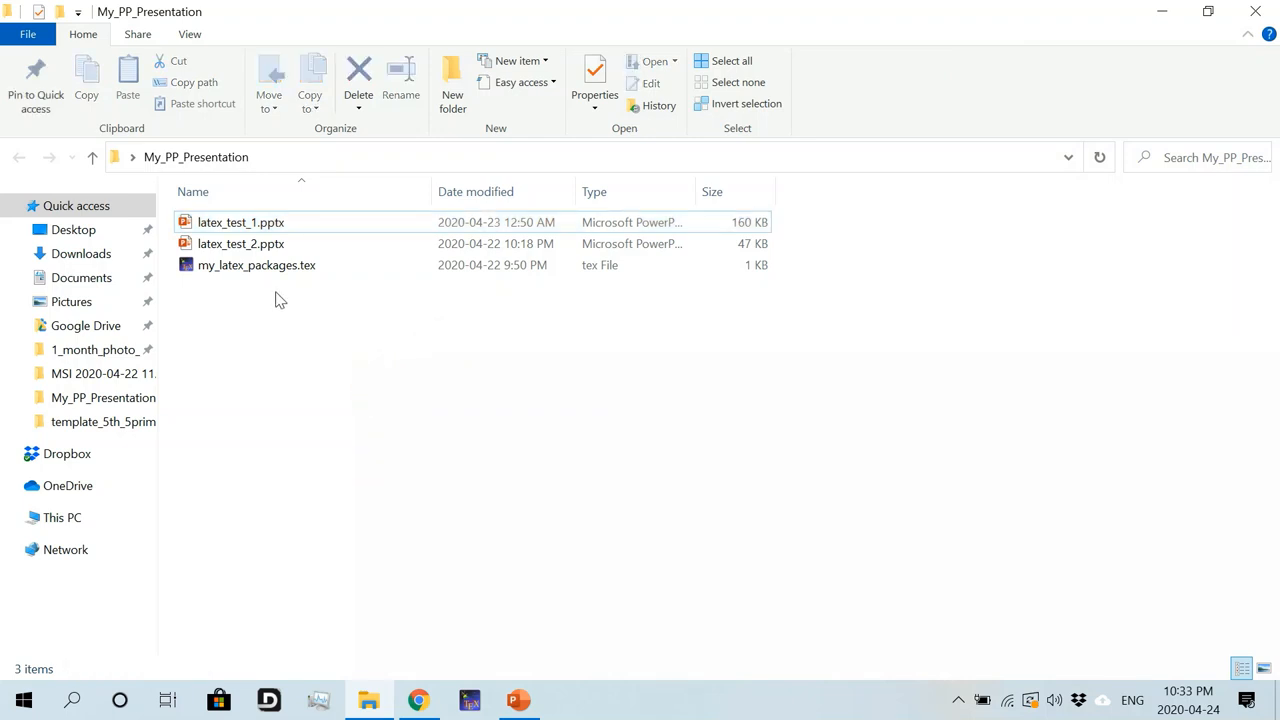
Navigate File Explorer to the My_PP_Presentation folder contents
{"action": "left_click", "coordinate": [300, 376]}
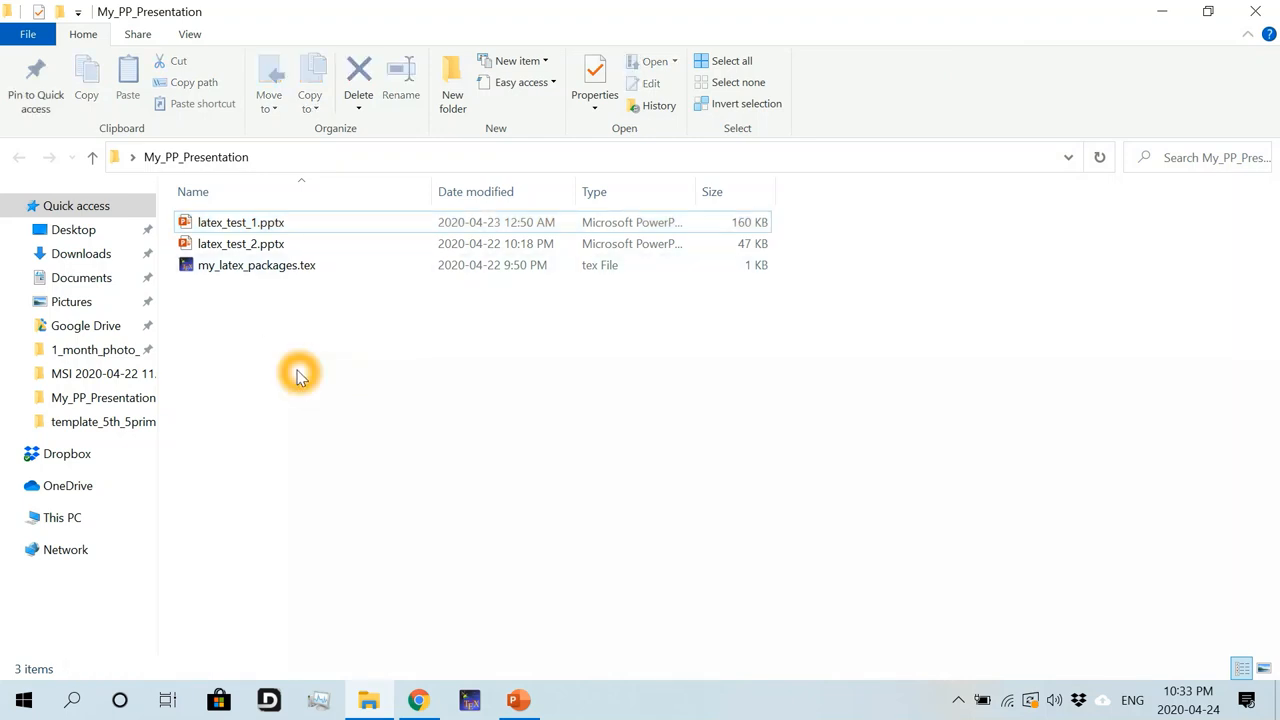
{"action": "left_click", "coordinate": [240, 222]}
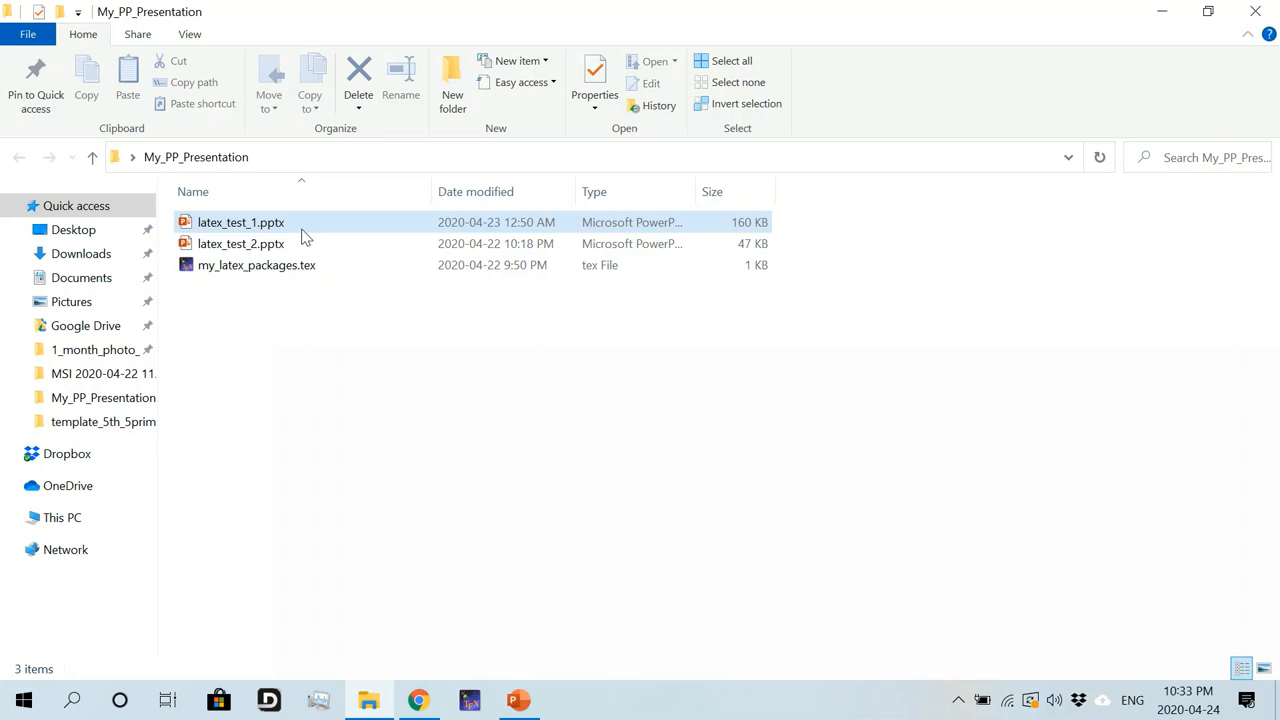
{"action": "left_click", "coordinate": [292, 332]}
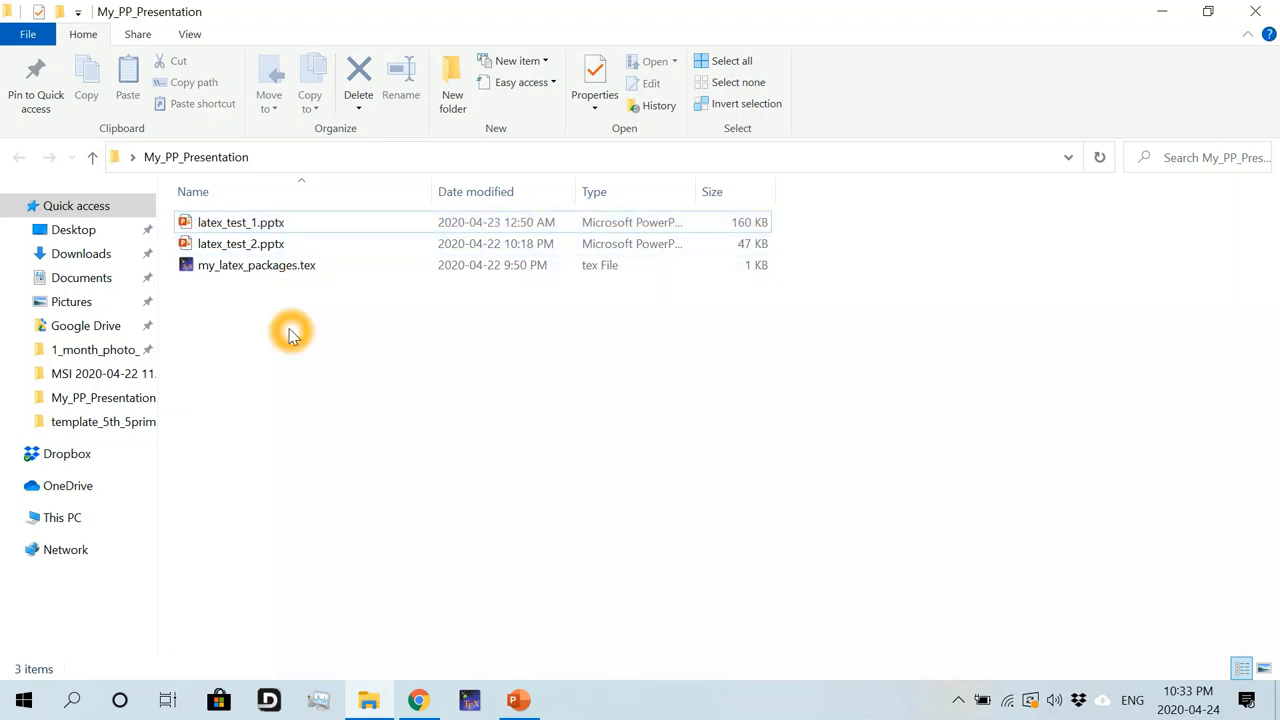
{"action": "mouse_move", "coordinate": [290, 376]}
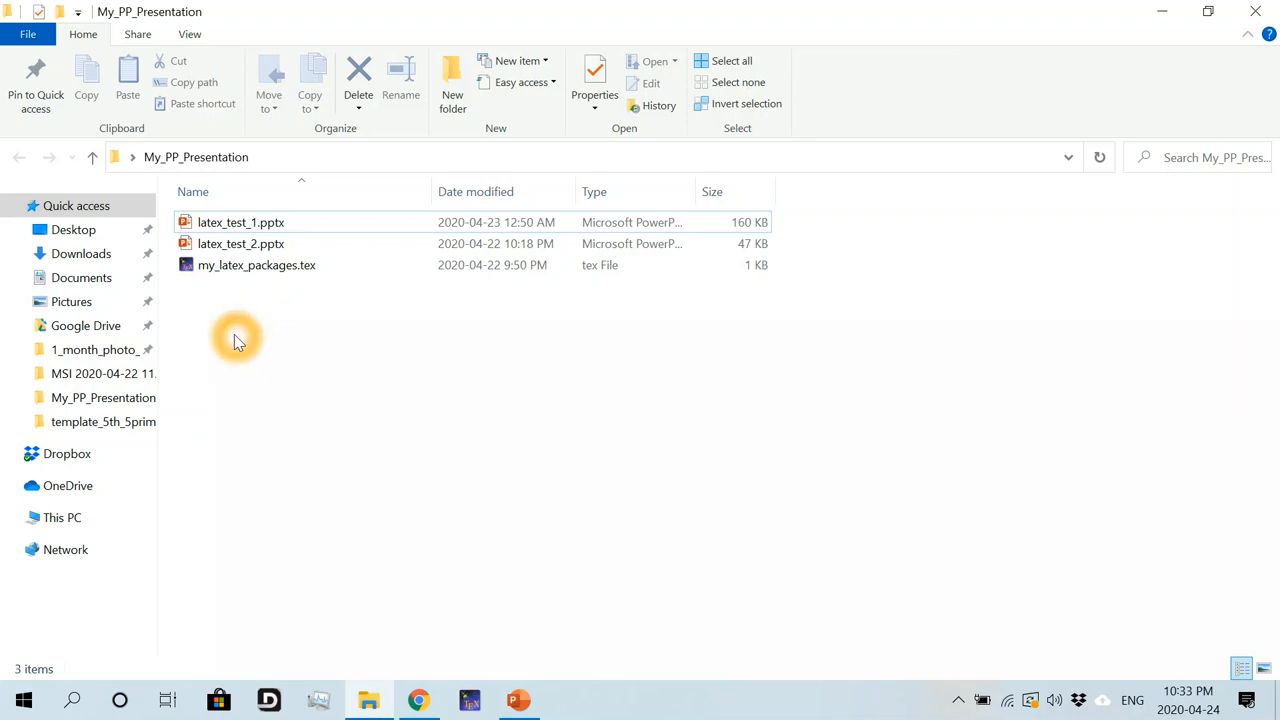
Create a new folder named temp inside My_PP_Presentation
{"action": "right_click", "coordinate": [236, 338]}
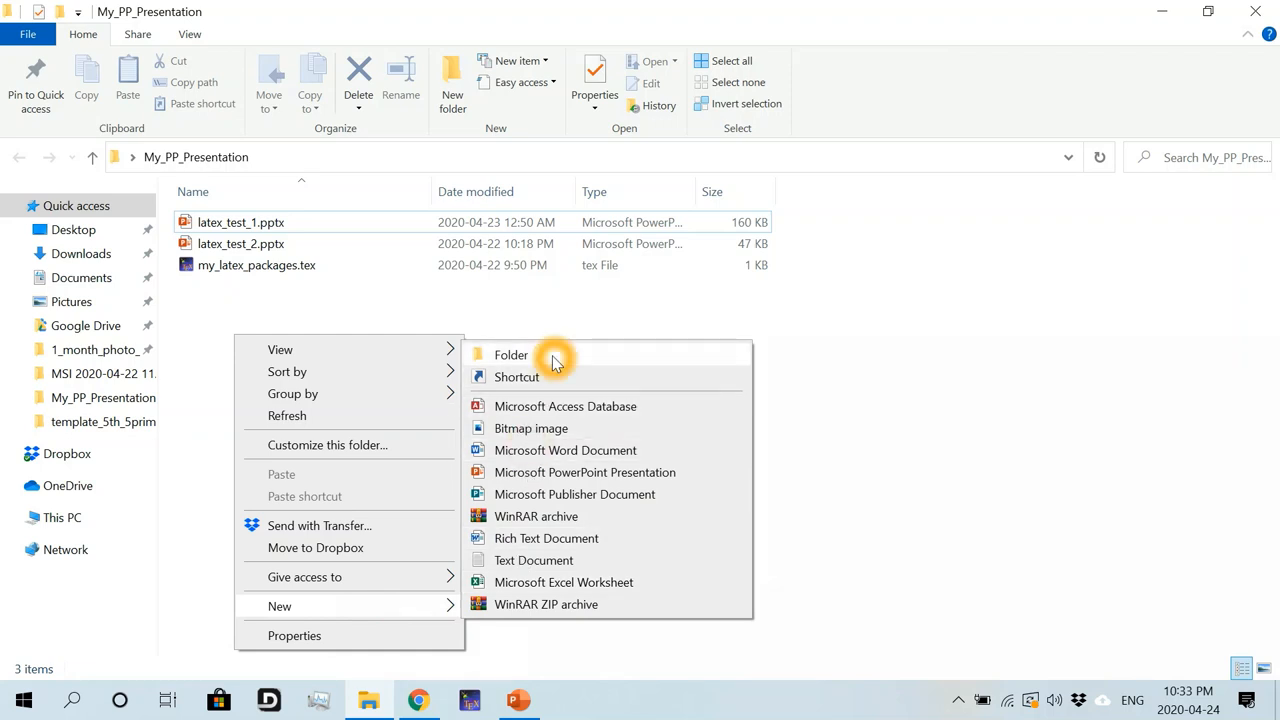
{"action": "left_click", "coordinate": [510, 354]}
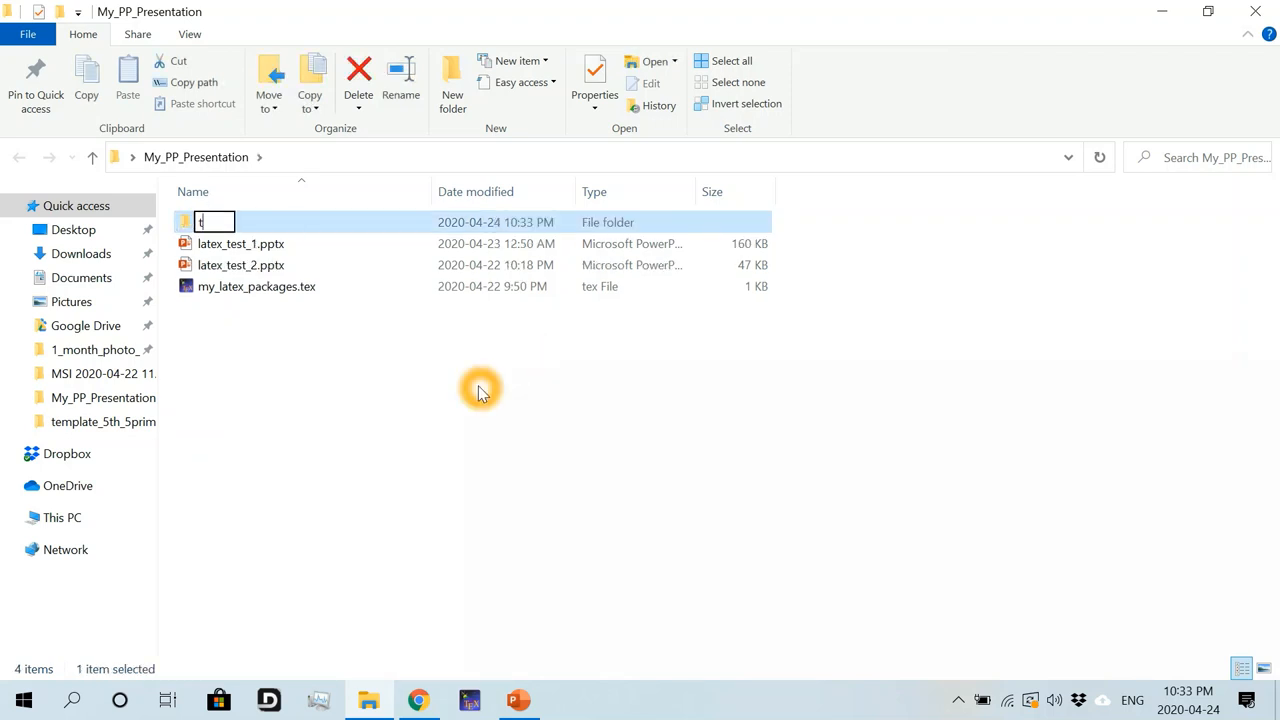
{"action": "type", "text": "emp"}
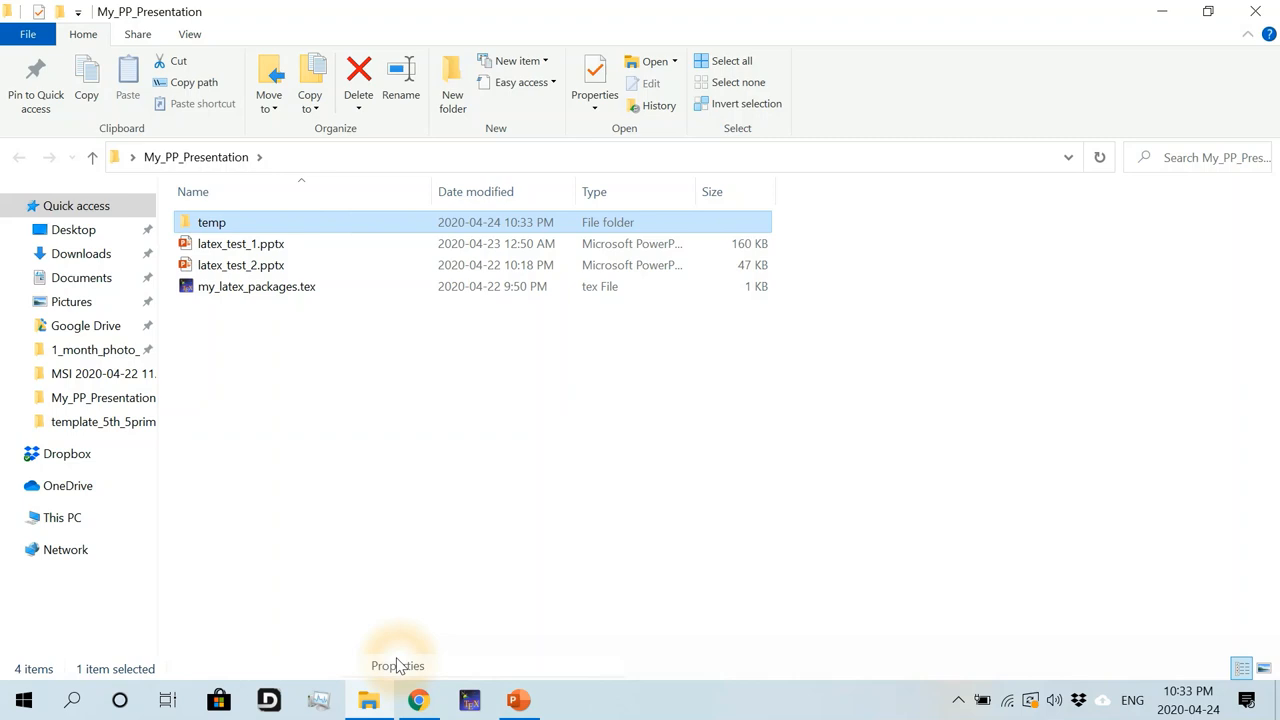
Review the temp folder's Security permissions in Properties, cancel without changes and deselect it
{"action": "left_click", "coordinate": [594, 76]}
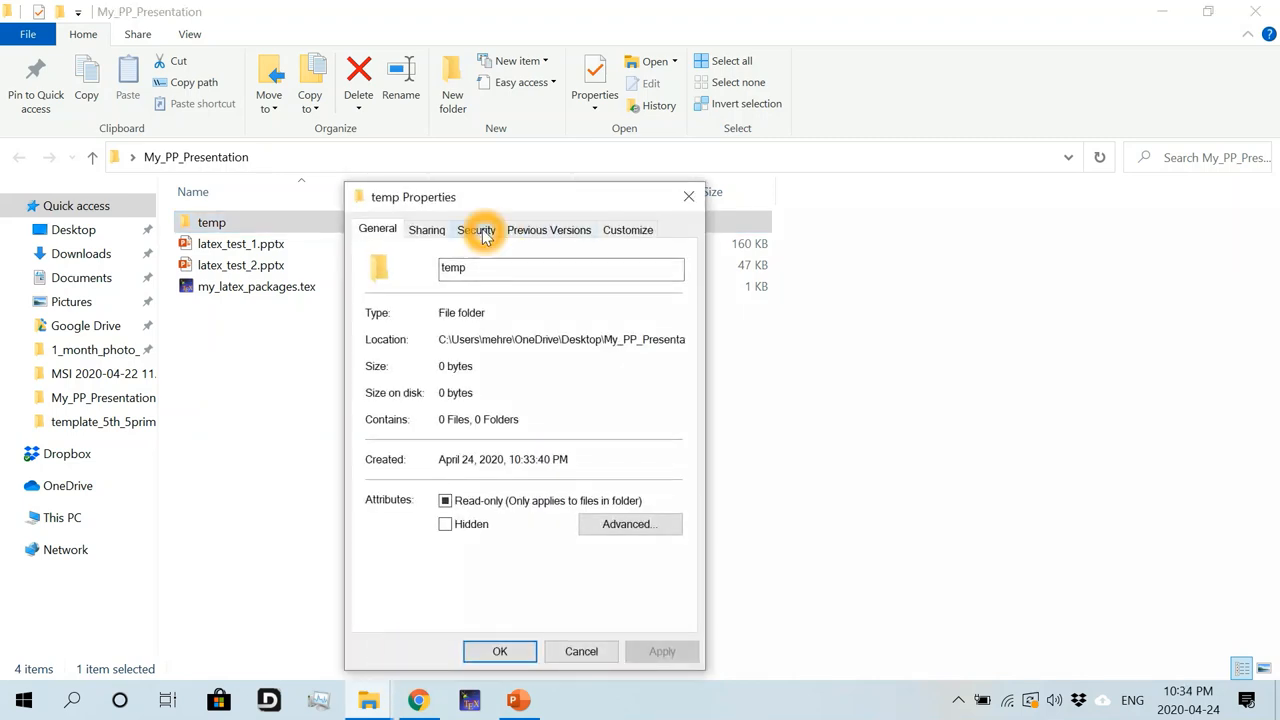
{"action": "left_click", "coordinate": [476, 228]}
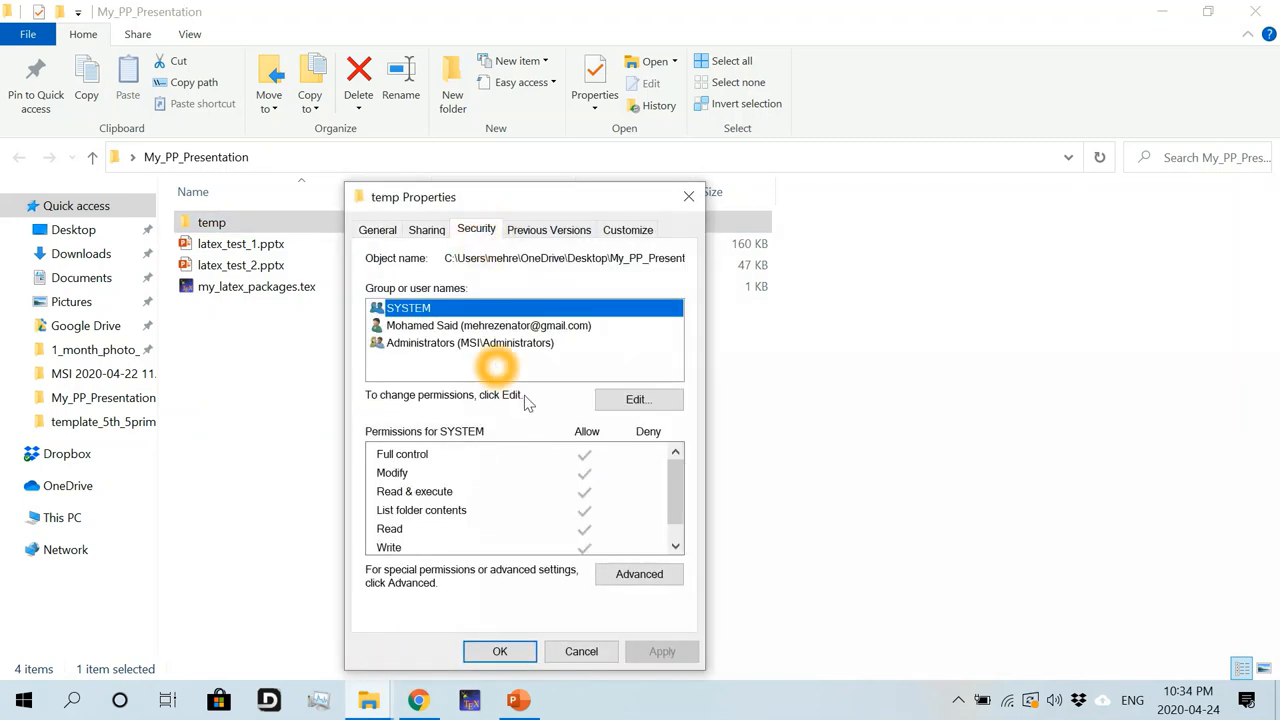
{"action": "scroll", "scroll_direction": "down", "scroll_amount": 3}
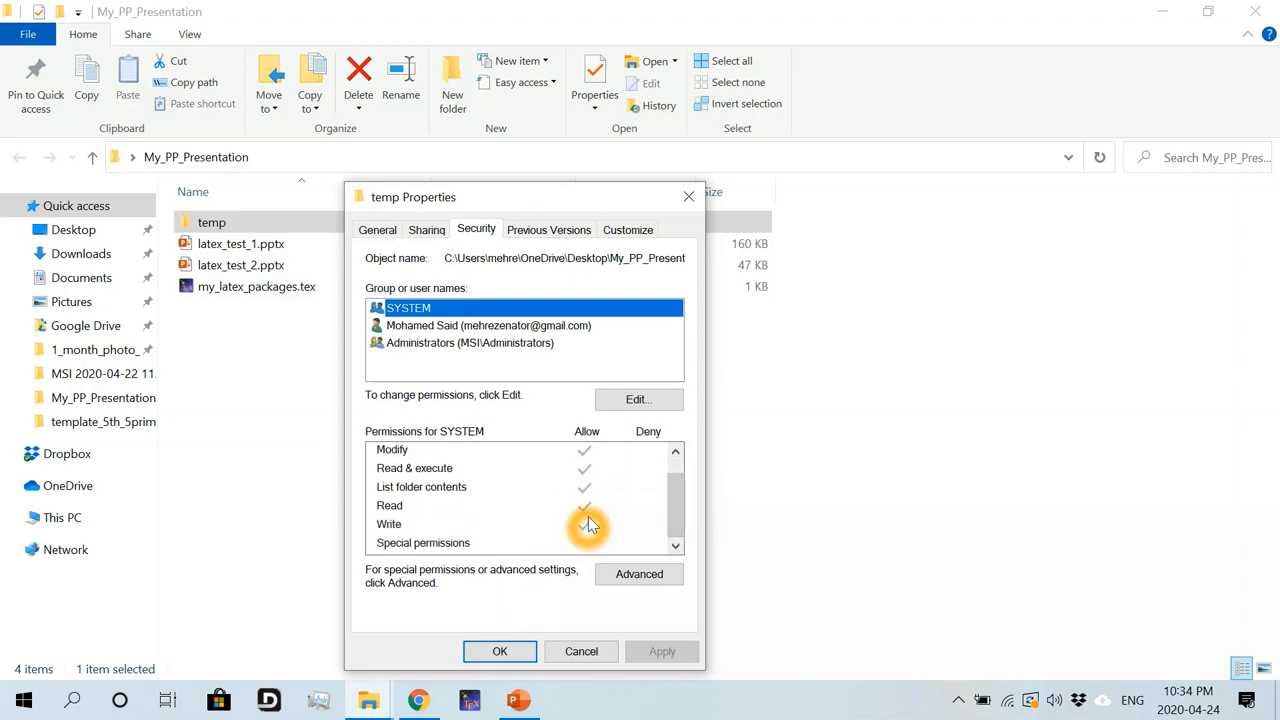
{"action": "left_click", "coordinate": [488, 324]}
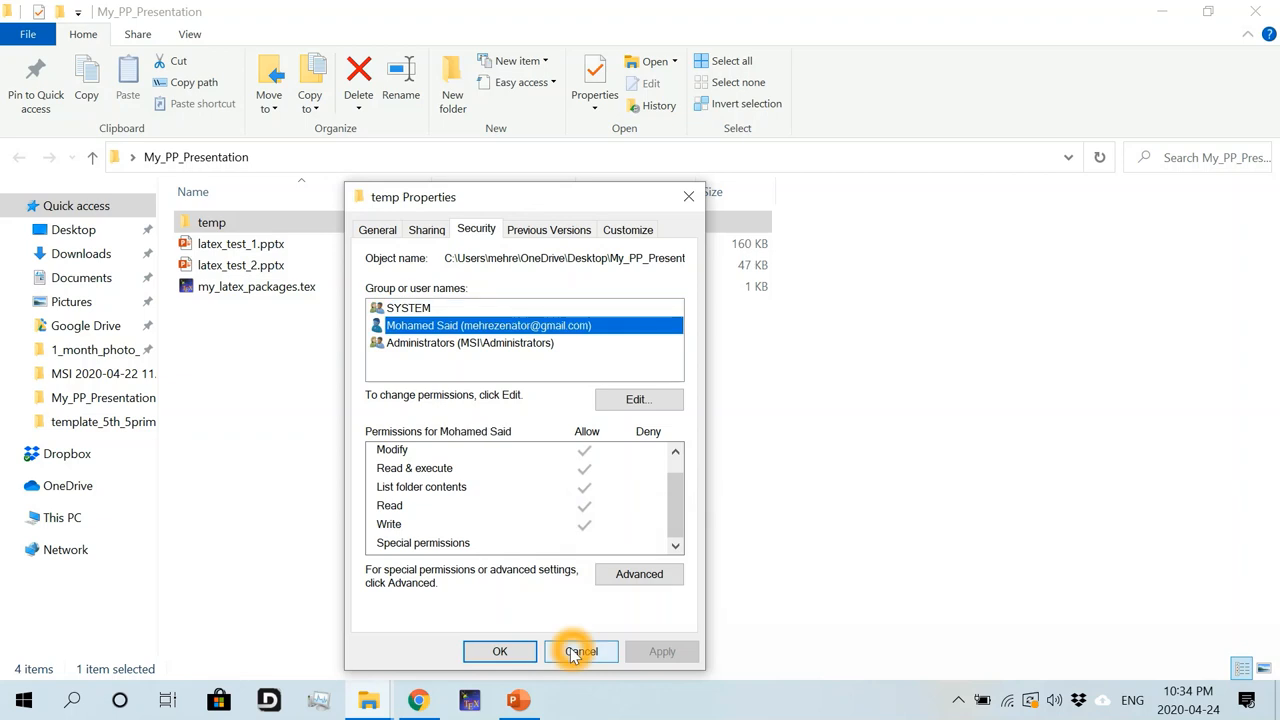
{"action": "left_click", "coordinate": [580, 652]}
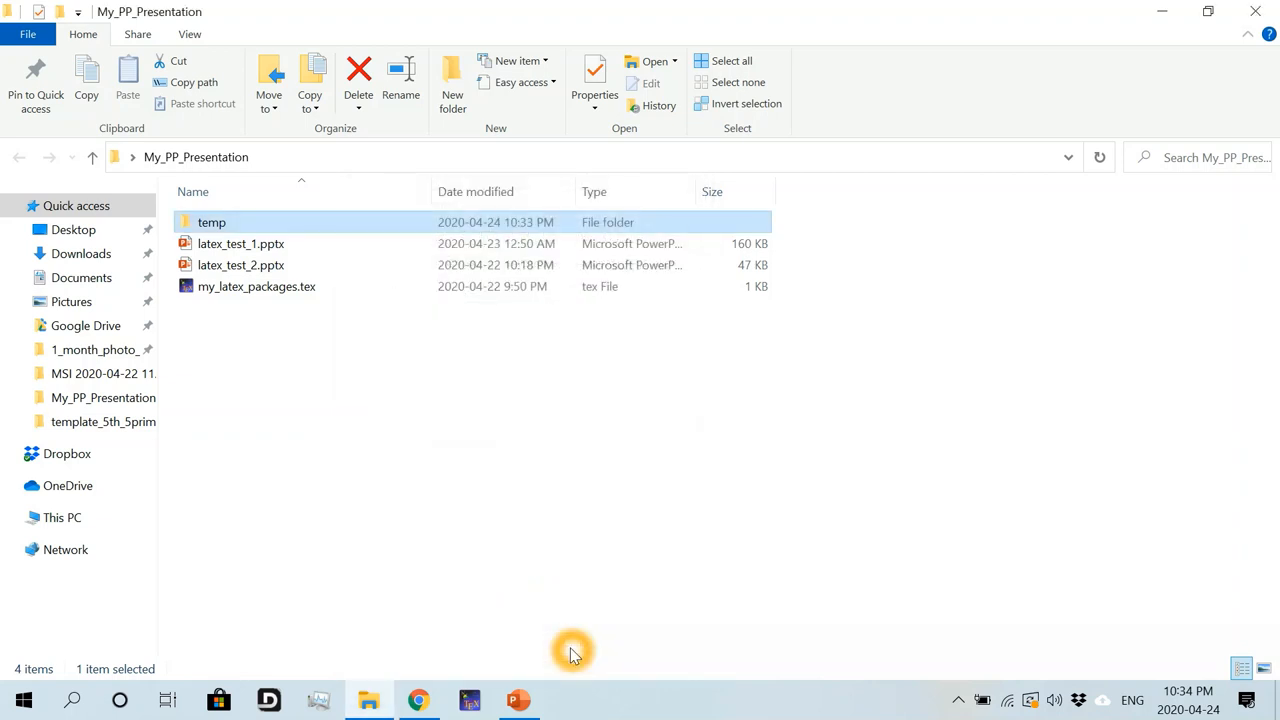
{"action": "mouse_move", "coordinate": [572, 584]}
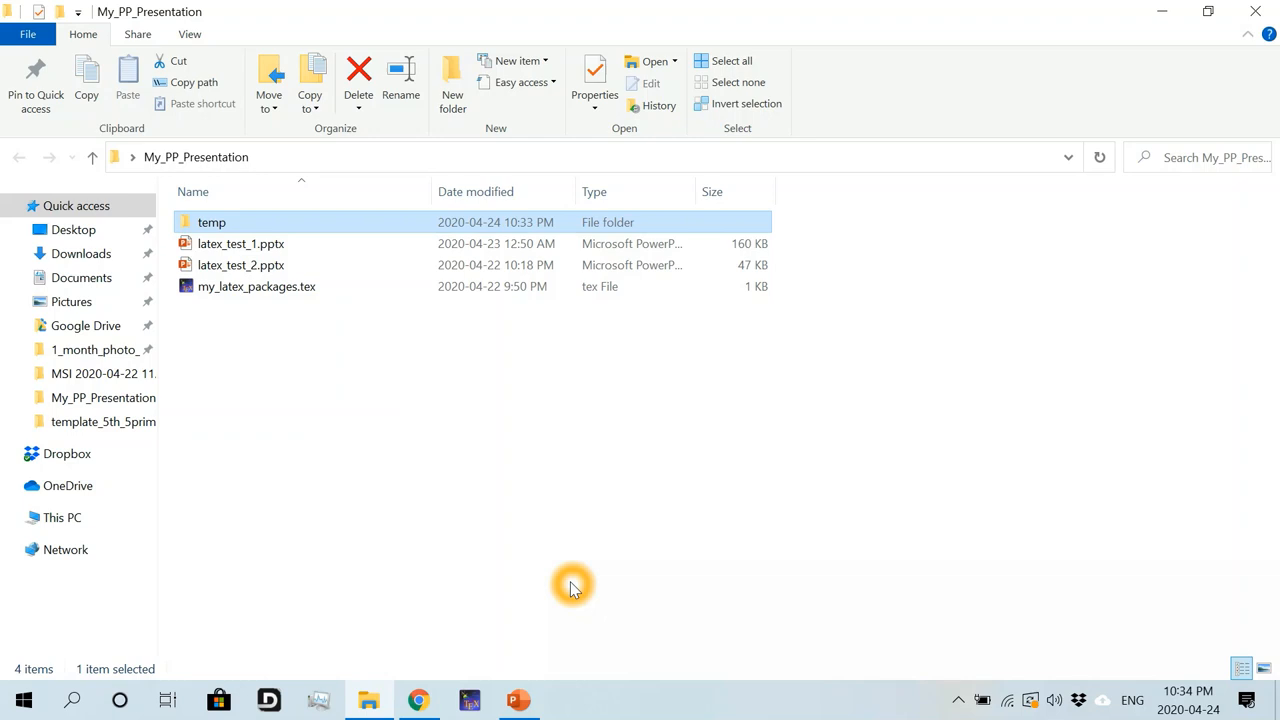
{"action": "left_click", "coordinate": [484, 428]}
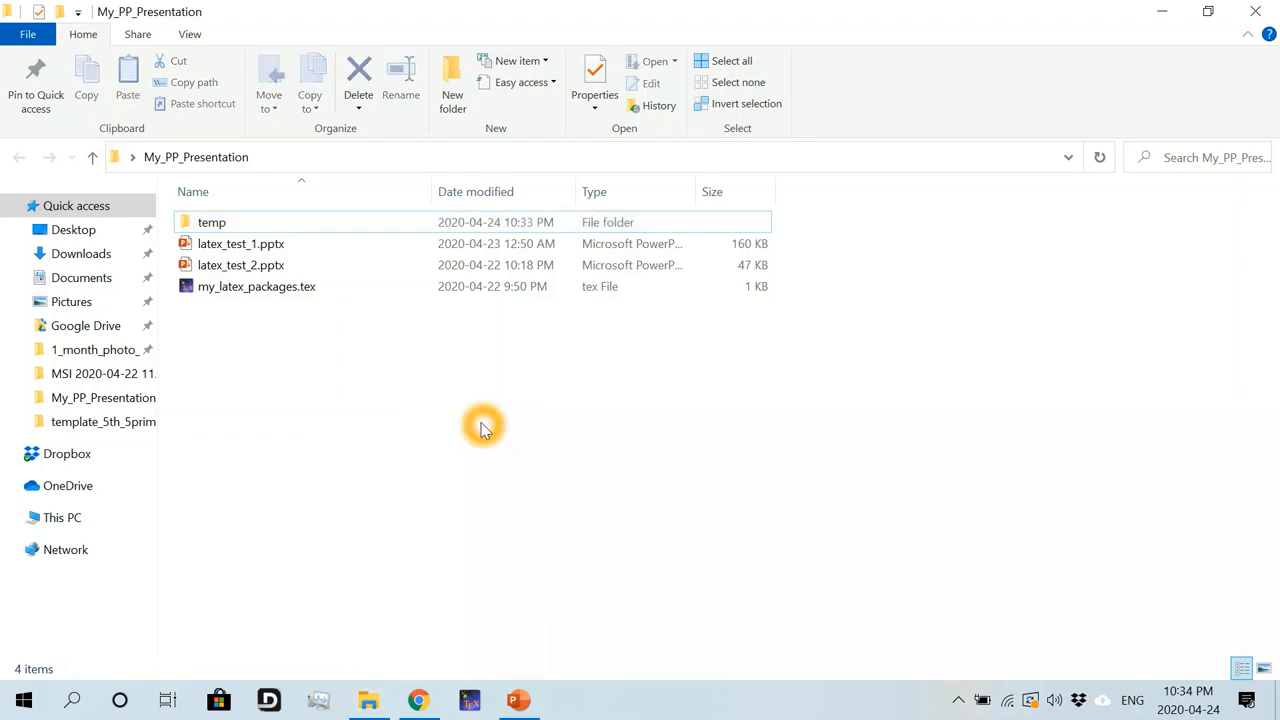
Open latex_test_1.pptx in PowerPoint and show the Home ribbon over its LaTeX equations slide
{"action": "left_click", "coordinate": [240, 244]}
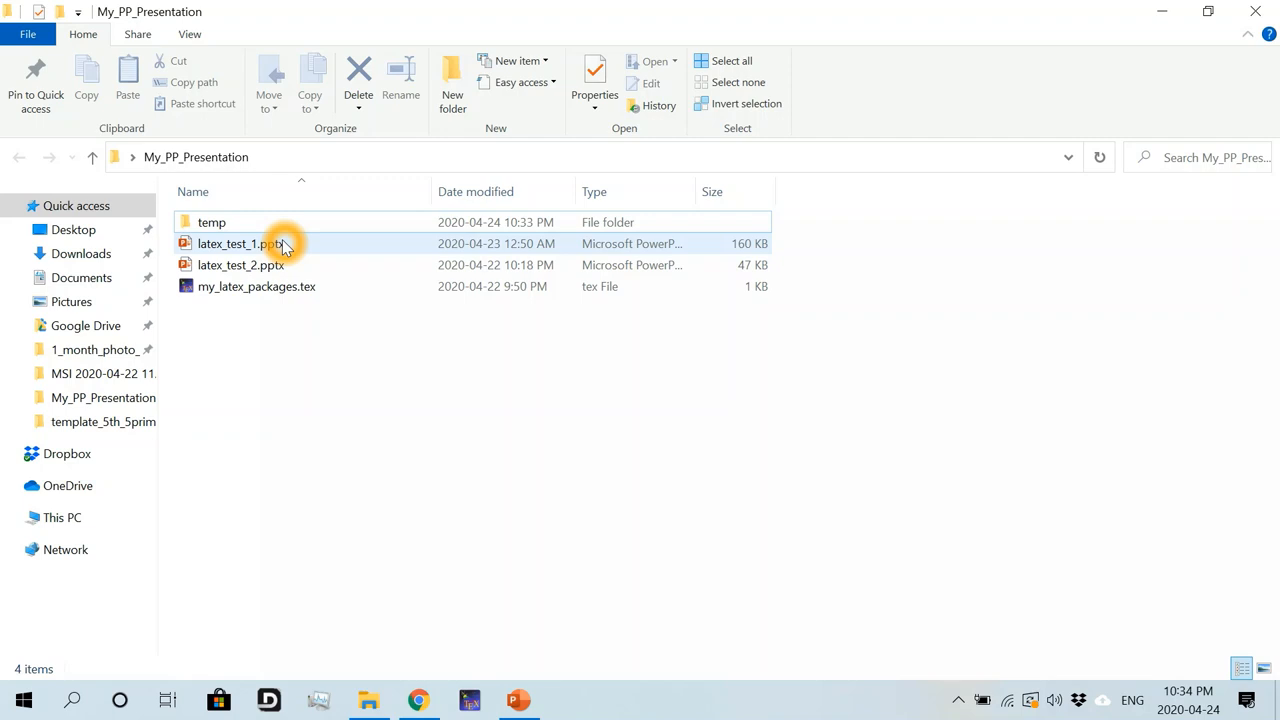
{"action": "mouse_move", "coordinate": [304, 244]}
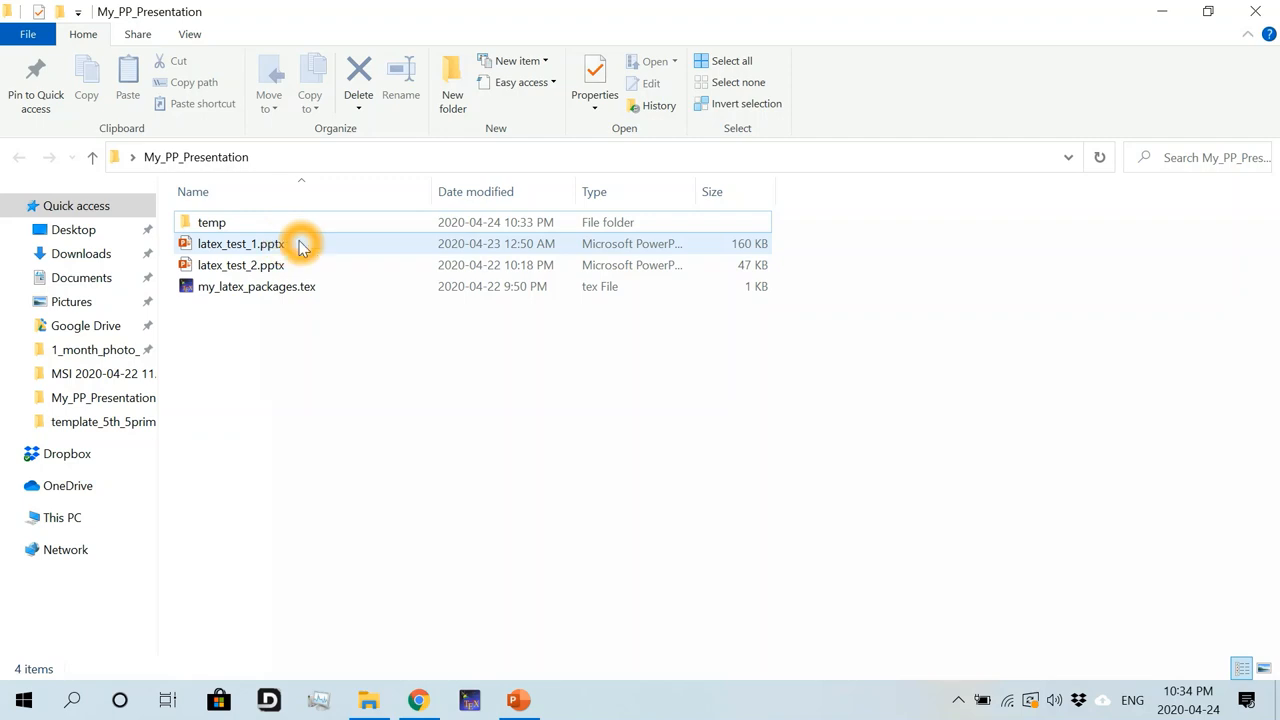
{"action": "left_click", "coordinate": [240, 244]}
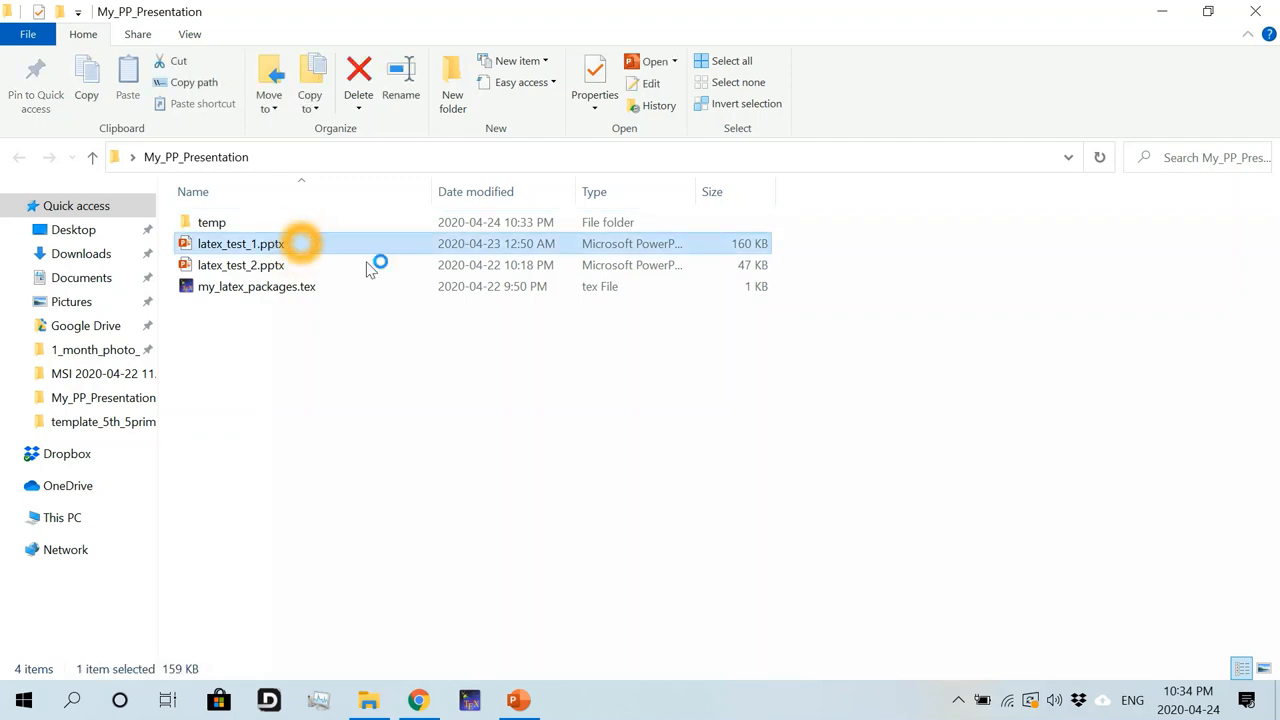
{"action": "double_click", "coordinate": [240, 244]}
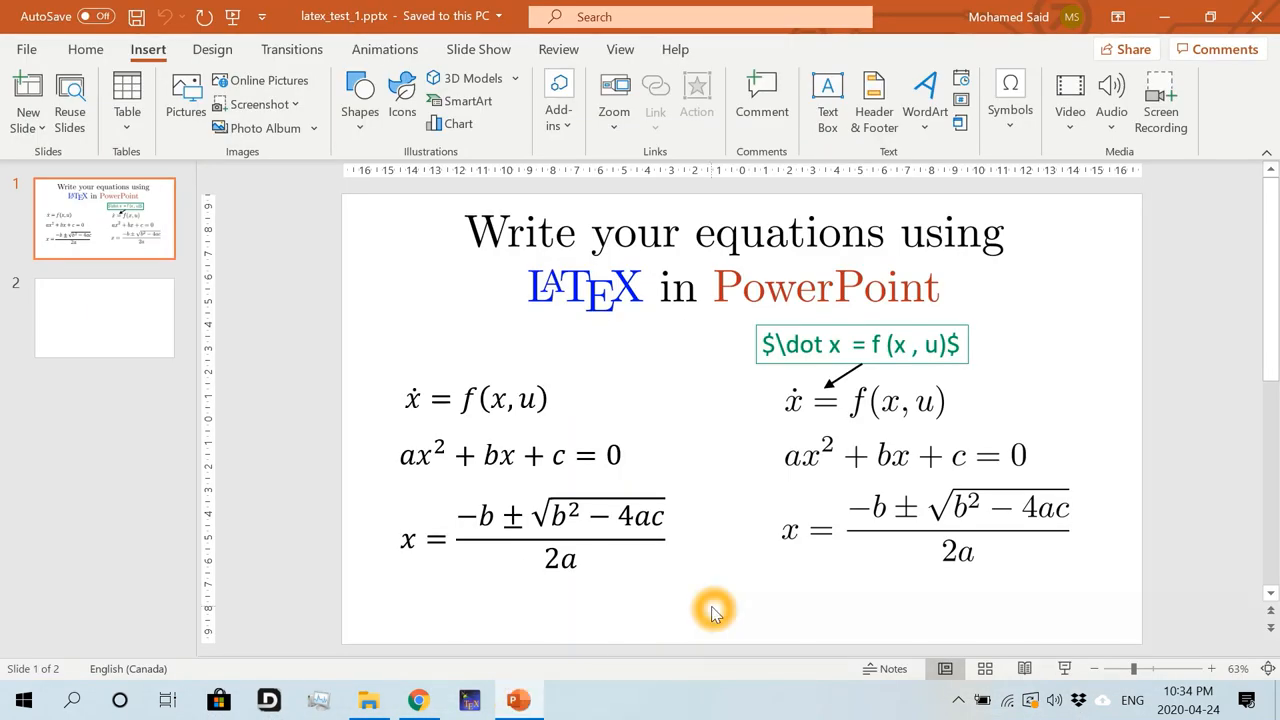
{"action": "left_click", "coordinate": [84, 48]}
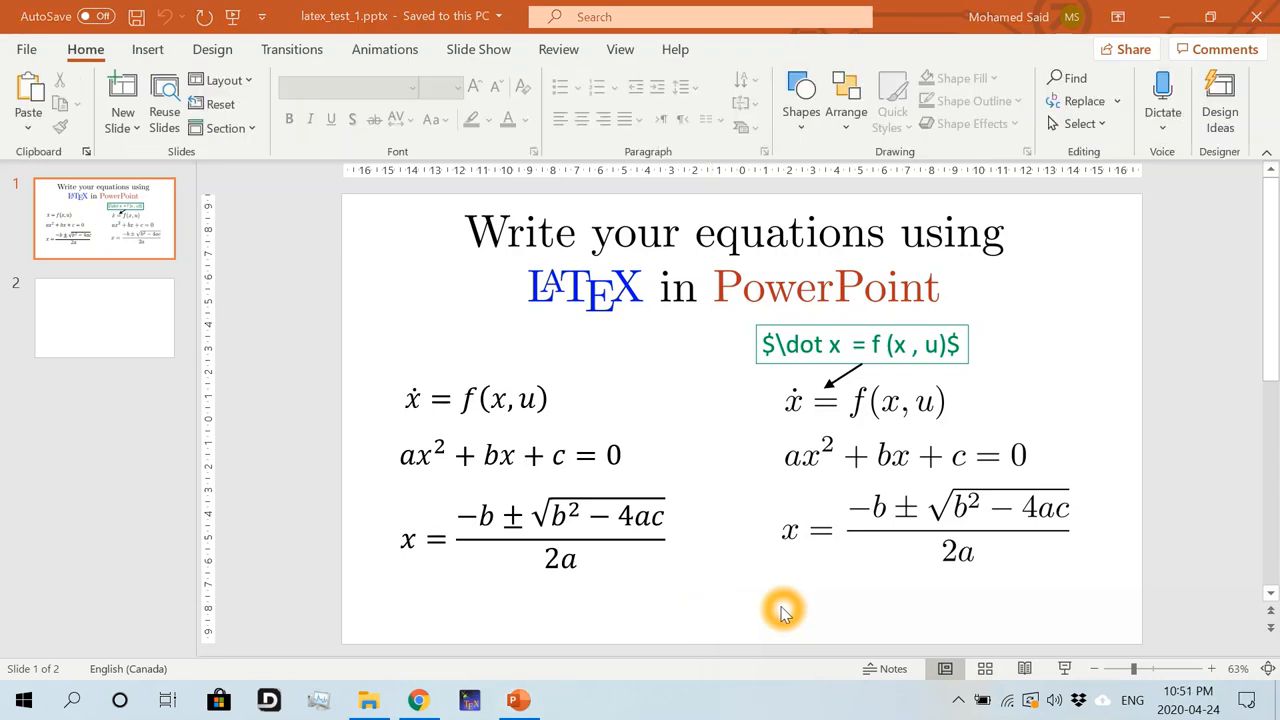
{"action": "mouse_move", "coordinate": [320, 324]}
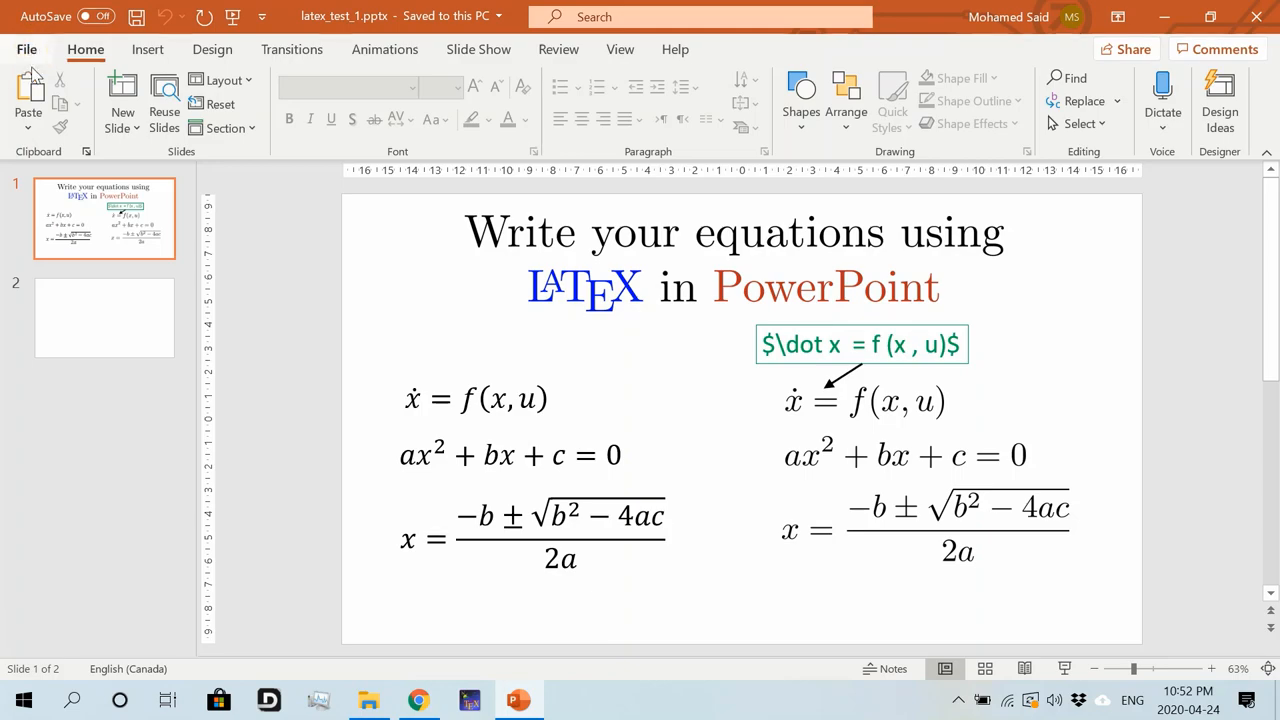
Reach the PowerPoint Add-ins manager through File > Options > Add-ins
{"action": "left_click", "coordinate": [26, 48]}
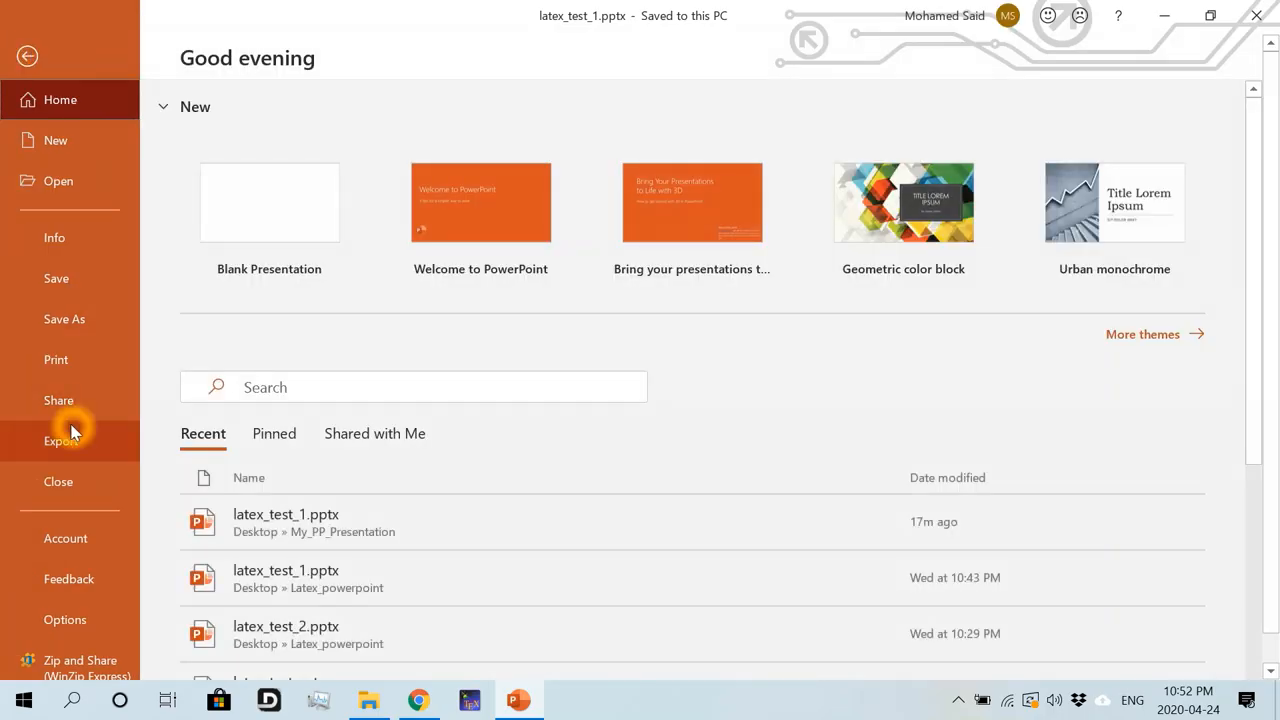
{"action": "left_click", "coordinate": [64, 620]}
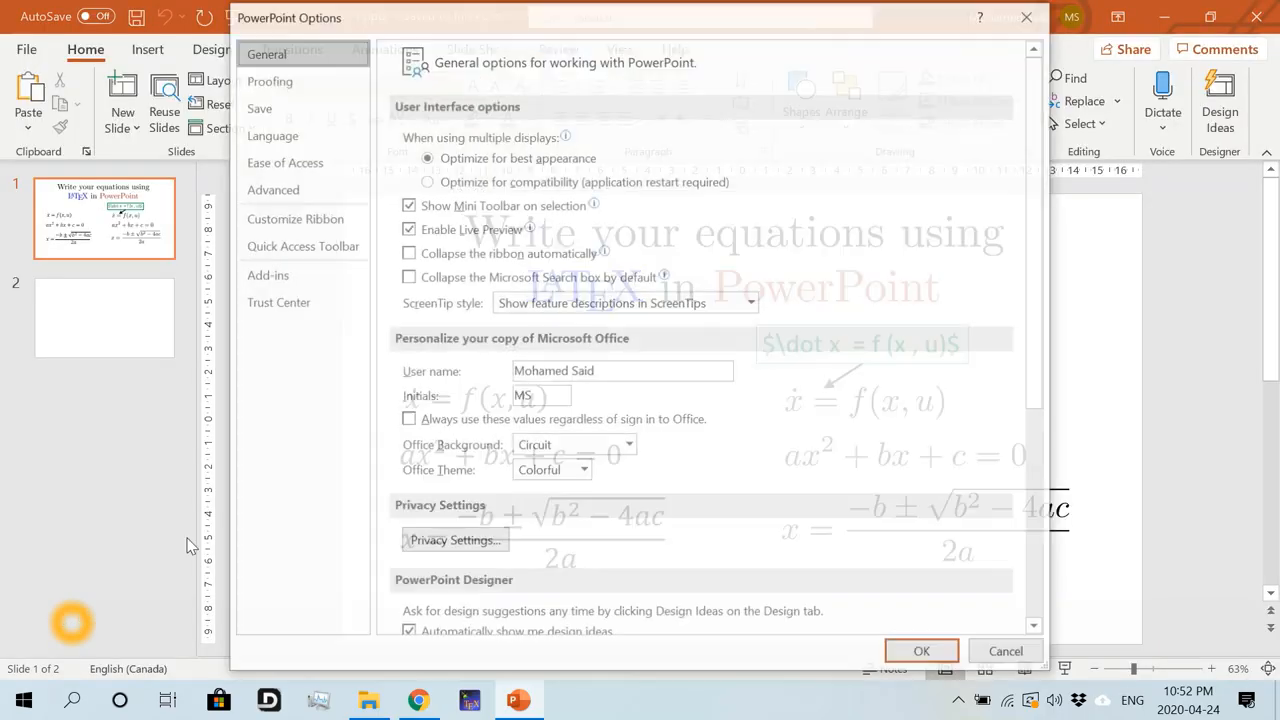
{"action": "left_click", "coordinate": [266, 276]}
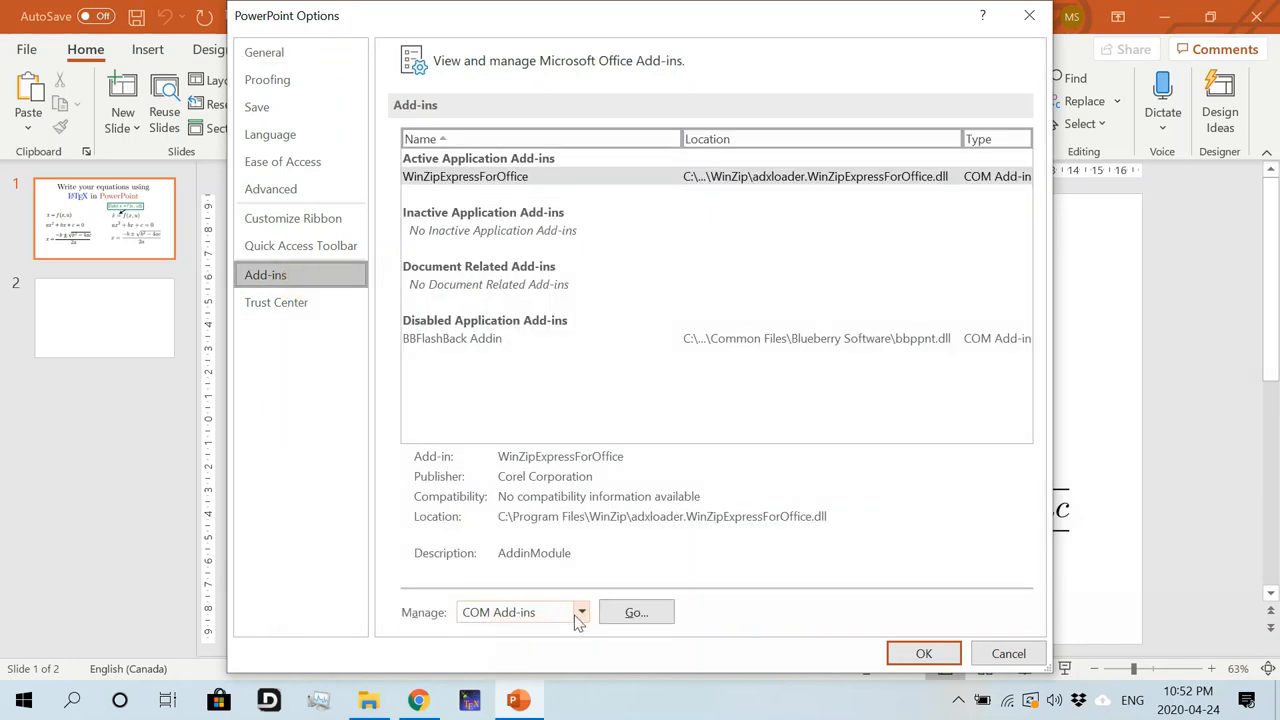
{"action": "left_click", "coordinate": [580, 612]}
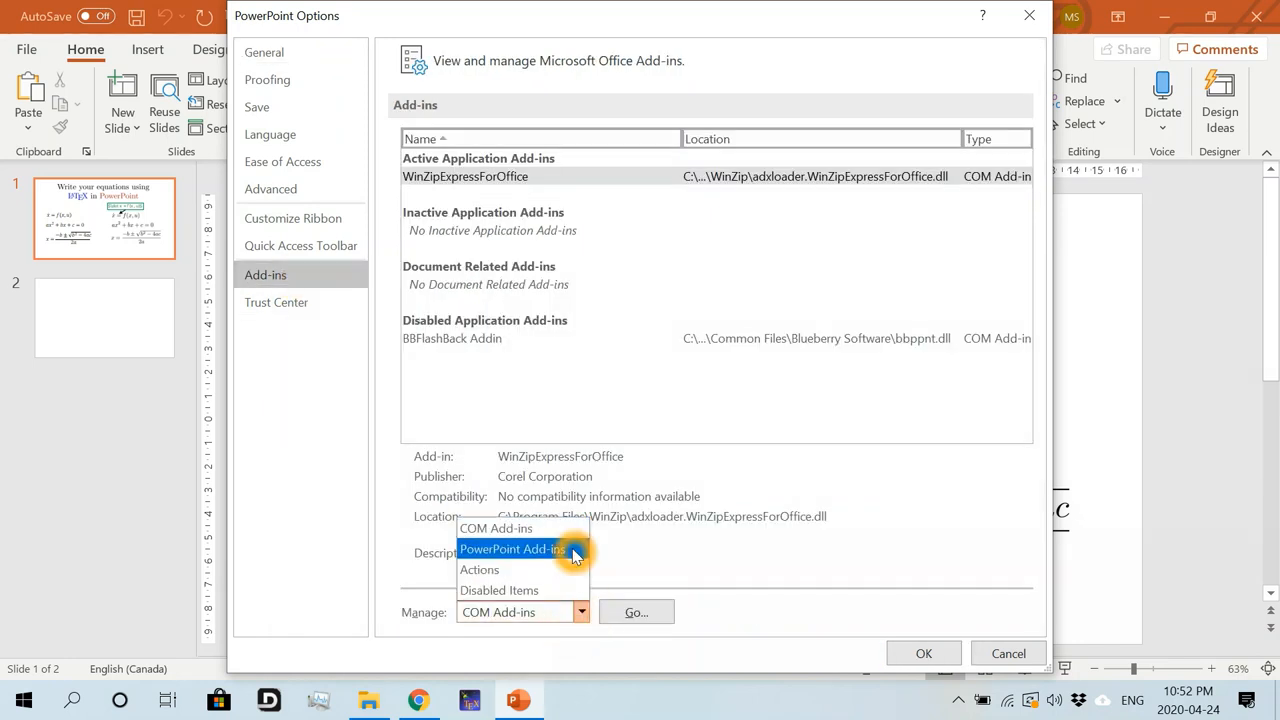
{"action": "left_click", "coordinate": [512, 548]}
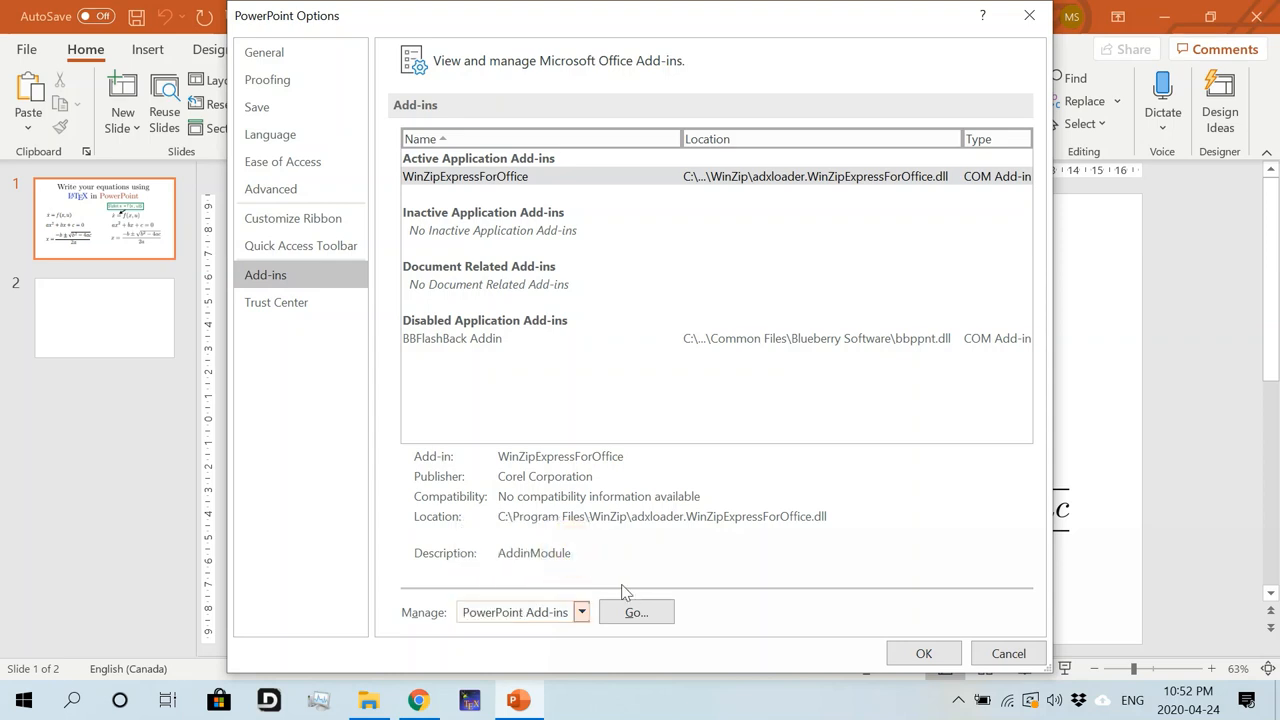
{"action": "left_click", "coordinate": [636, 612]}
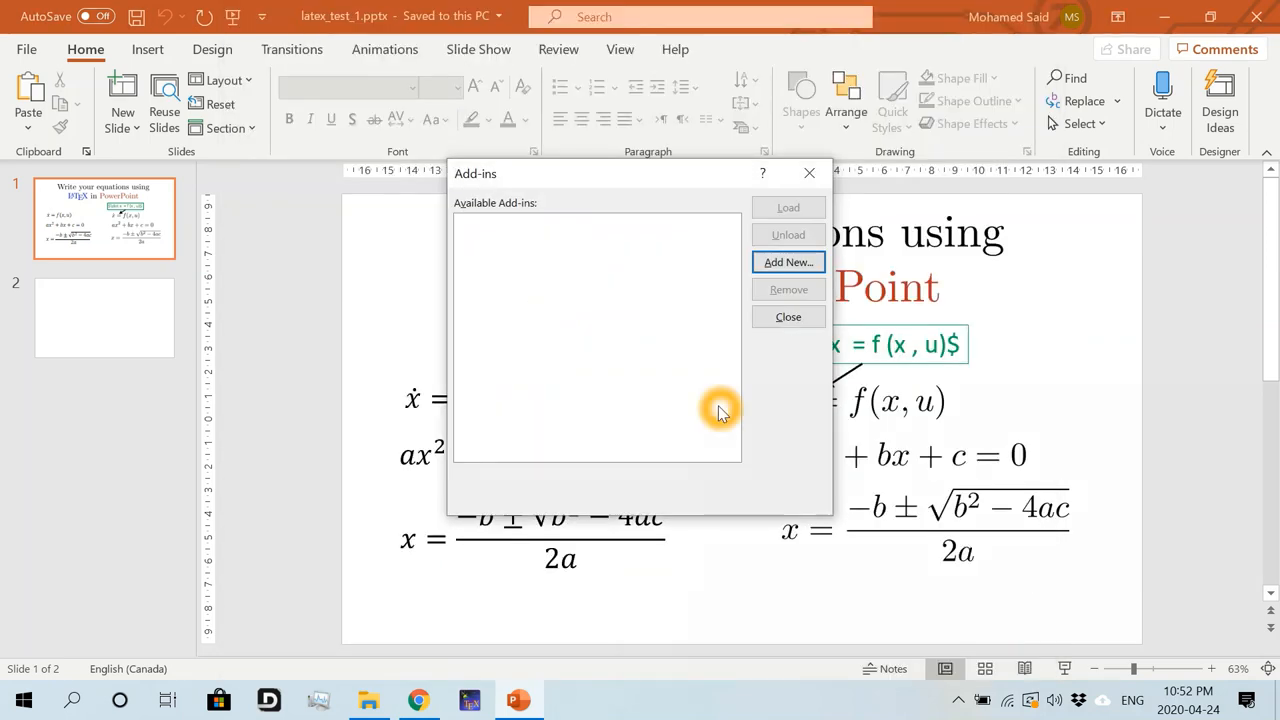
{"action": "mouse_move", "coordinate": [788, 262]}
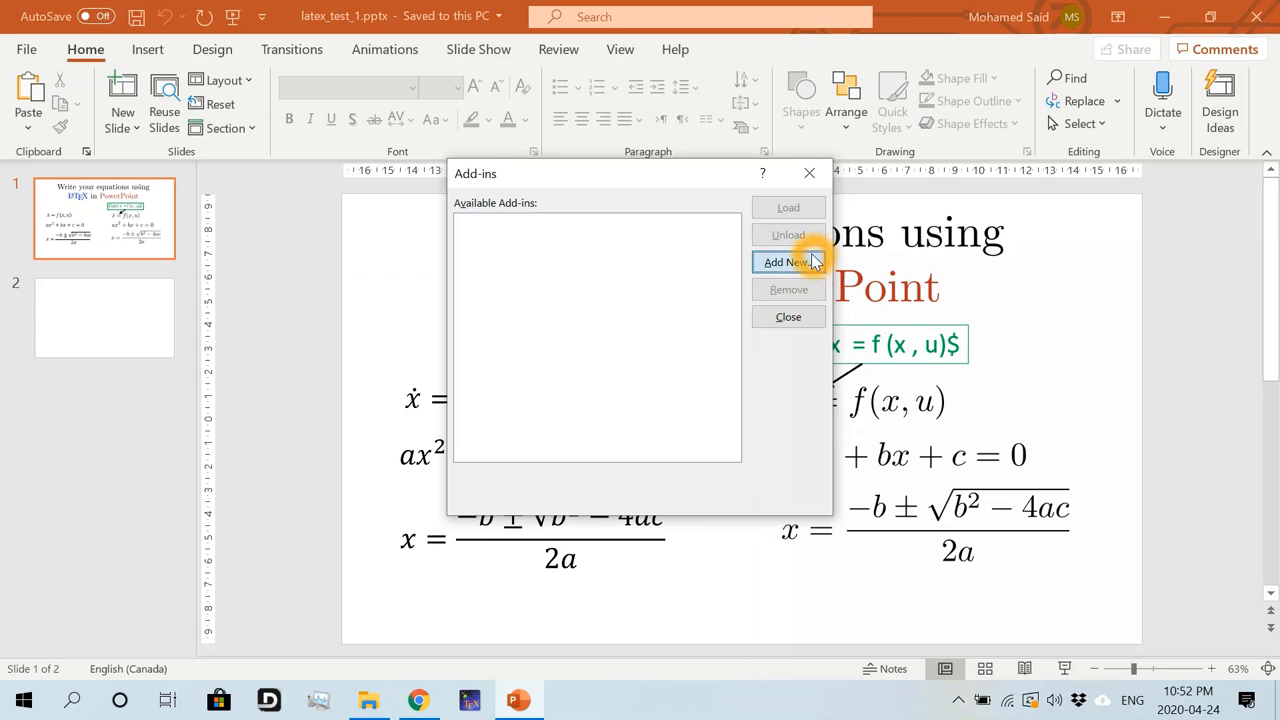
Load IguanaTex_v1_57.ppam from its Desktop folder with macros enabled and close the manager
{"action": "left_click", "coordinate": [788, 260]}
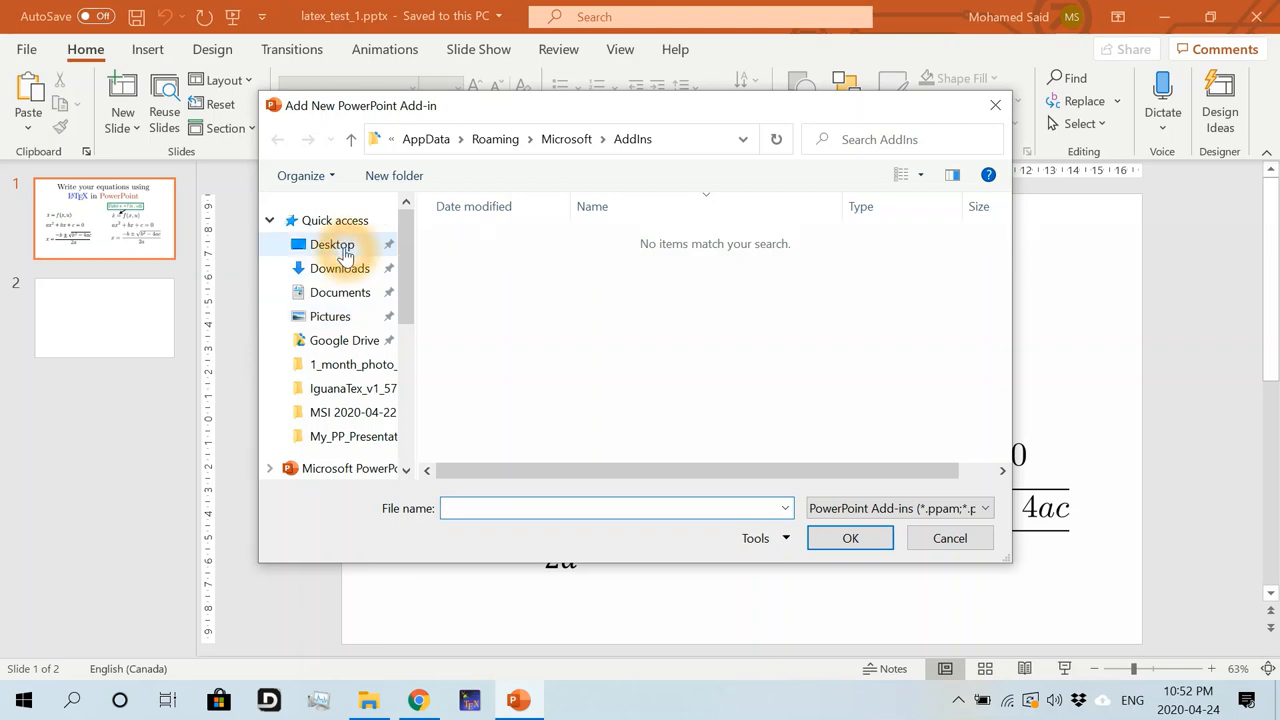
{"action": "left_click", "coordinate": [332, 244]}
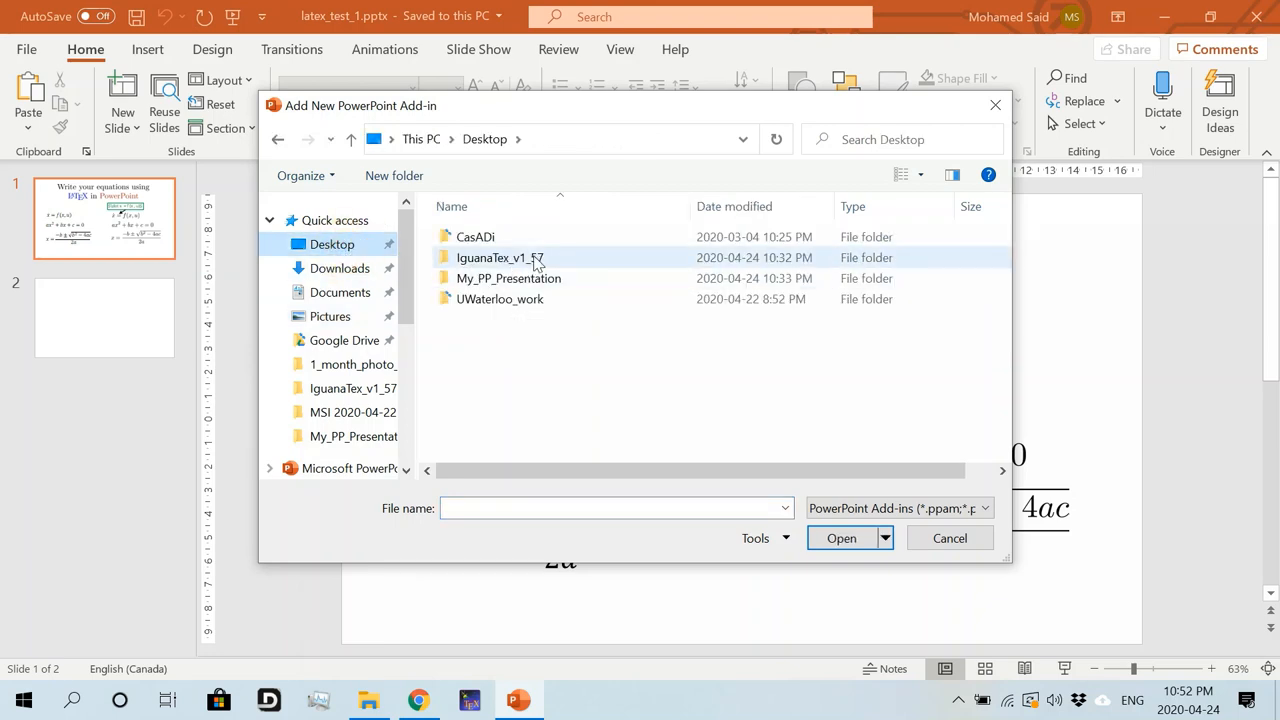
{"action": "left_click", "coordinate": [500, 256]}
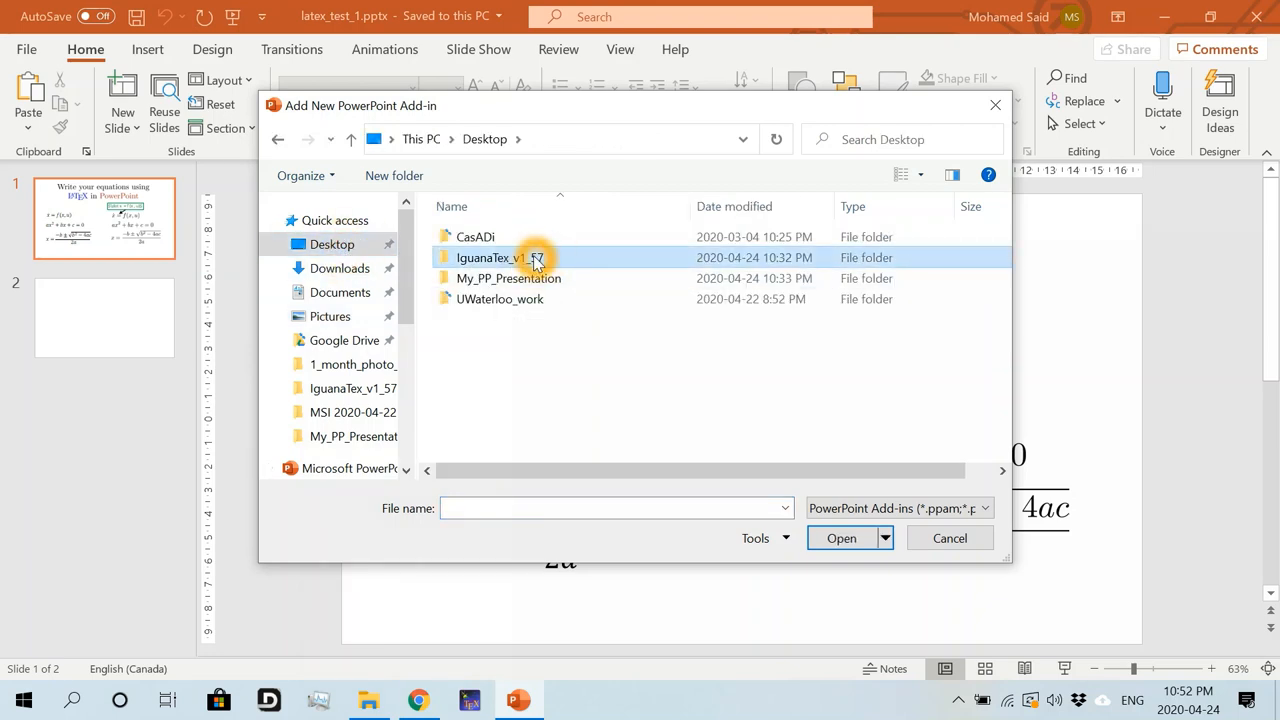
{"action": "double_click", "coordinate": [490, 256]}
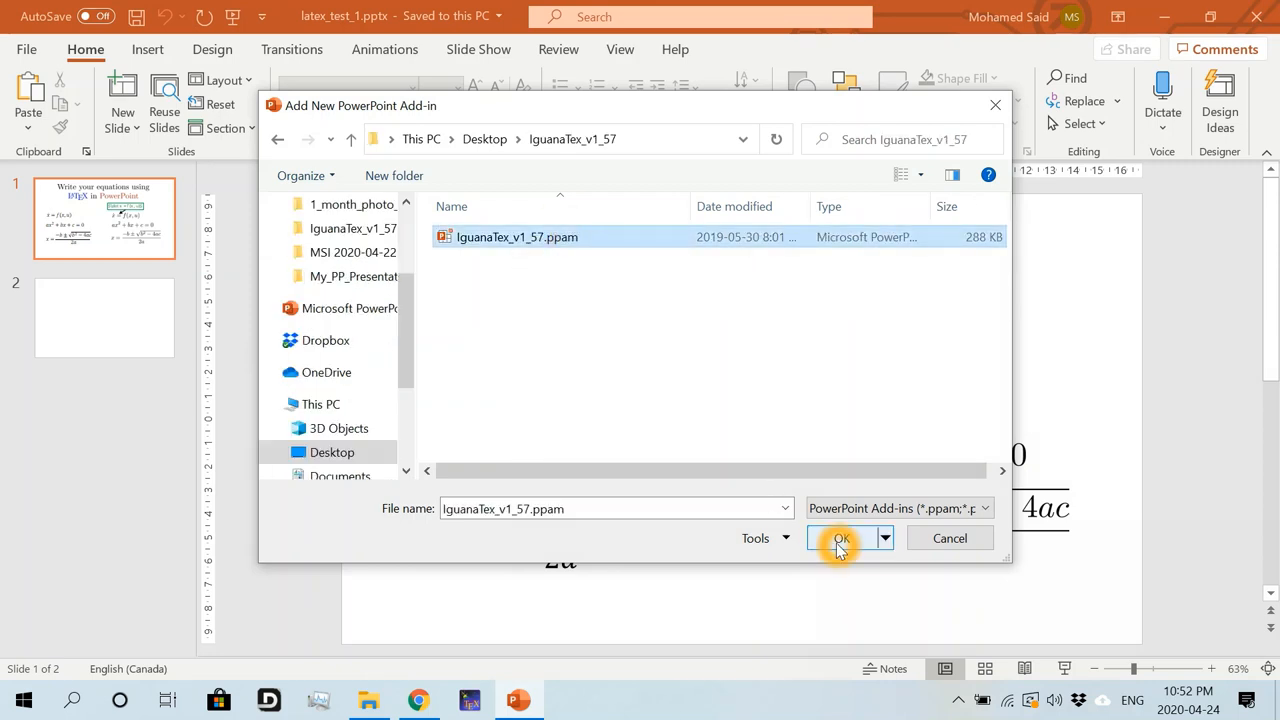
{"action": "left_click", "coordinate": [840, 538]}
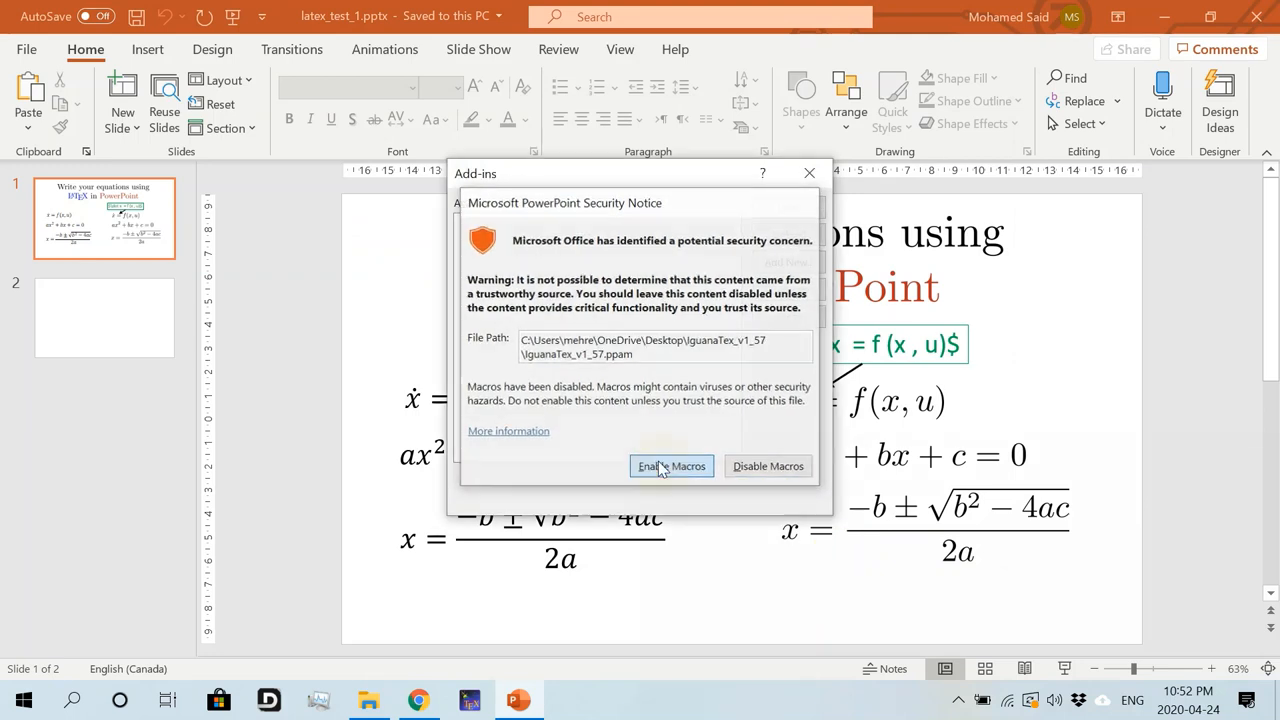
{"action": "left_click", "coordinate": [672, 466]}
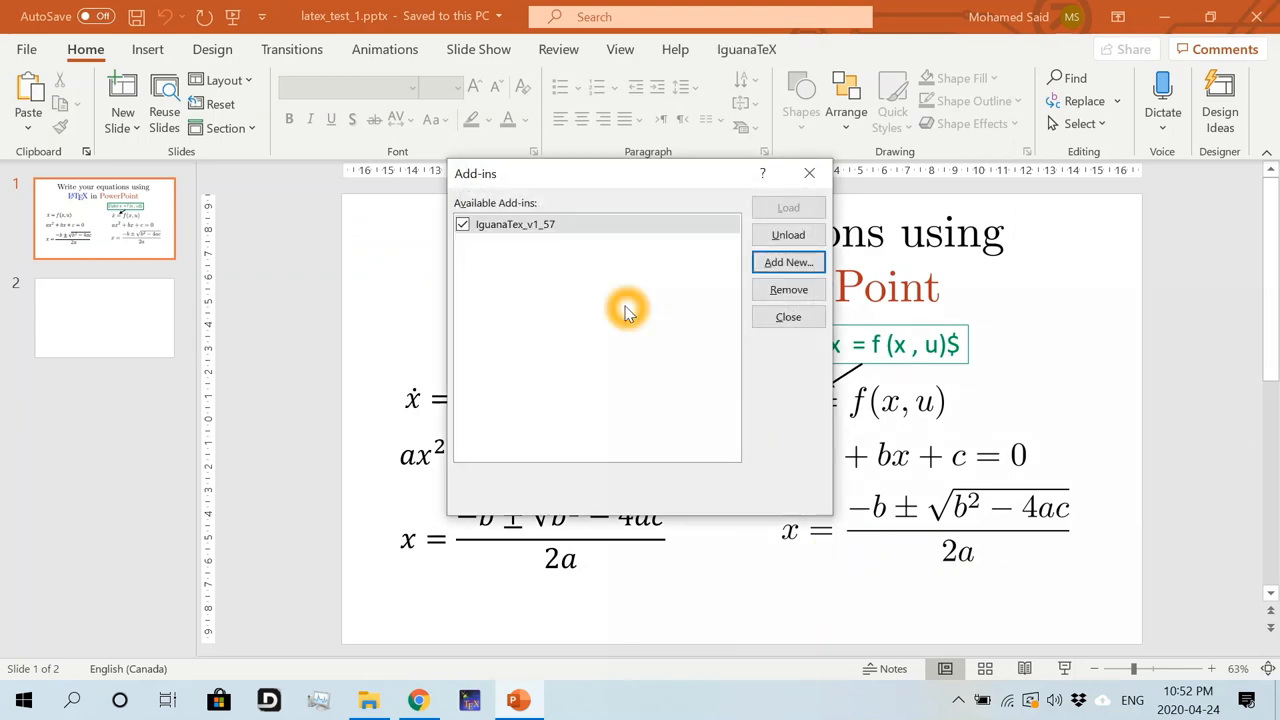
{"action": "mouse_move", "coordinate": [748, 50]}
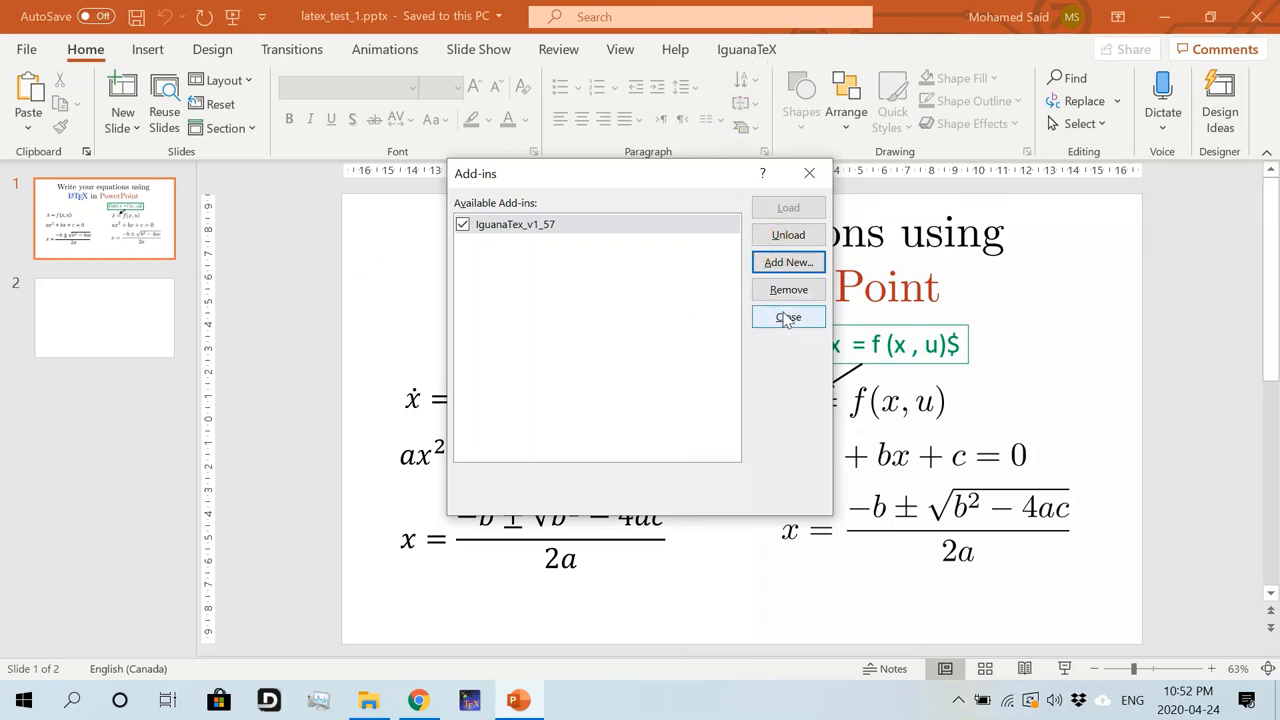
{"action": "left_click", "coordinate": [788, 316]}
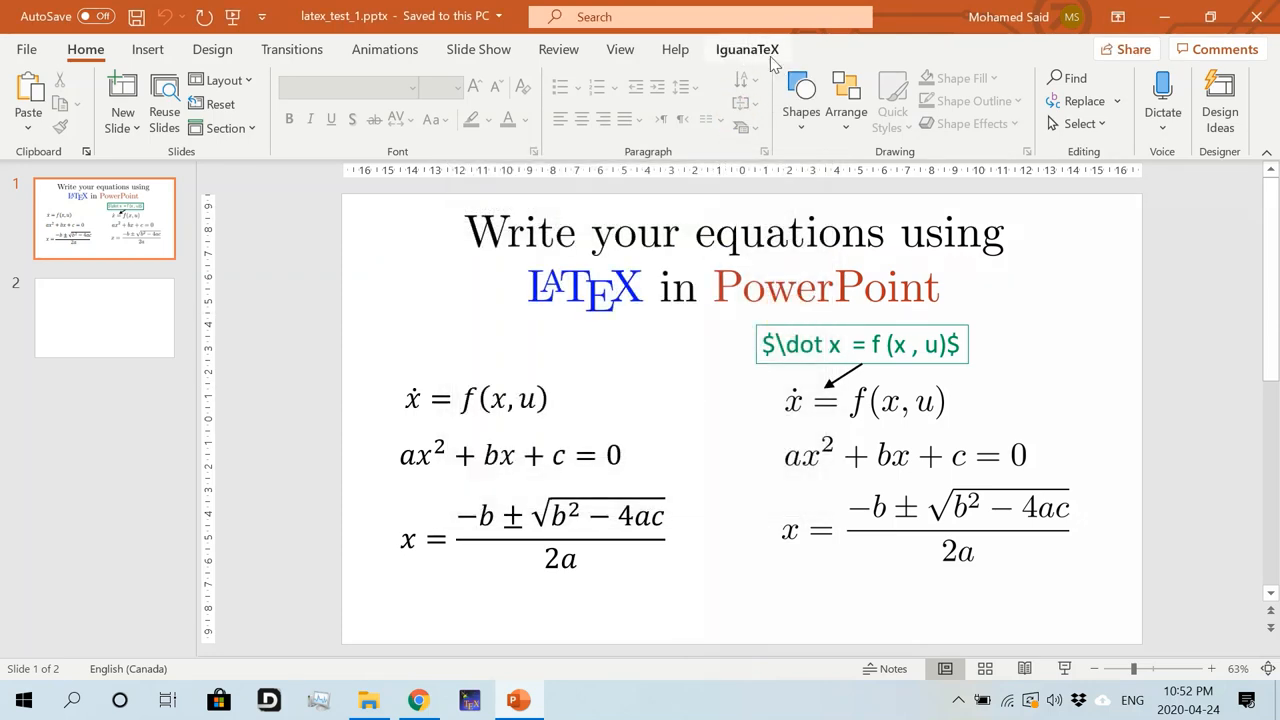
In IguanaTeX Main Settings, set the temp folder relative to the current directory and dpi to 2000, then save
{"action": "left_click", "coordinate": [748, 48]}
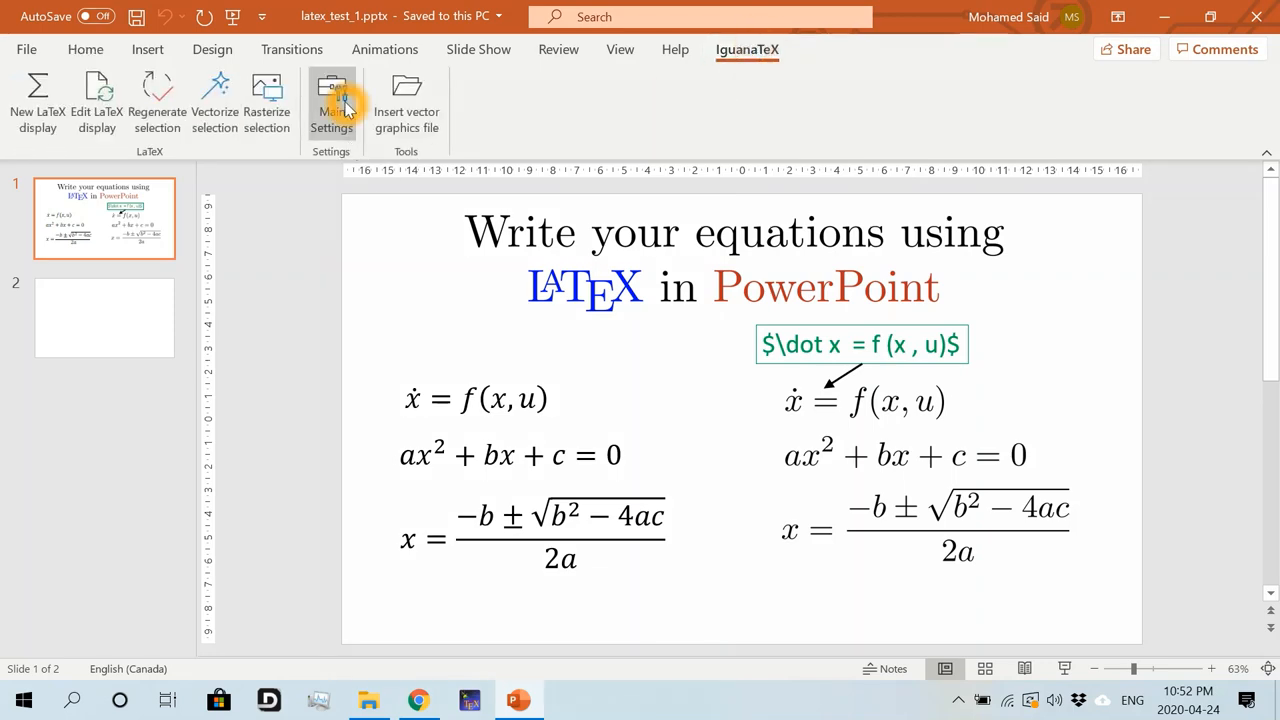
{"action": "left_click", "coordinate": [332, 104]}
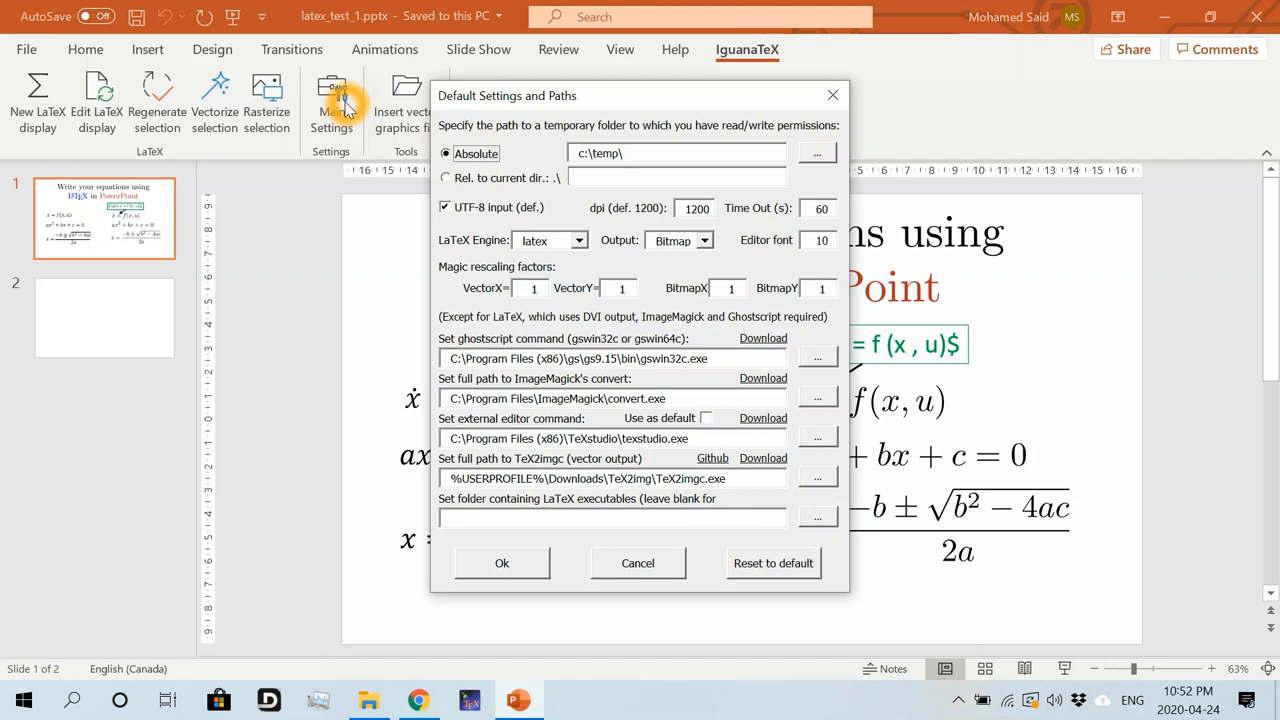
{"action": "mouse_move", "coordinate": [560, 144]}
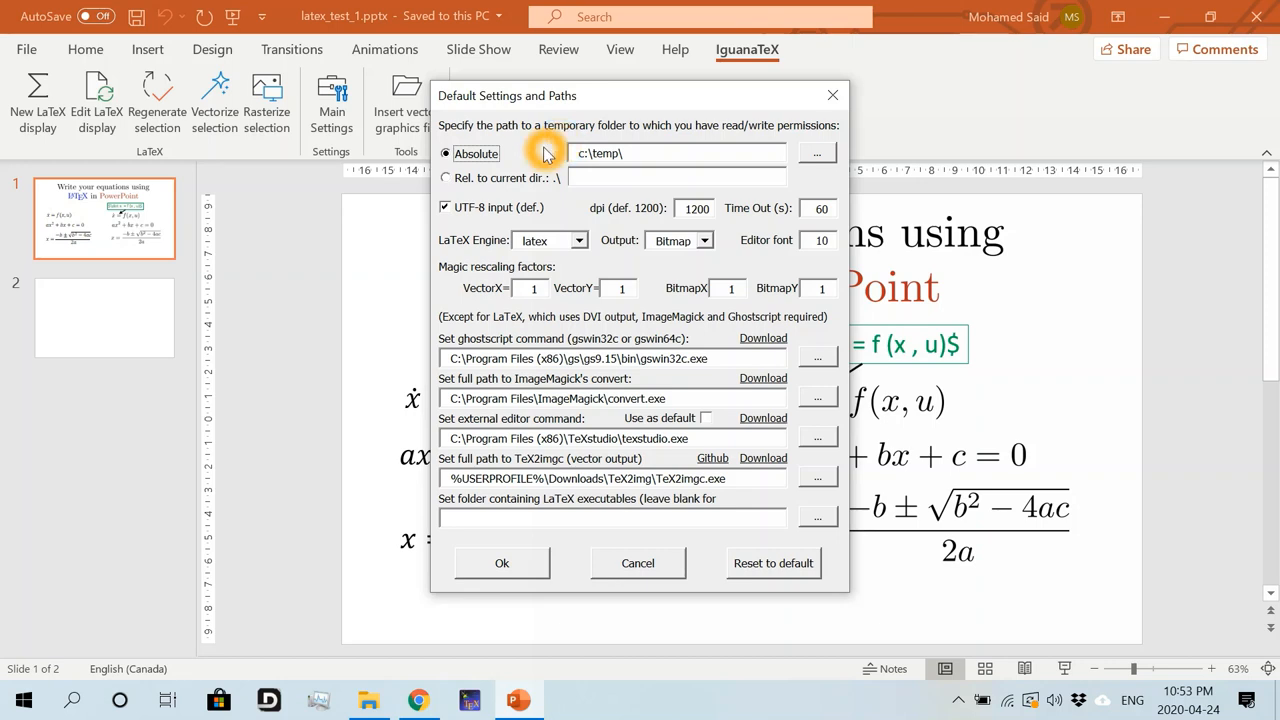
{"action": "mouse_move", "coordinate": [500, 184]}
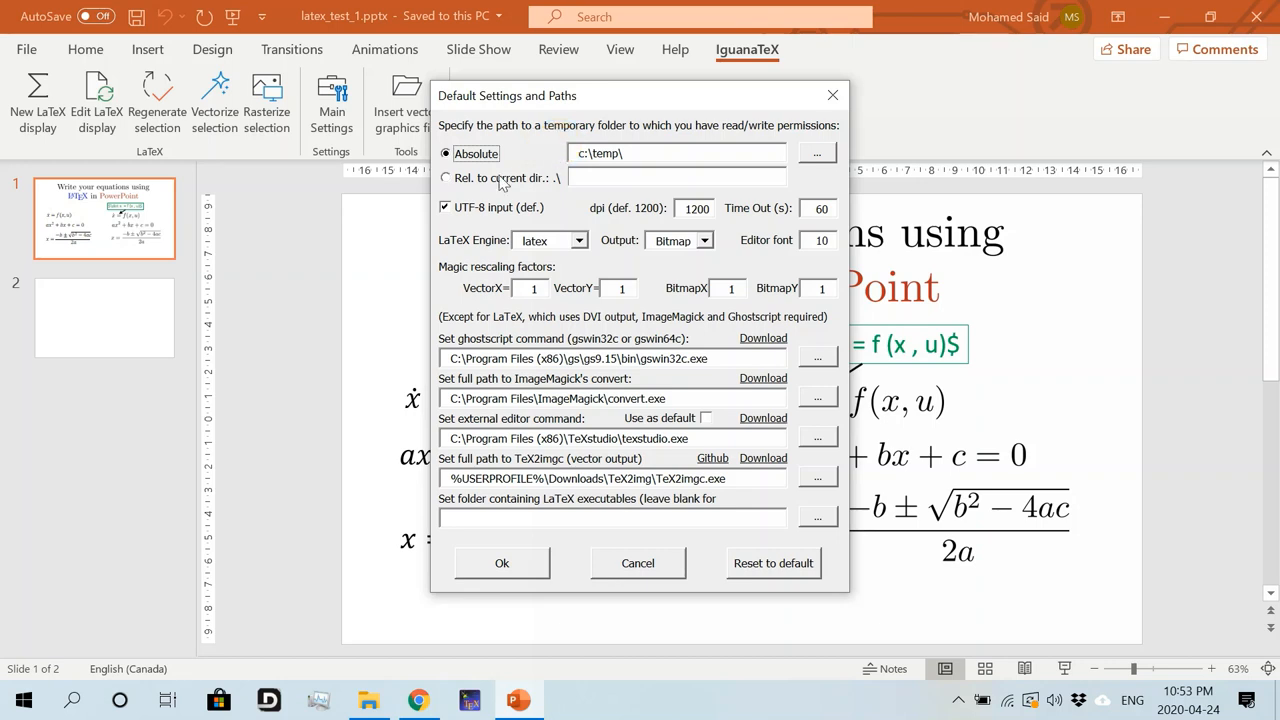
{"action": "left_click", "coordinate": [444, 176]}
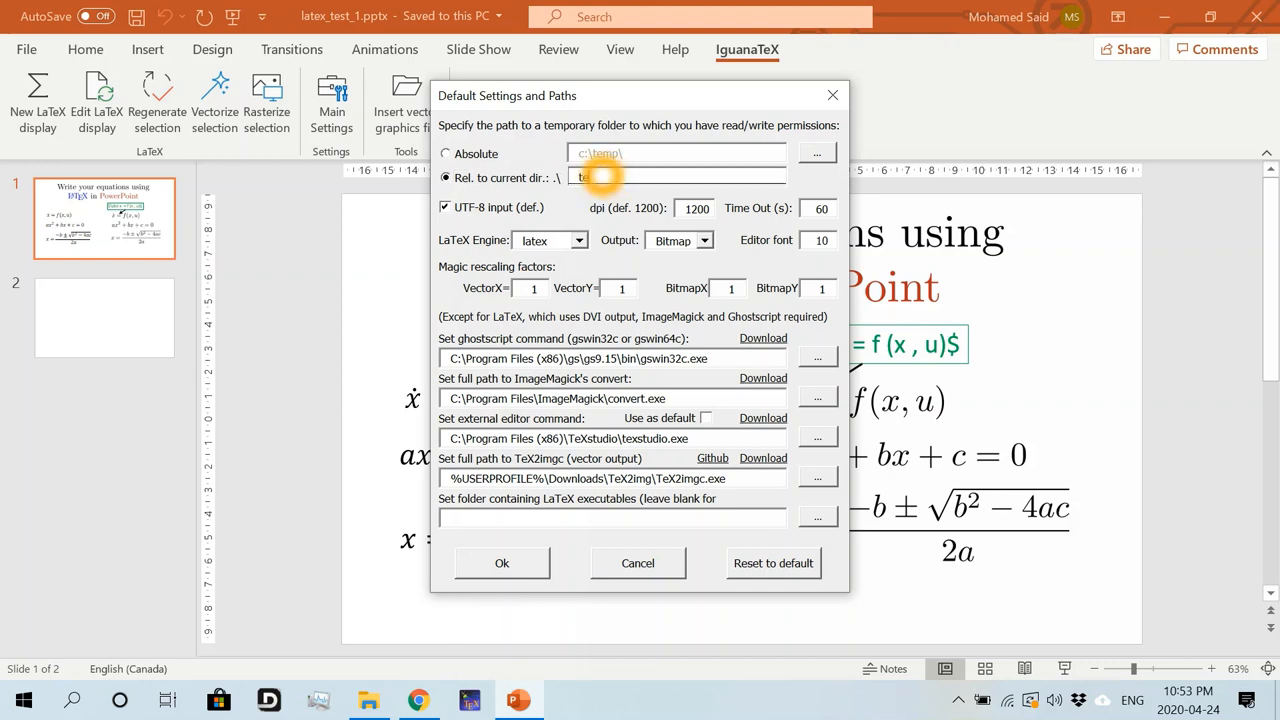
{"action": "type", "text": "temp"}
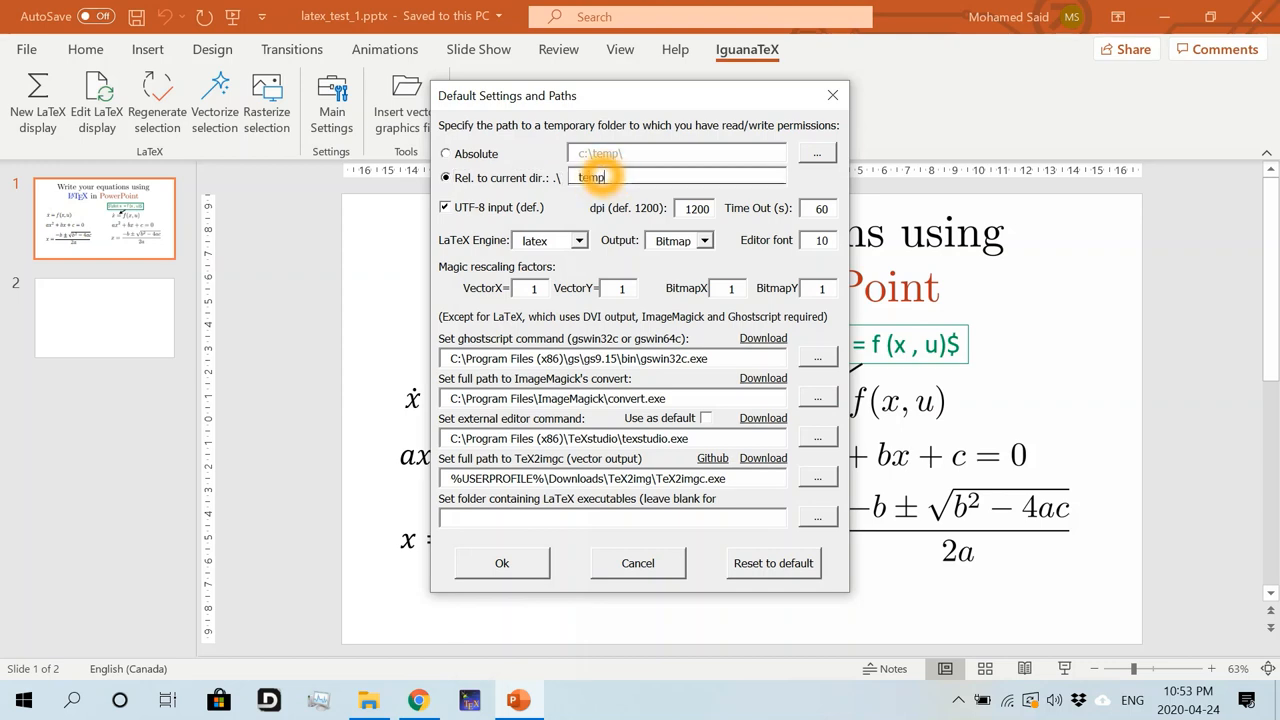
{"action": "mouse_move", "coordinate": [650, 196]}
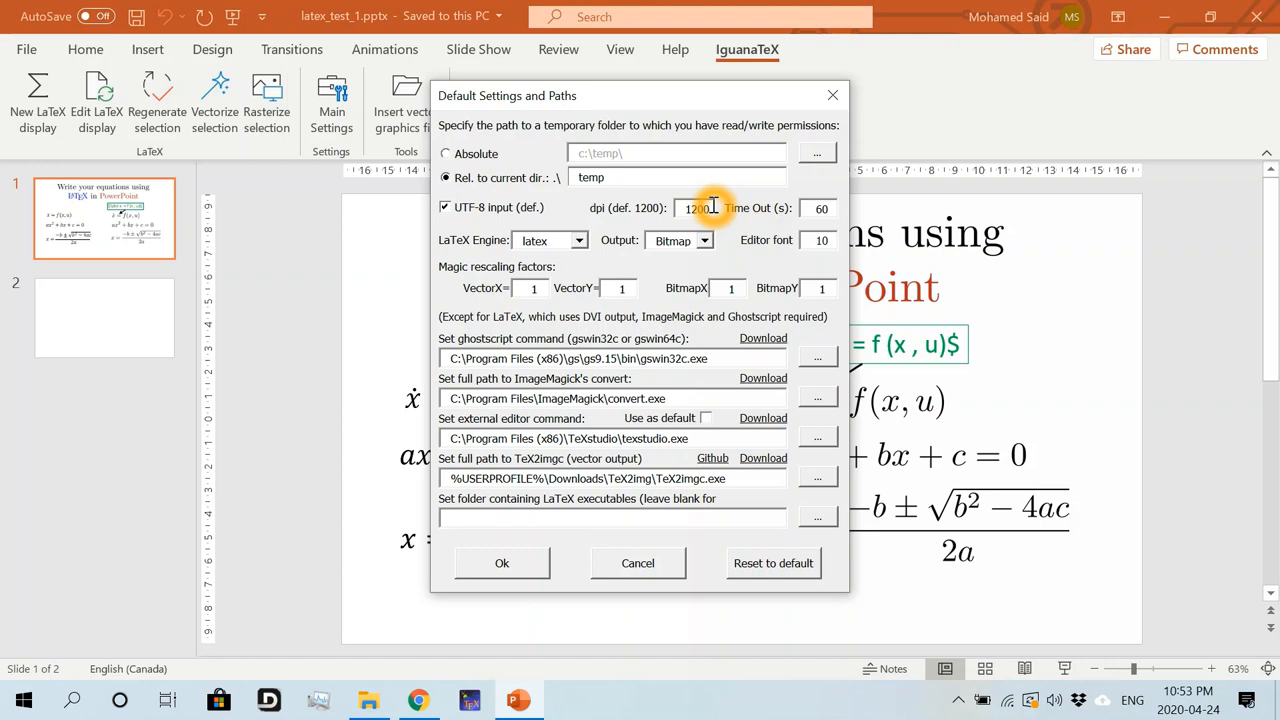
{"action": "left_click", "coordinate": [700, 208]}
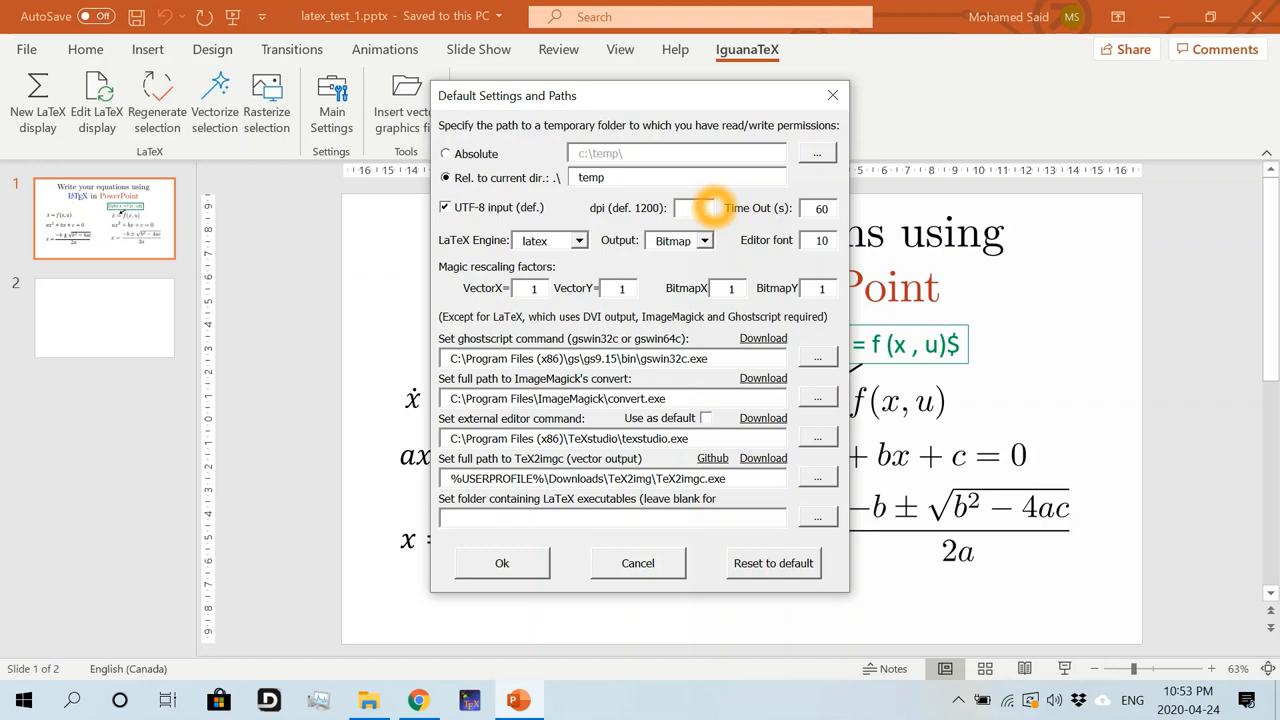
{"action": "type", "text": "2000"}
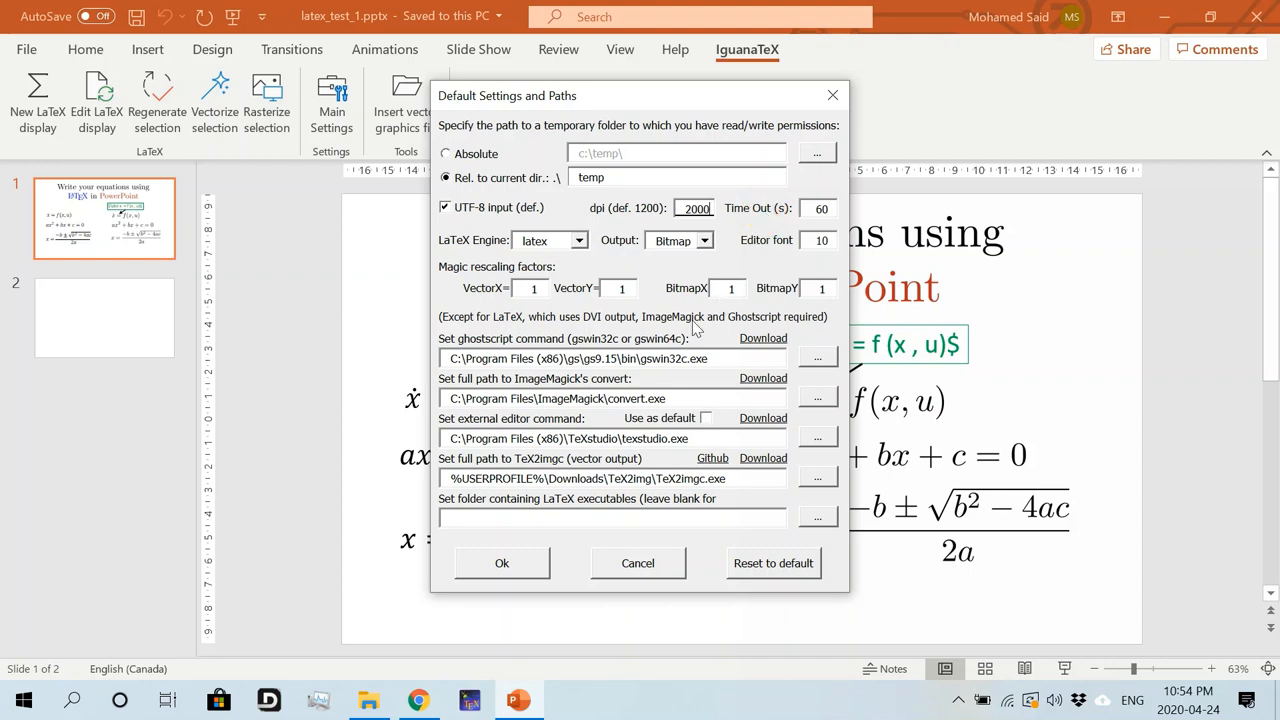
{"action": "left_click", "coordinate": [502, 562]}
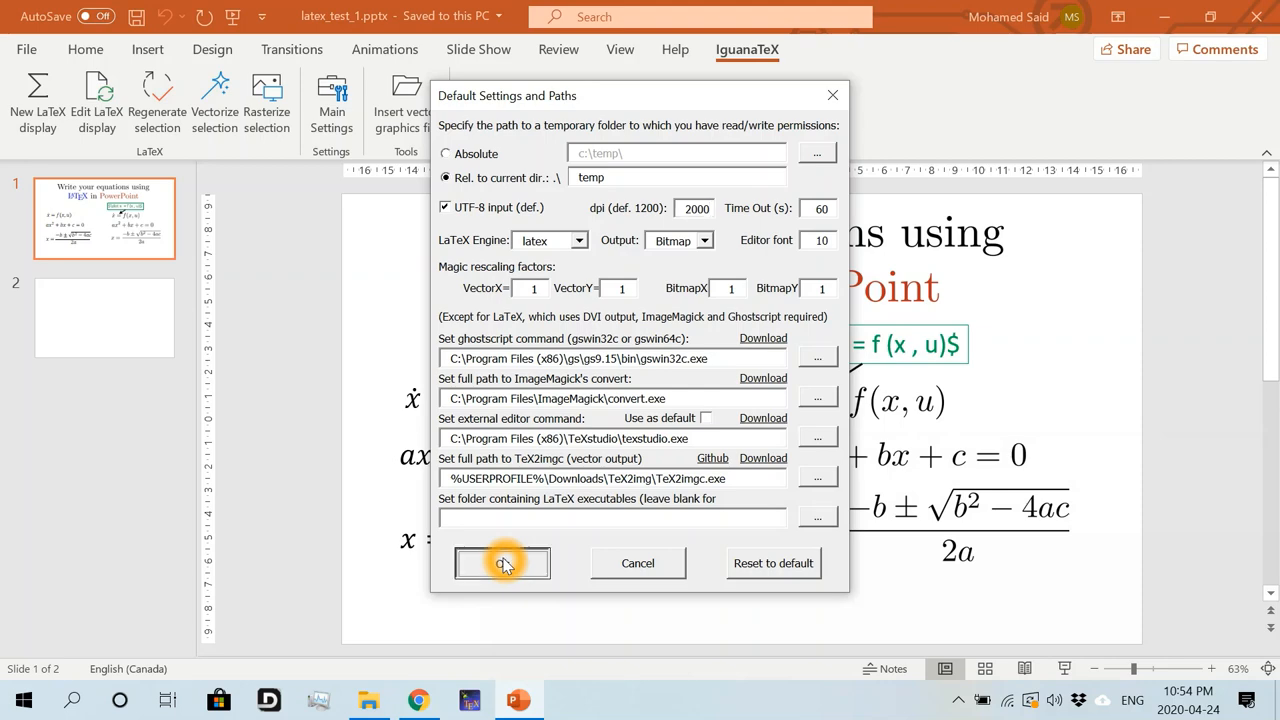
{"action": "left_click", "coordinate": [502, 564]}
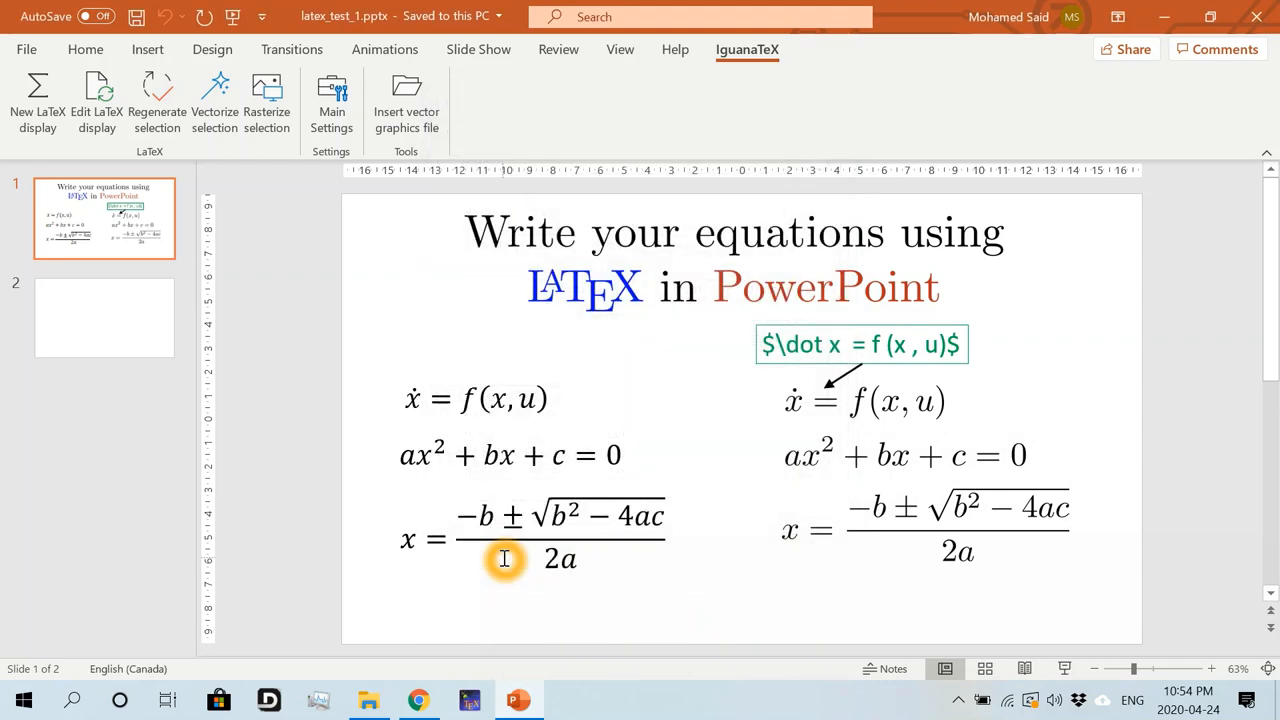
On slide 2, start a new LaTeX display and enter $E = m c^2$
{"action": "left_click", "coordinate": [104, 316]}
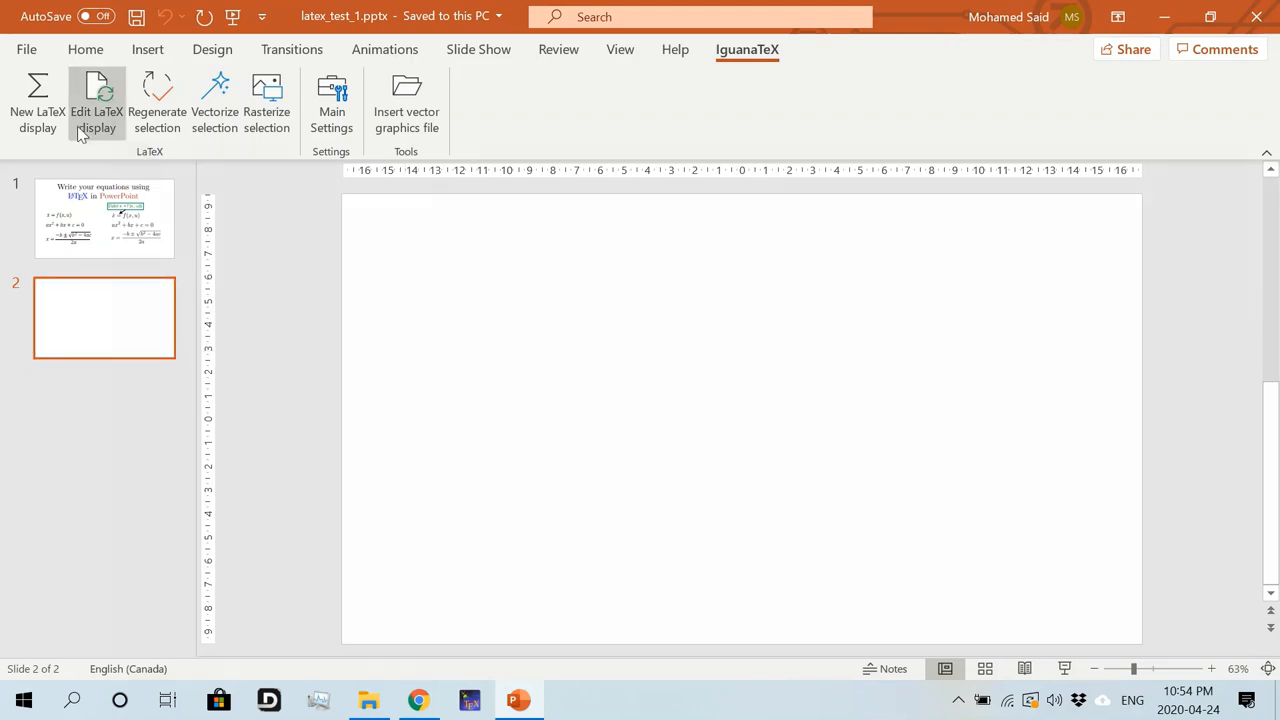
{"action": "mouse_move", "coordinate": [38, 100]}
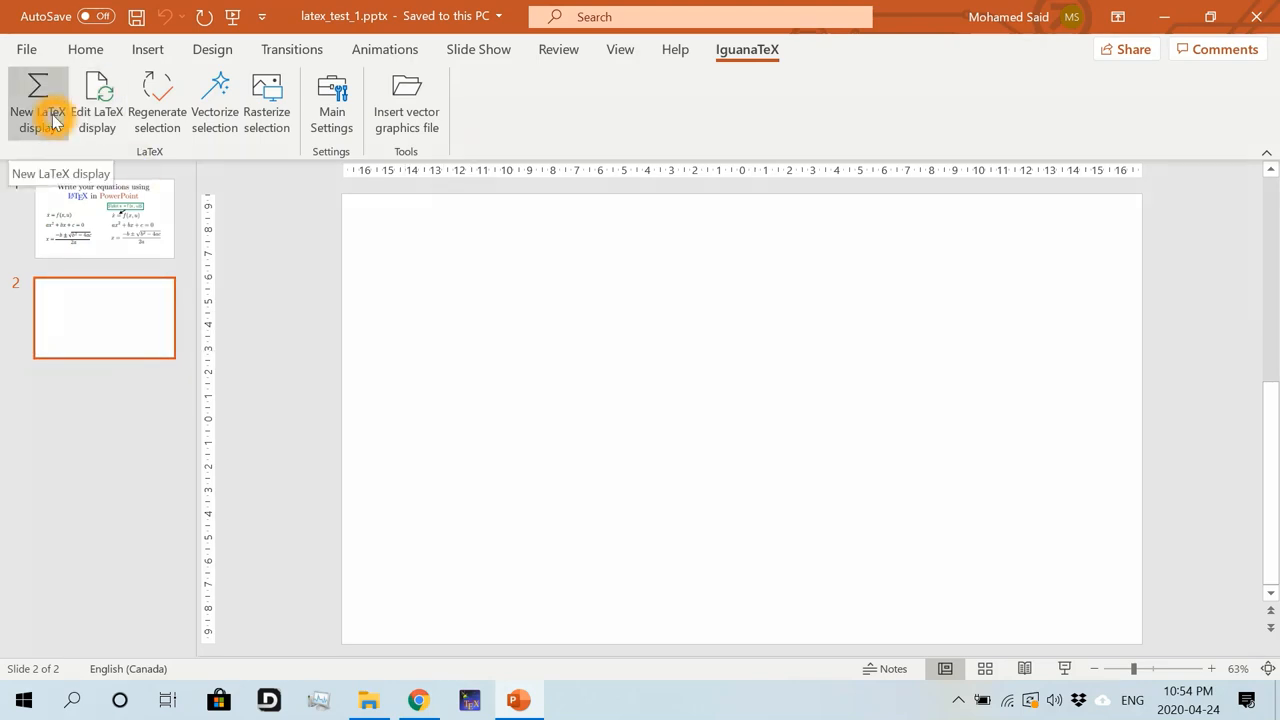
{"action": "left_click", "coordinate": [36, 100]}
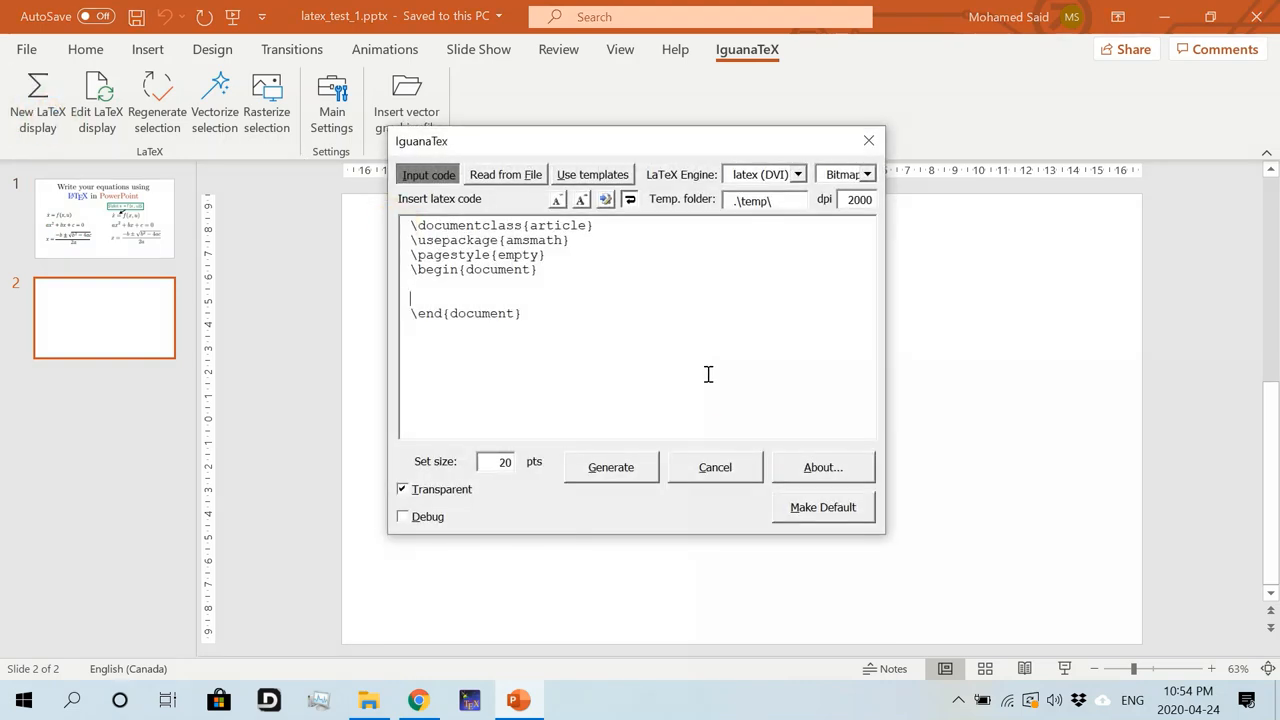
{"action": "mouse_move", "coordinate": [684, 368]}
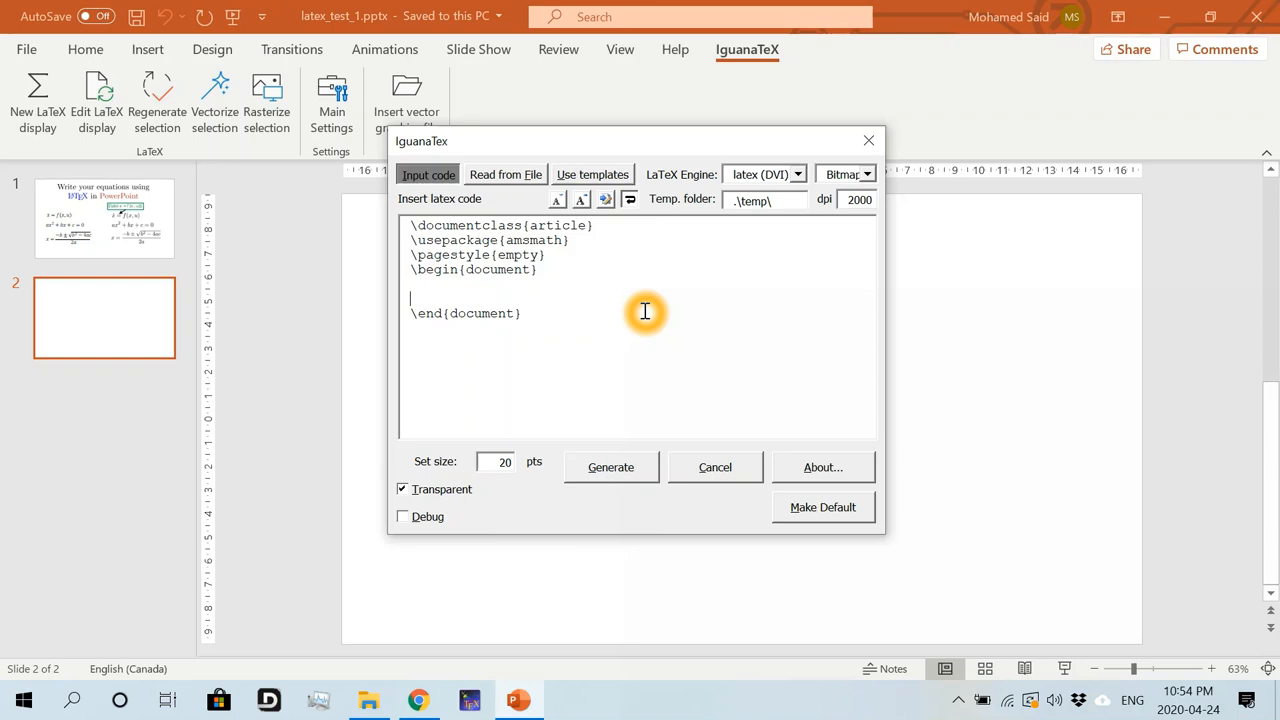
{"action": "mouse_move", "coordinate": [588, 282]}
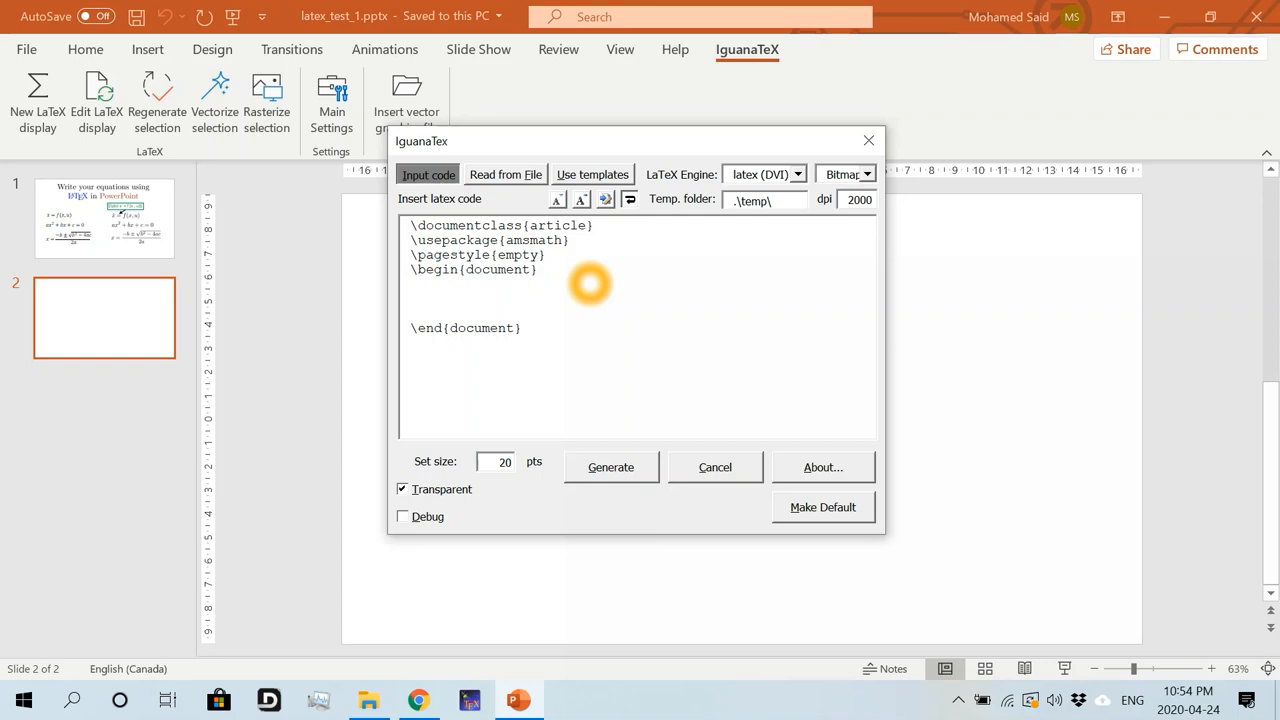
{"action": "type", "text": "$"}
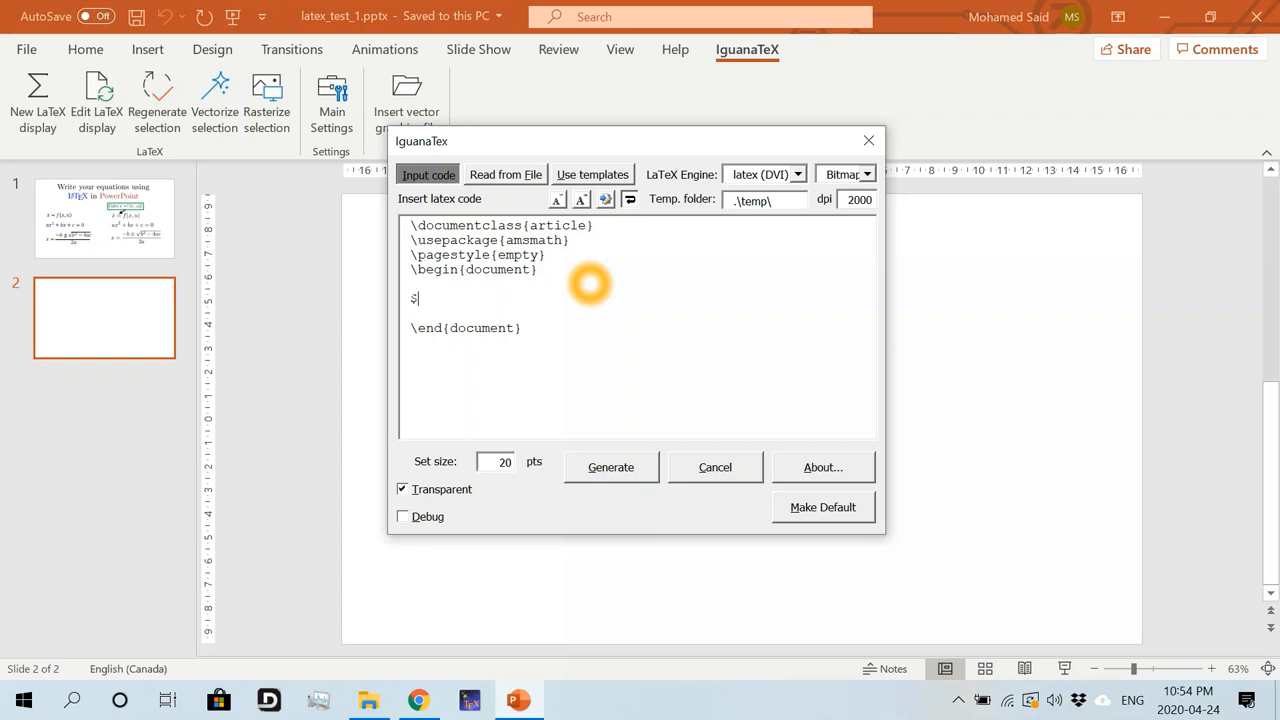
{"action": "type", "text": "E"}
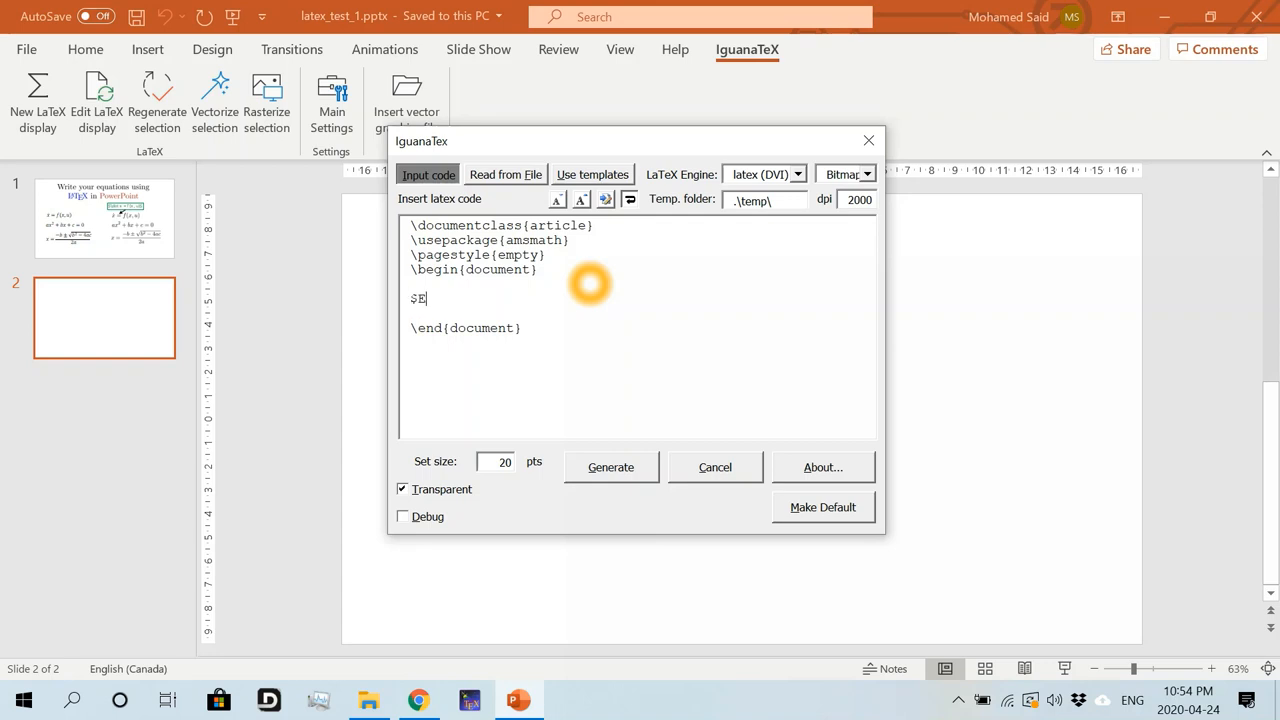
{"action": "type", "text": "= m c"}
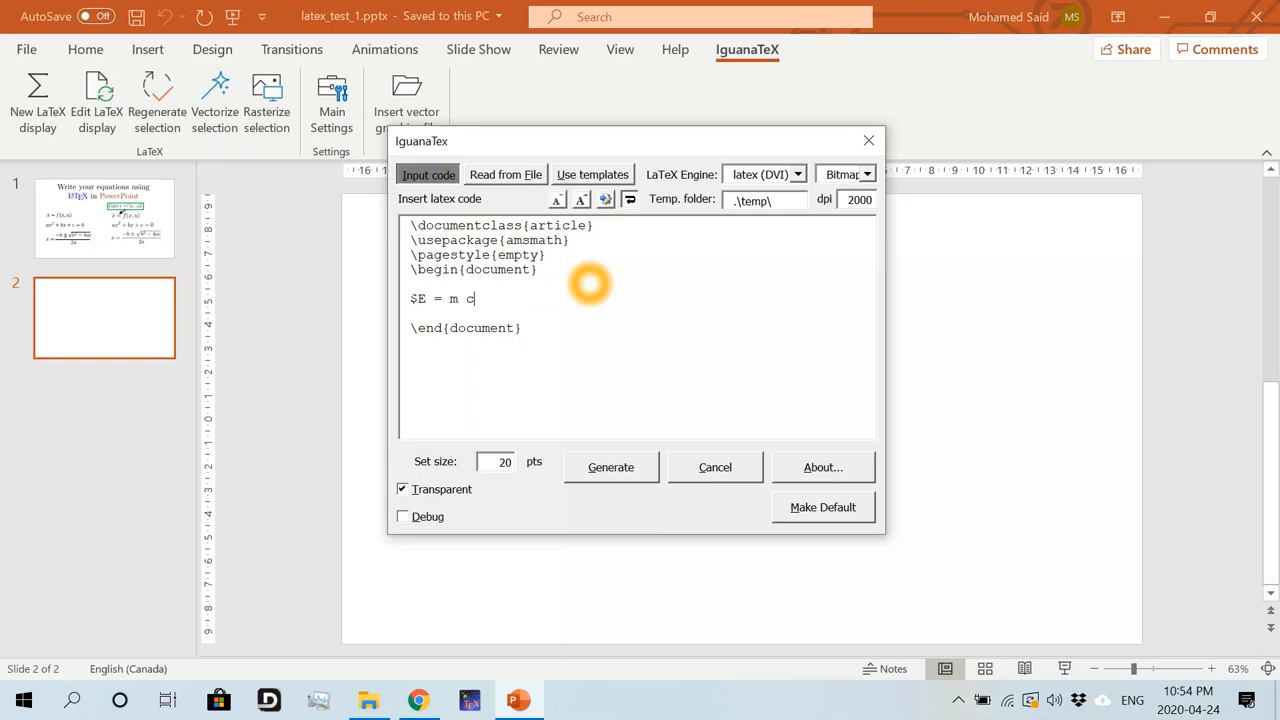
{"action": "type", "text": "^"}
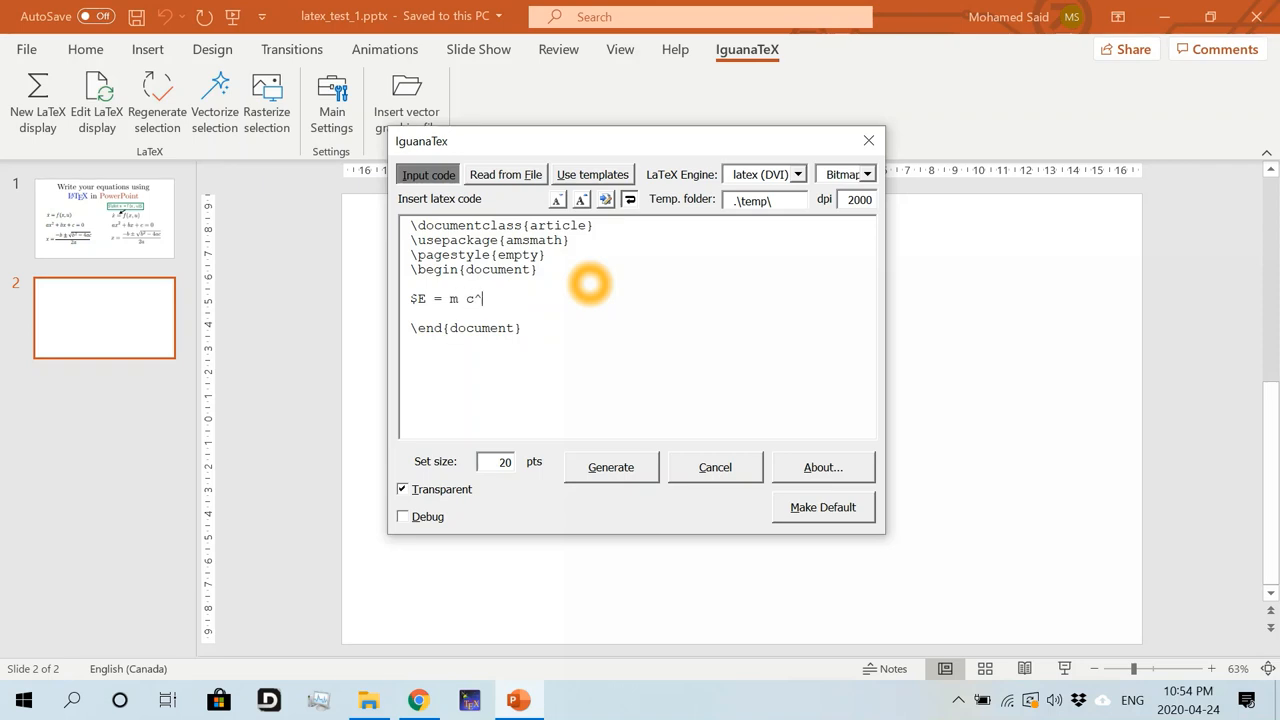
{"action": "type", "text": "2"}
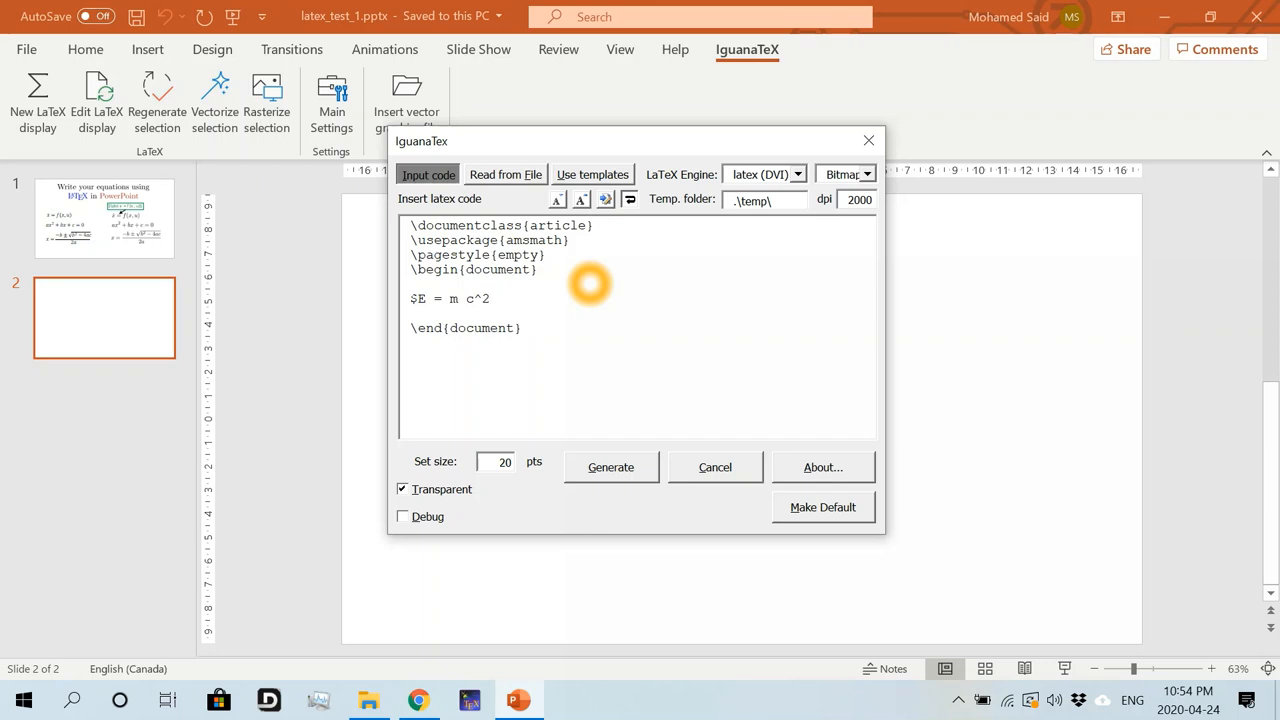
{"action": "type", "text": "$"}
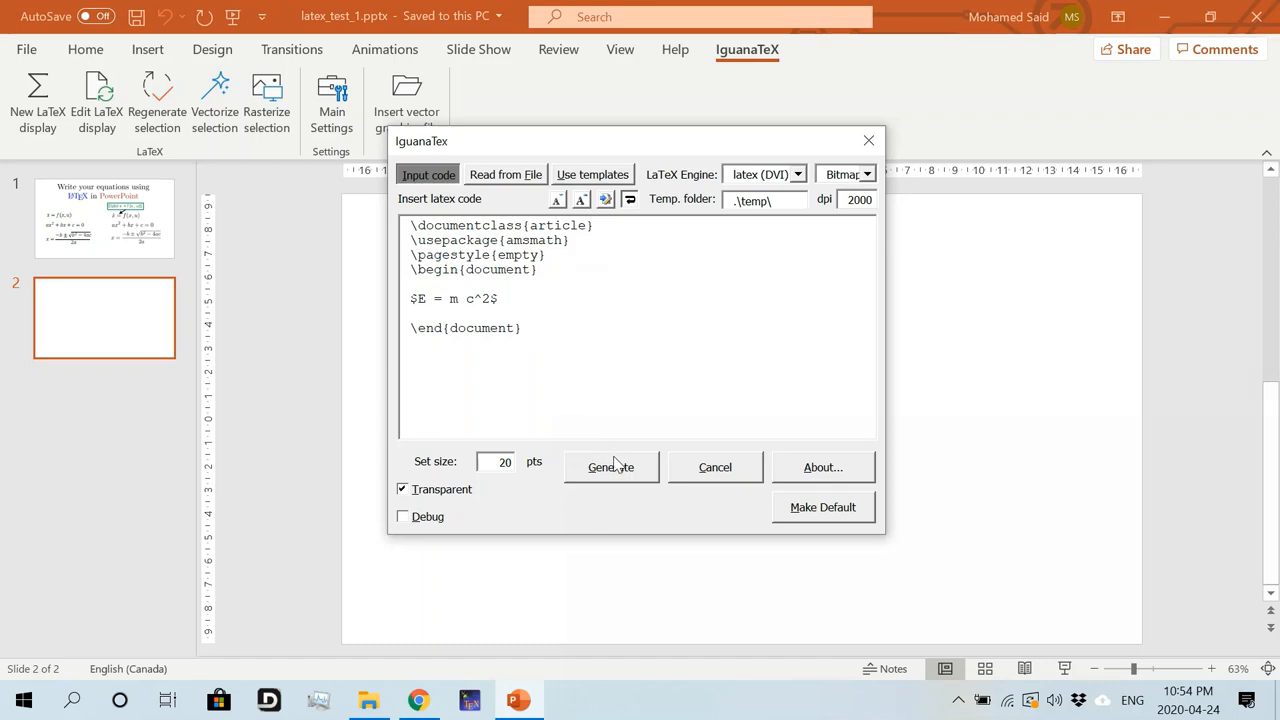
Generate the E = mc² picture and move it to the slide's top left
{"action": "left_click", "coordinate": [612, 468]}
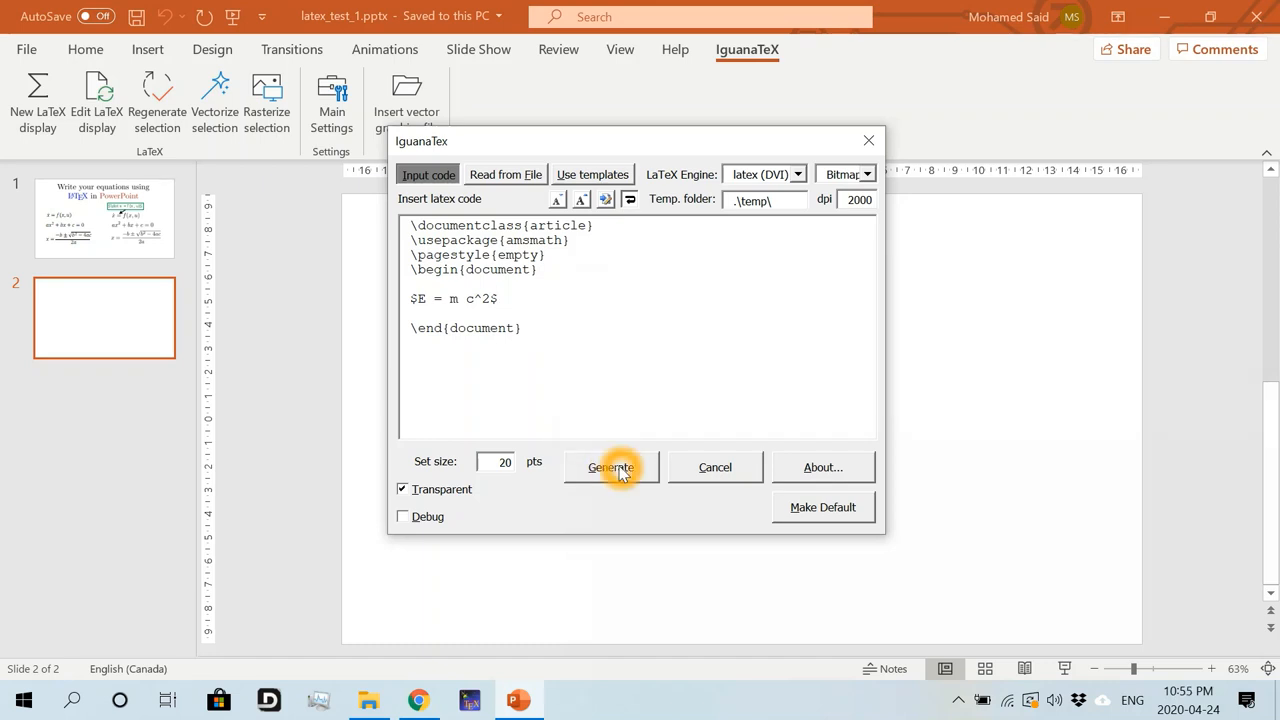
{"action": "left_click", "coordinate": [612, 468]}
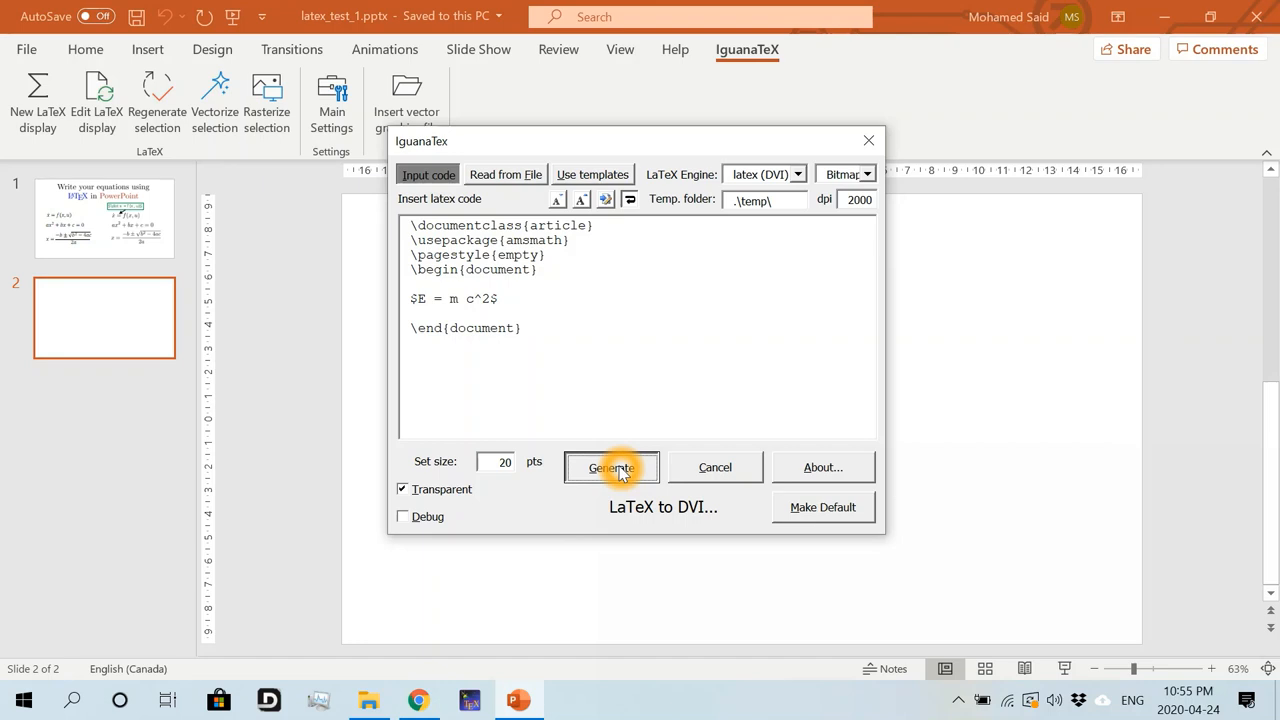
{"action": "left_click", "coordinate": [612, 468]}
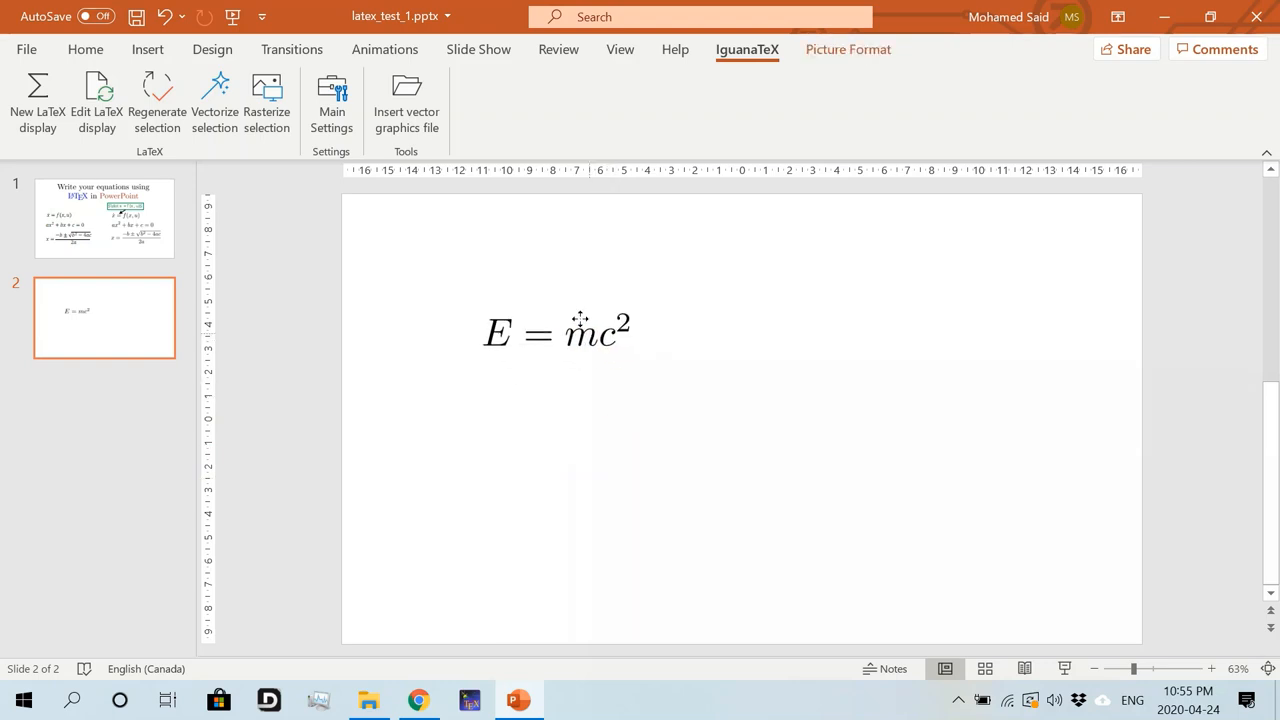
{"action": "left_click_drag", "start_coordinate": [584, 328], "coordinate": [532, 280]}
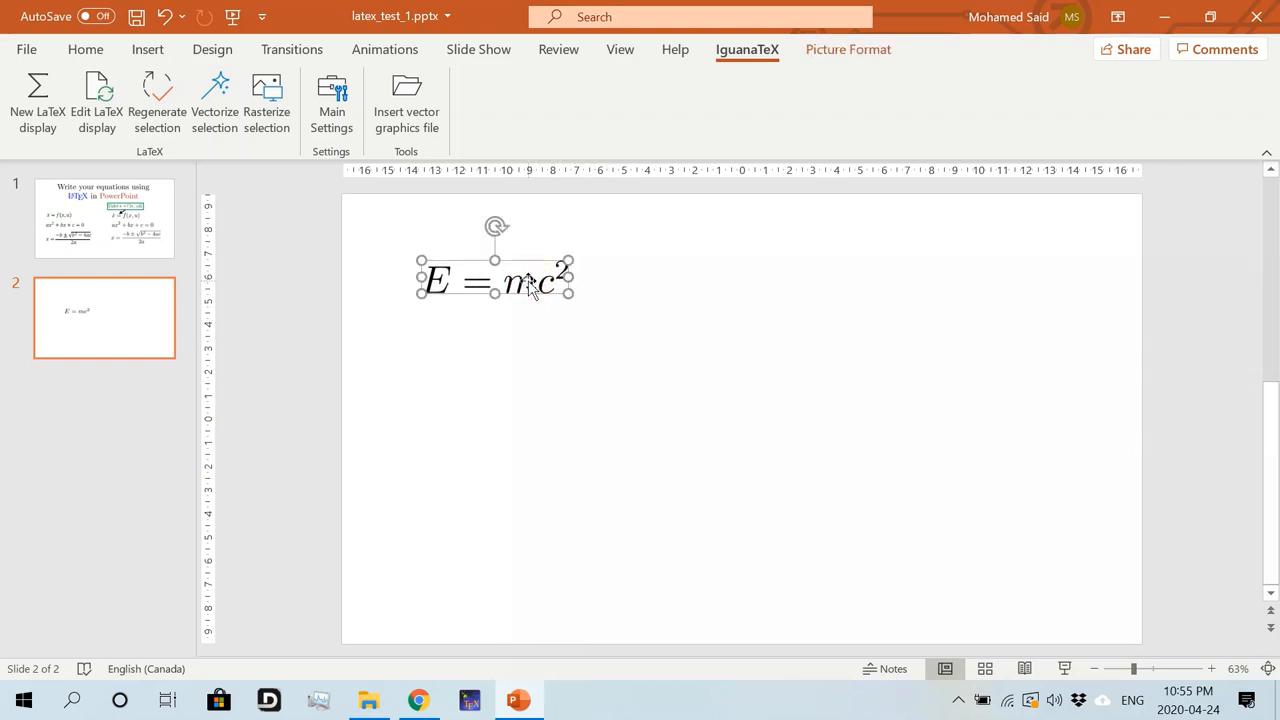
{"action": "left_click", "coordinate": [536, 380]}
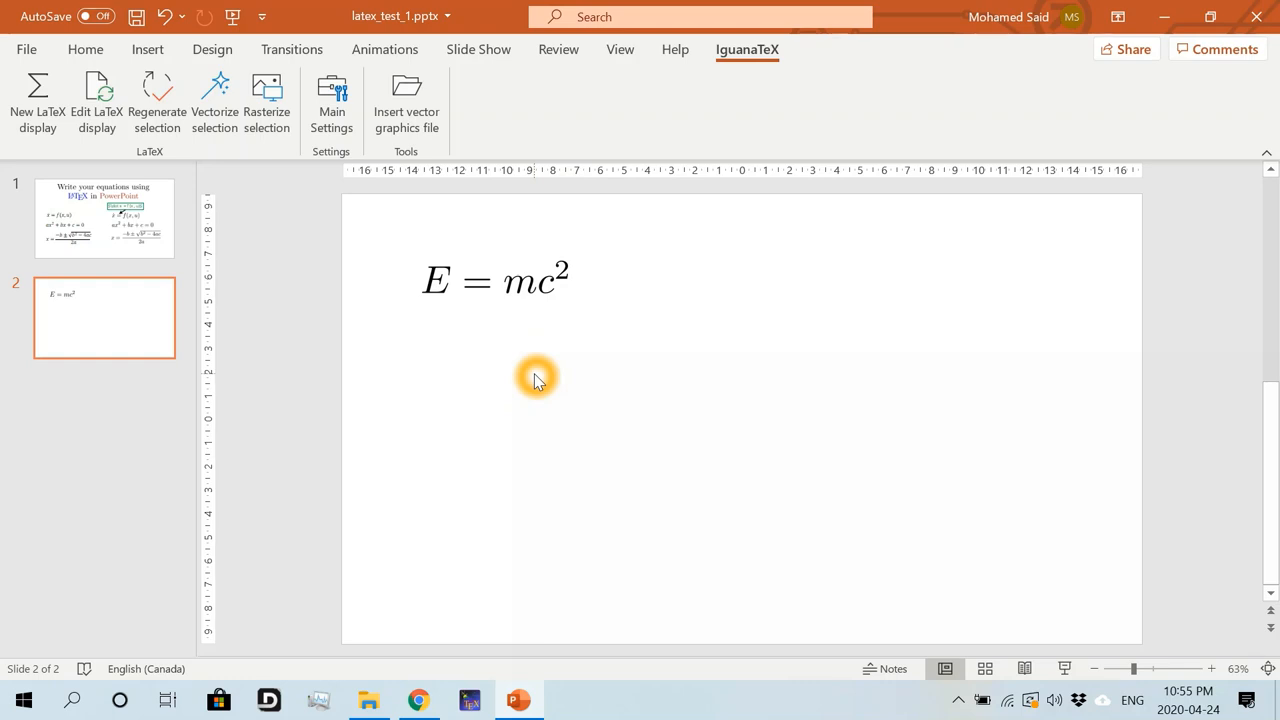
{"action": "mouse_move", "coordinate": [362, 380]}
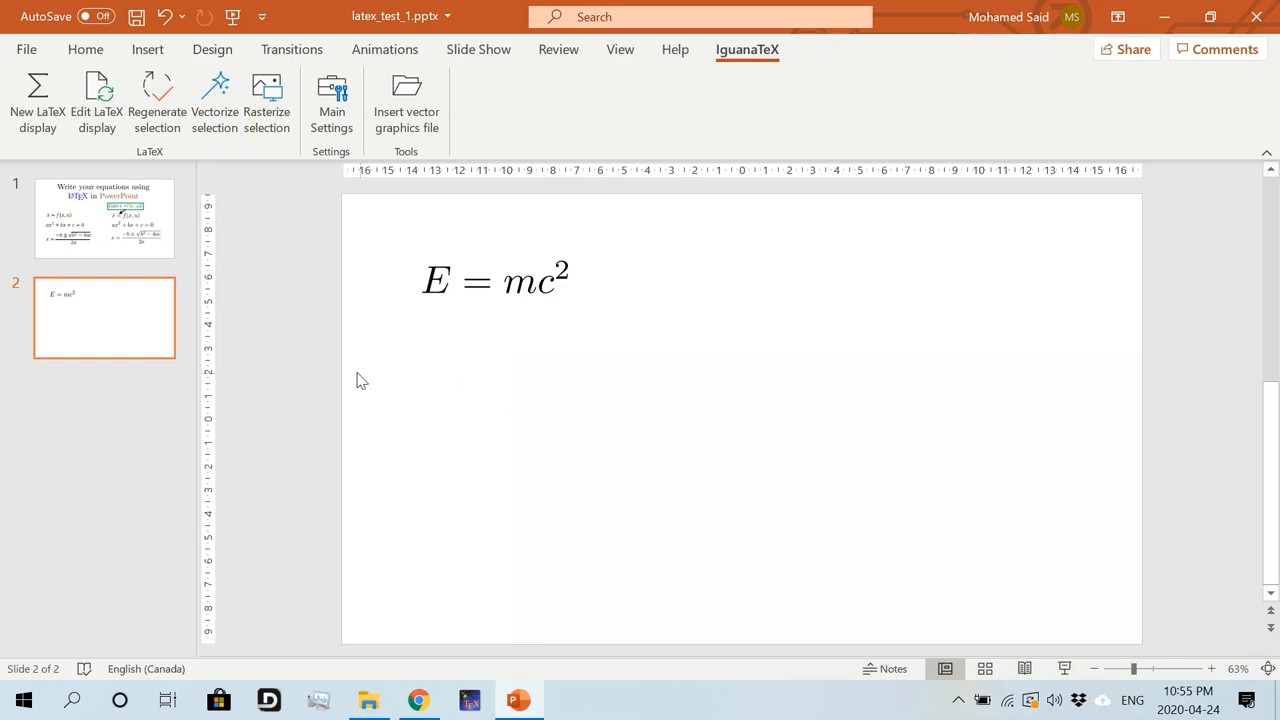
Start another new LaTeX display on slide 2
{"action": "left_click", "coordinate": [36, 100]}
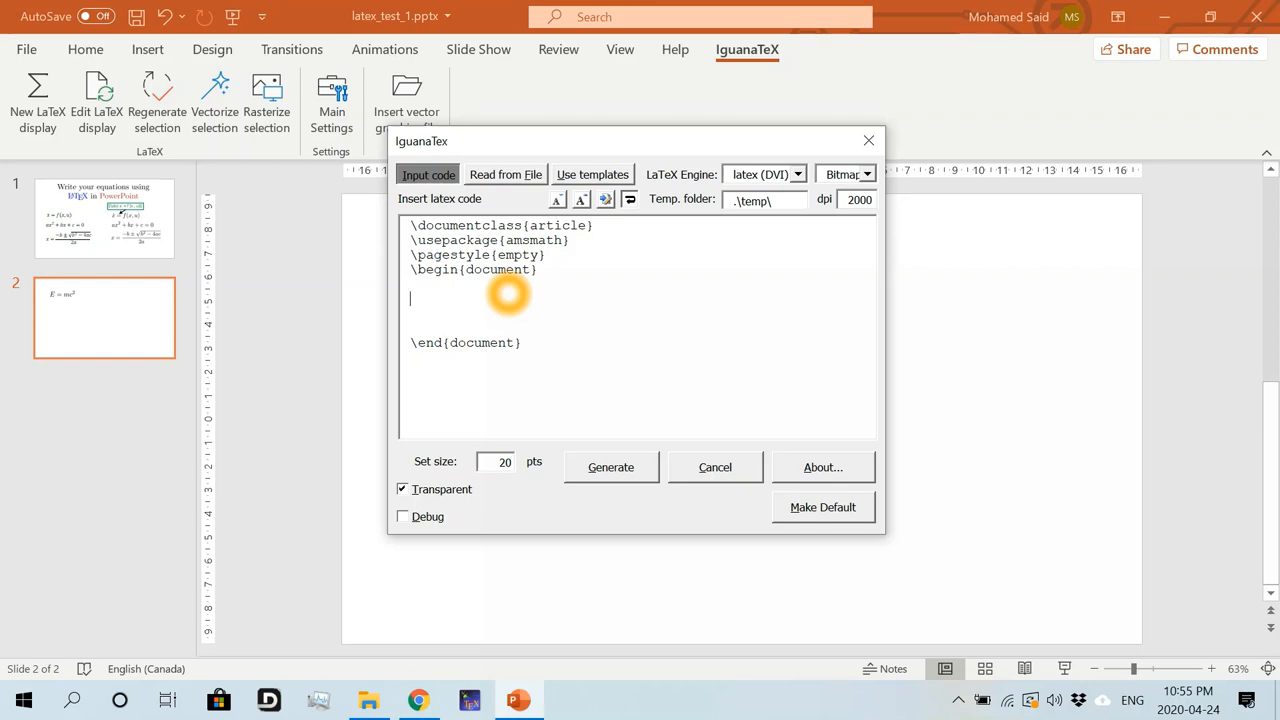
Write the \begin{equation*} ... \end{equation*} block with an empty line between
{"action": "type", "text": "\\be"}
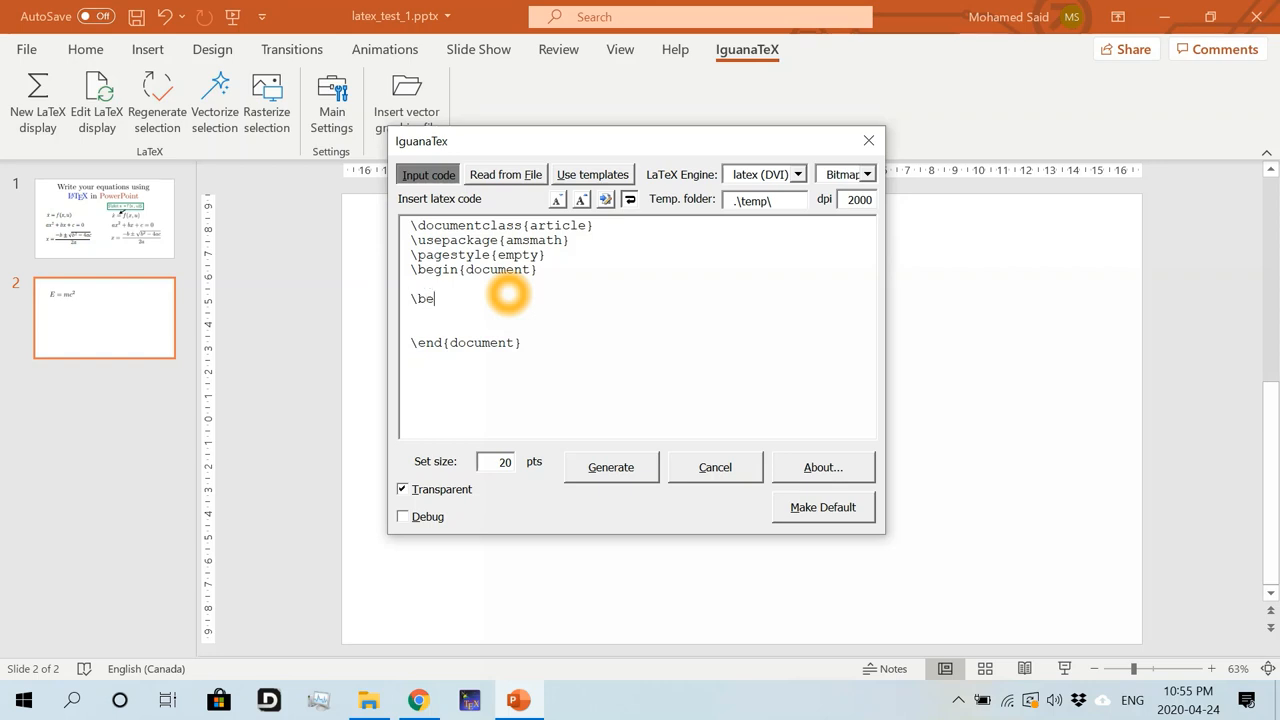
{"action": "type", "text": "gin"}
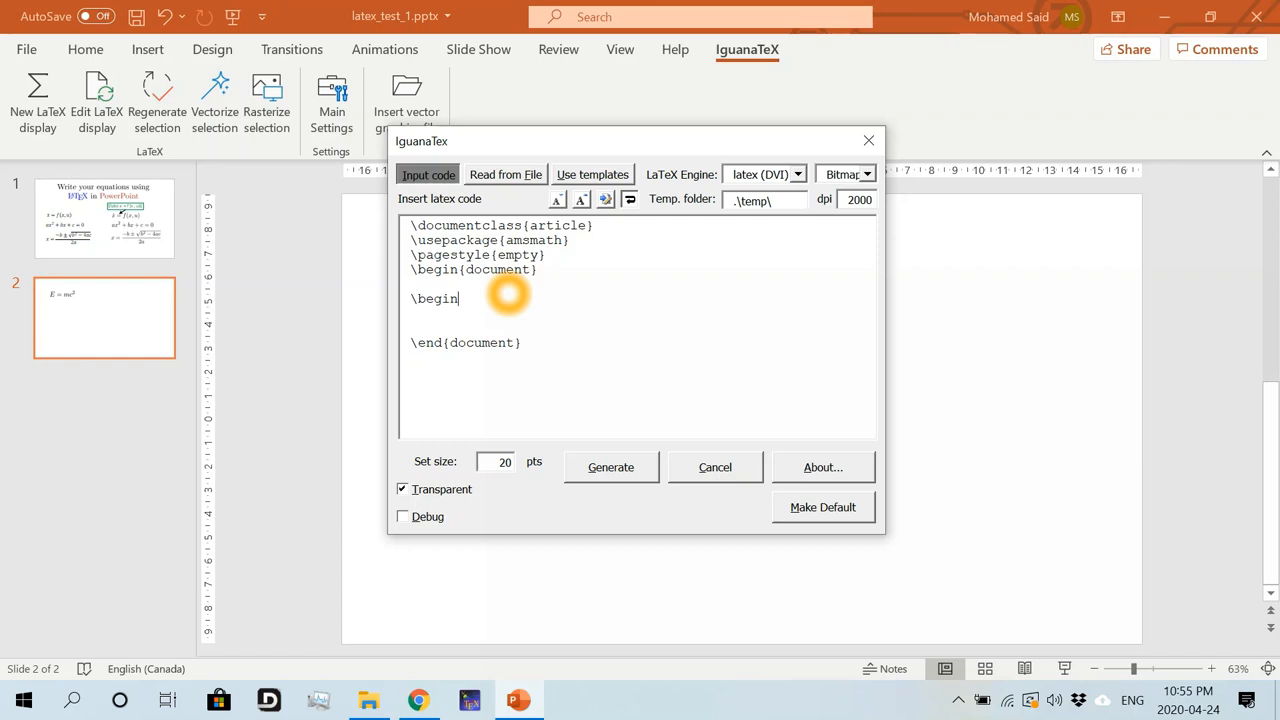
{"action": "type", "text": "{}"}
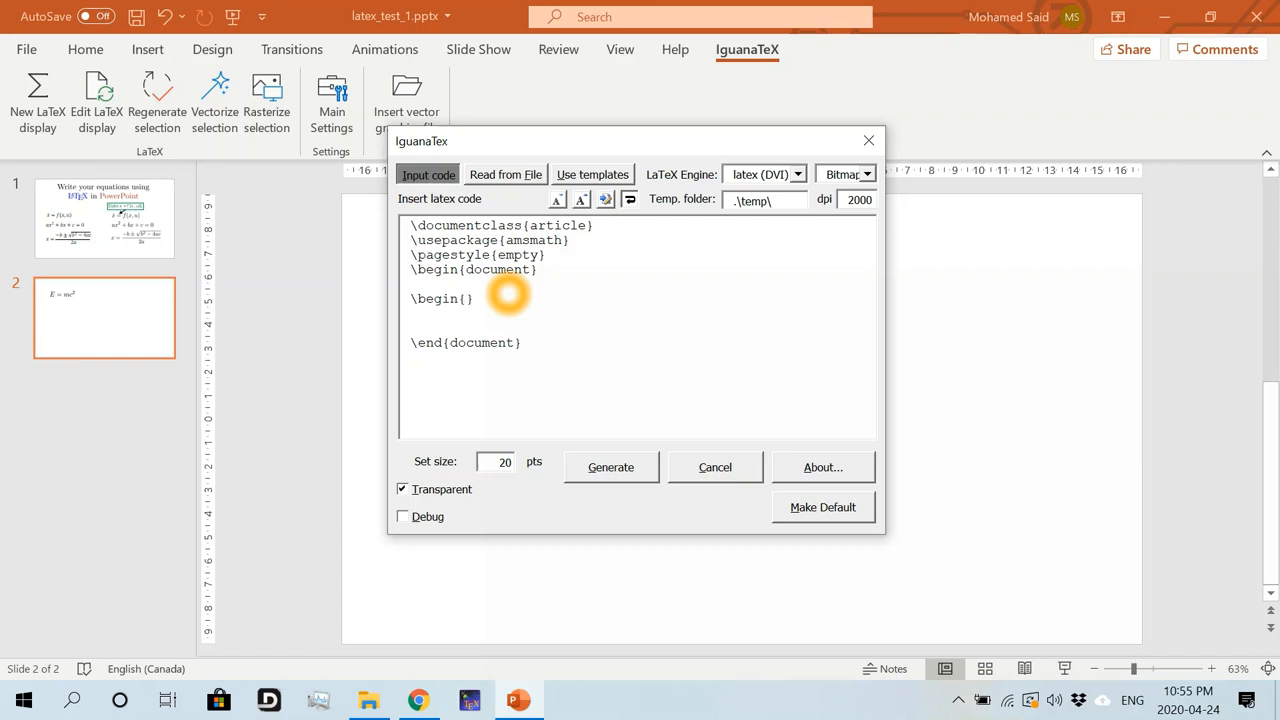
{"action": "type", "text": "equa"}
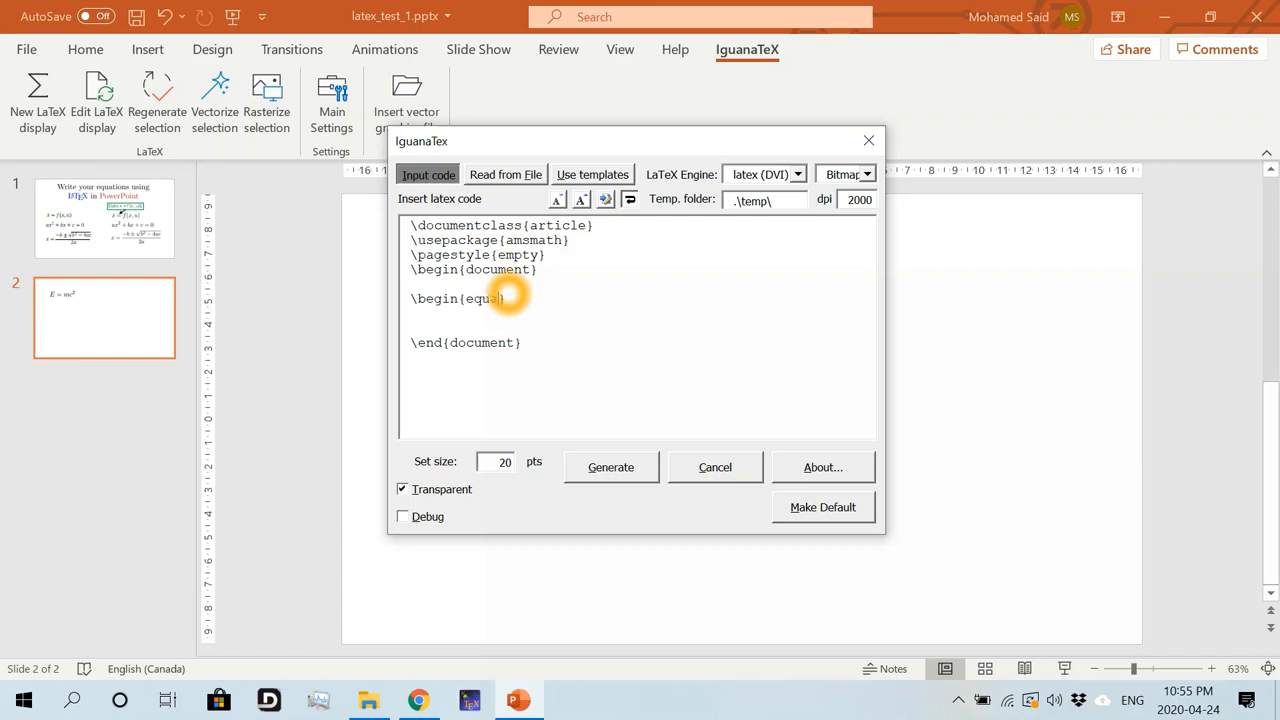
{"action": "type", "text": "tion"}
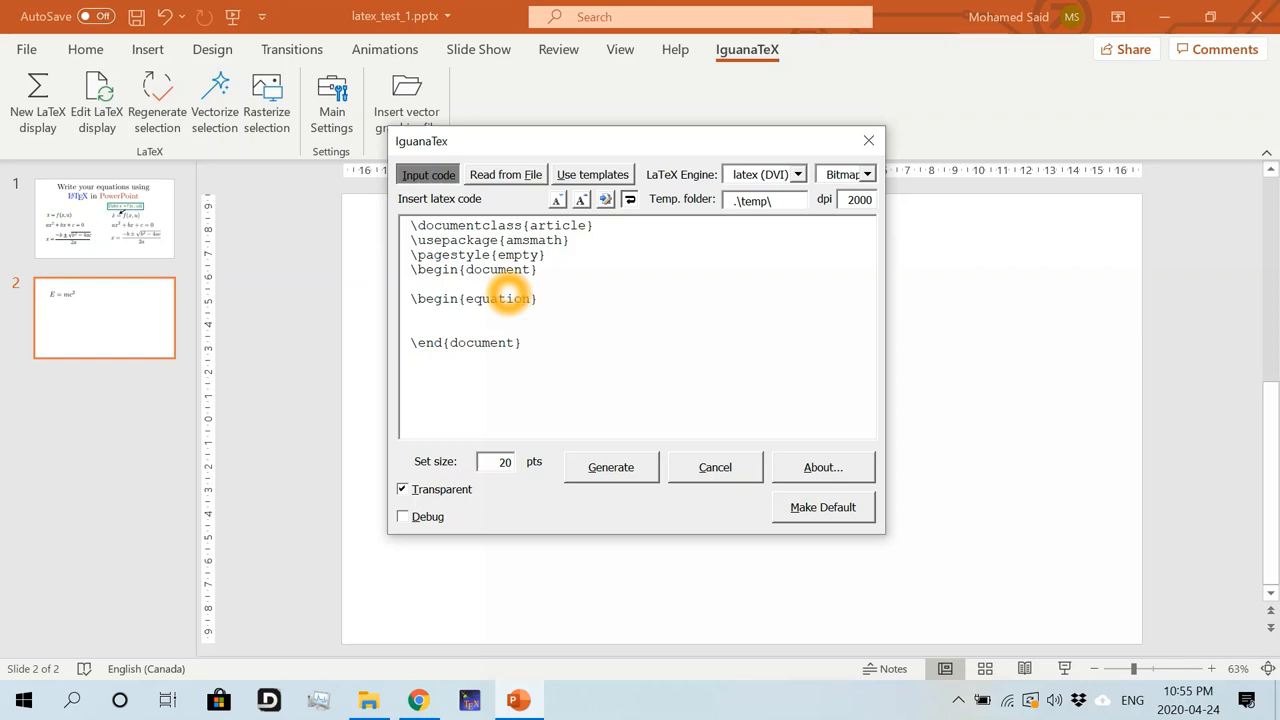
{"action": "type", "text": "*}"}
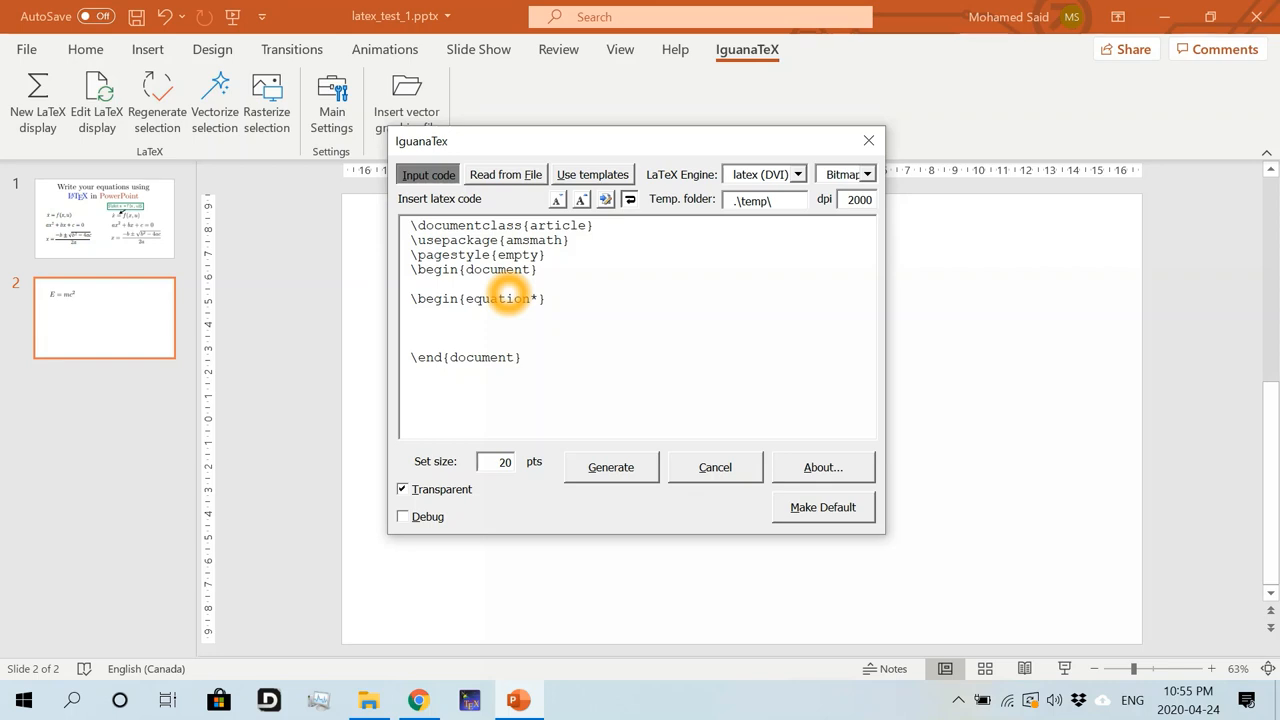
{"action": "type", "text": "\\e"}
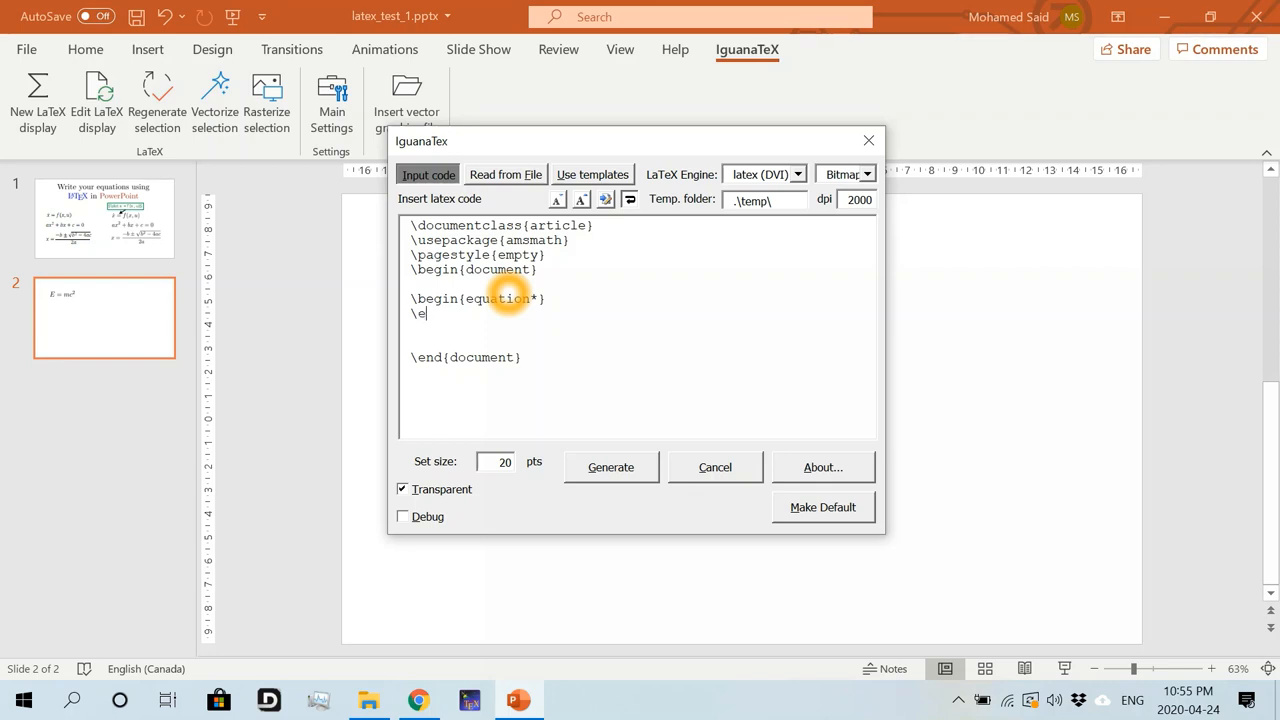
{"action": "type", "text": "nd"}
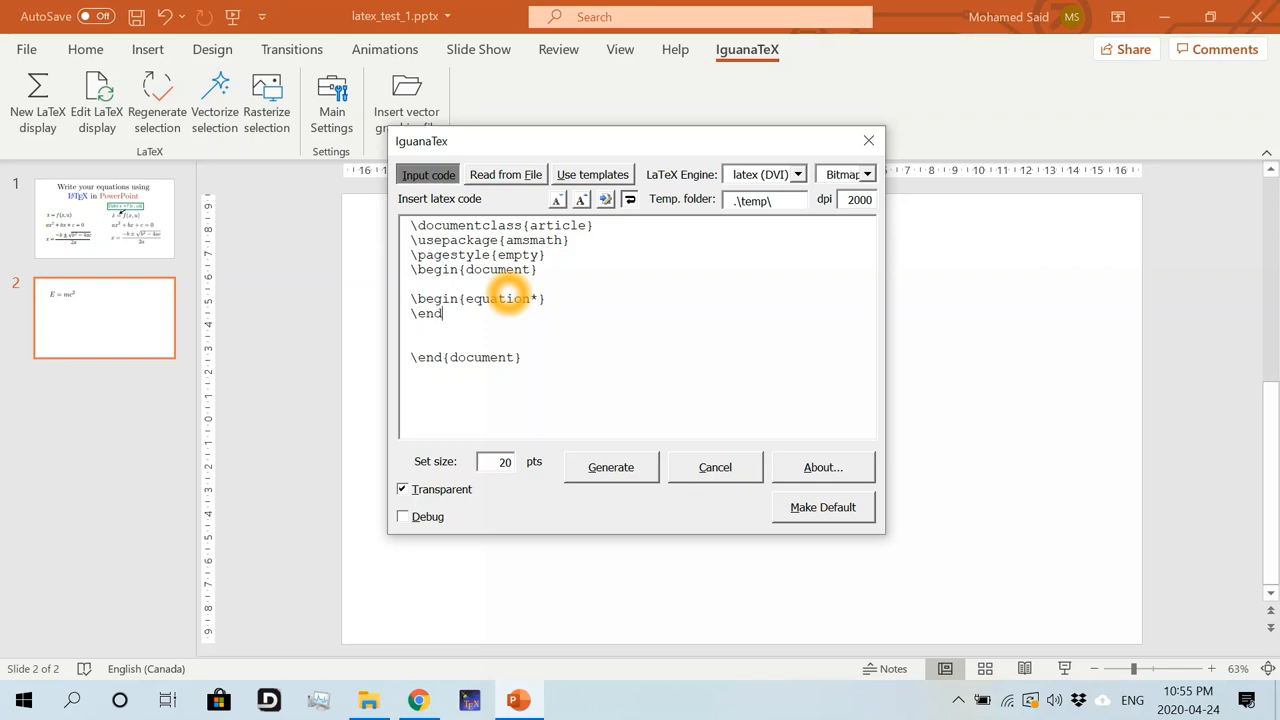
{"action": "type", "text": "{eq}"}
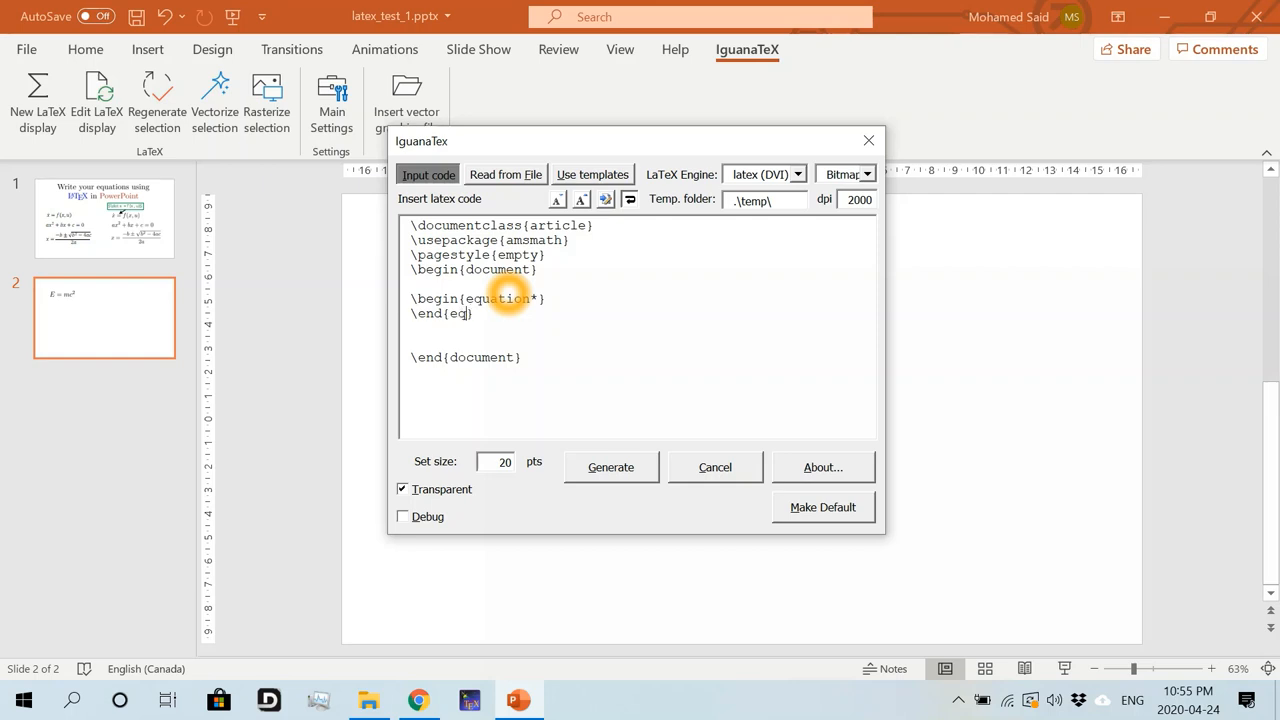
{"action": "type", "text": "uation"}
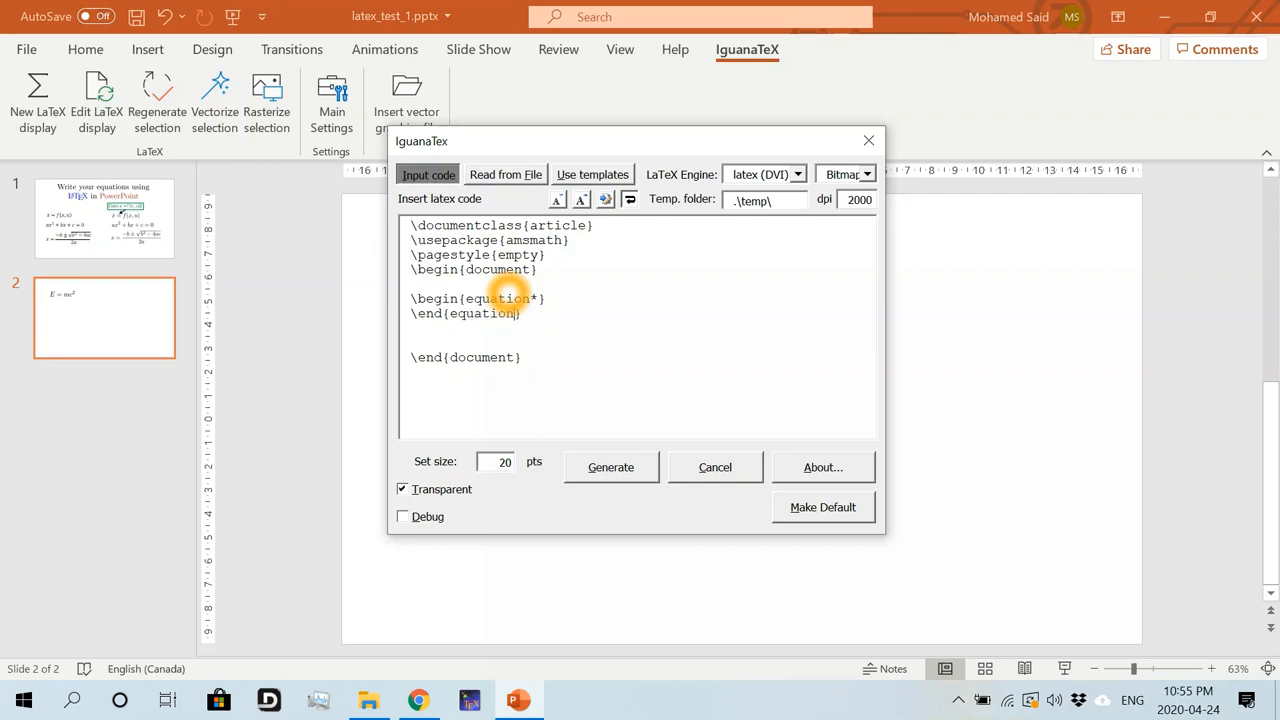
{"action": "type", "text": "*"}
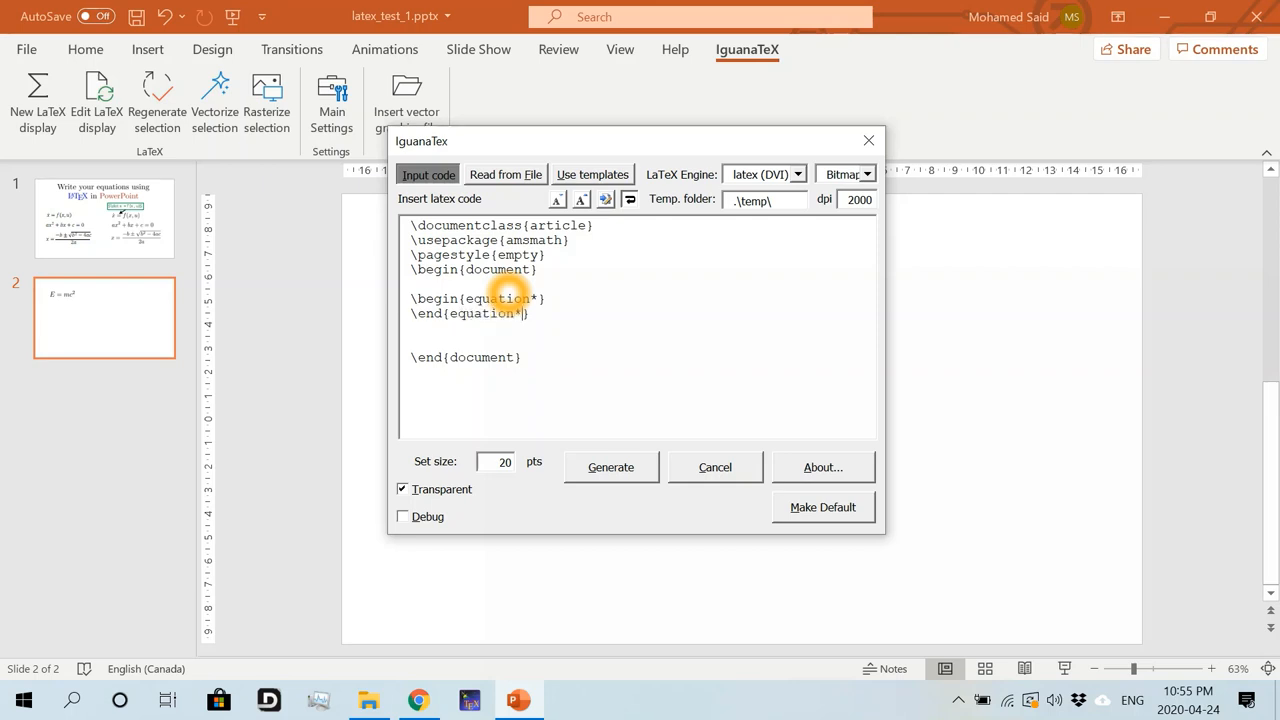
{"action": "key", "text": "enter"}
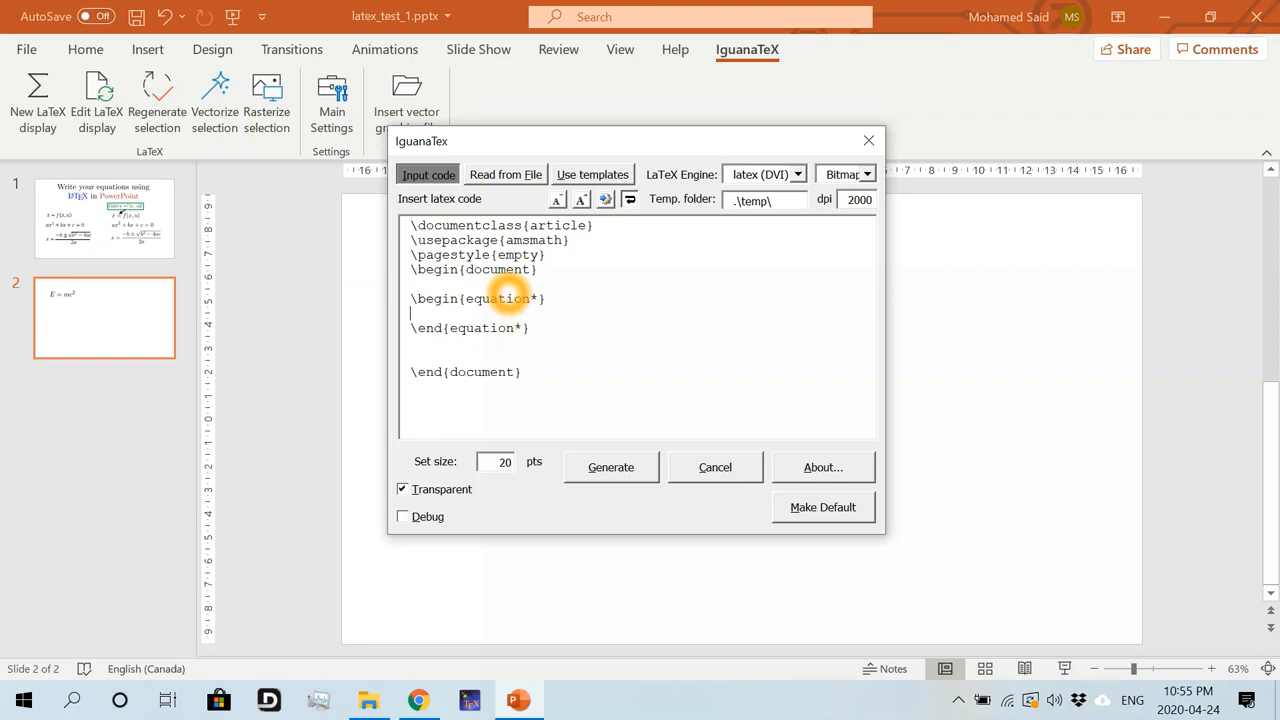
Enter x = \frac{a}{b} \sin(\theta inside the equation block
{"action": "type", "text": "x = \\"}
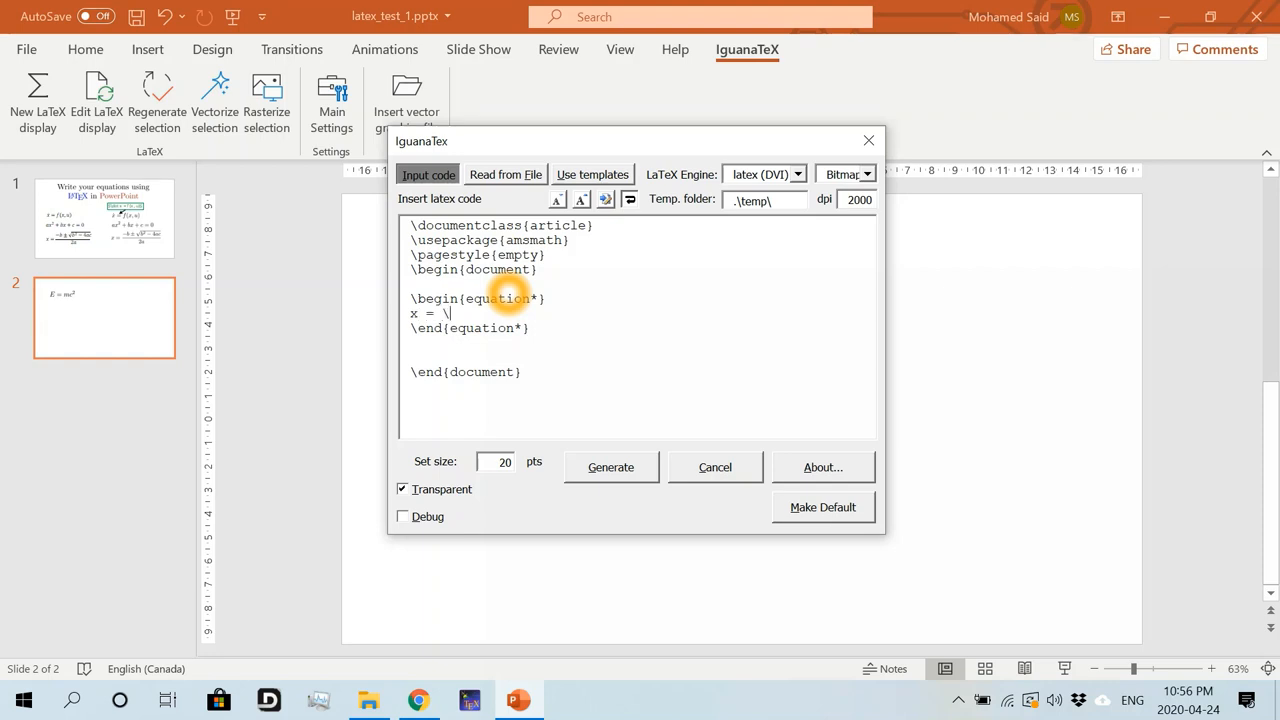
{"action": "type", "text": "frac"}
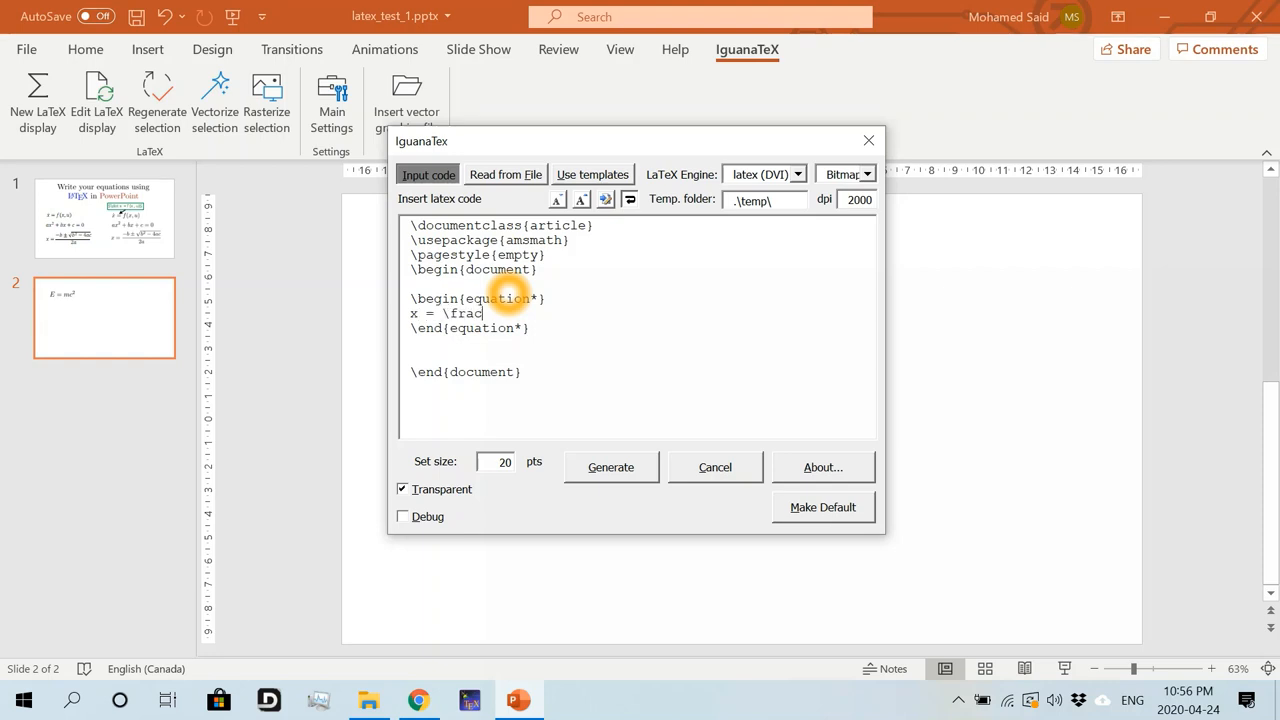
{"action": "type", "text": "{}"}
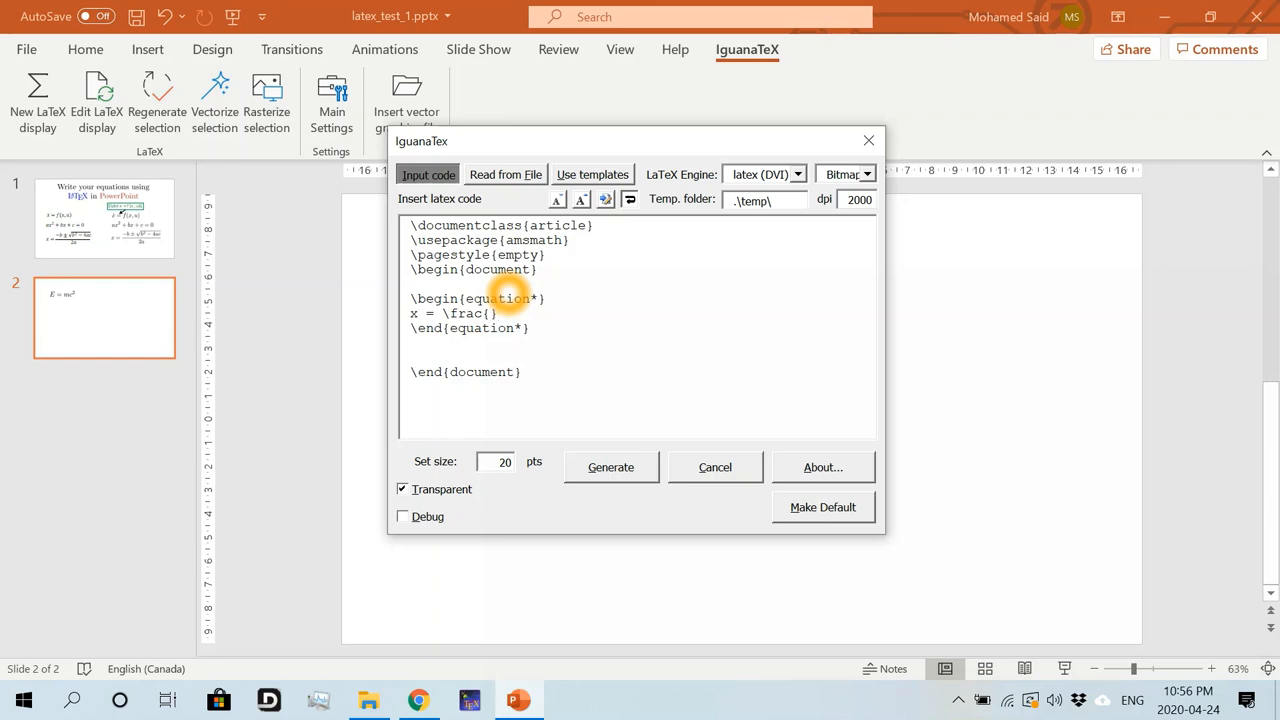
{"action": "type", "text": "a"}
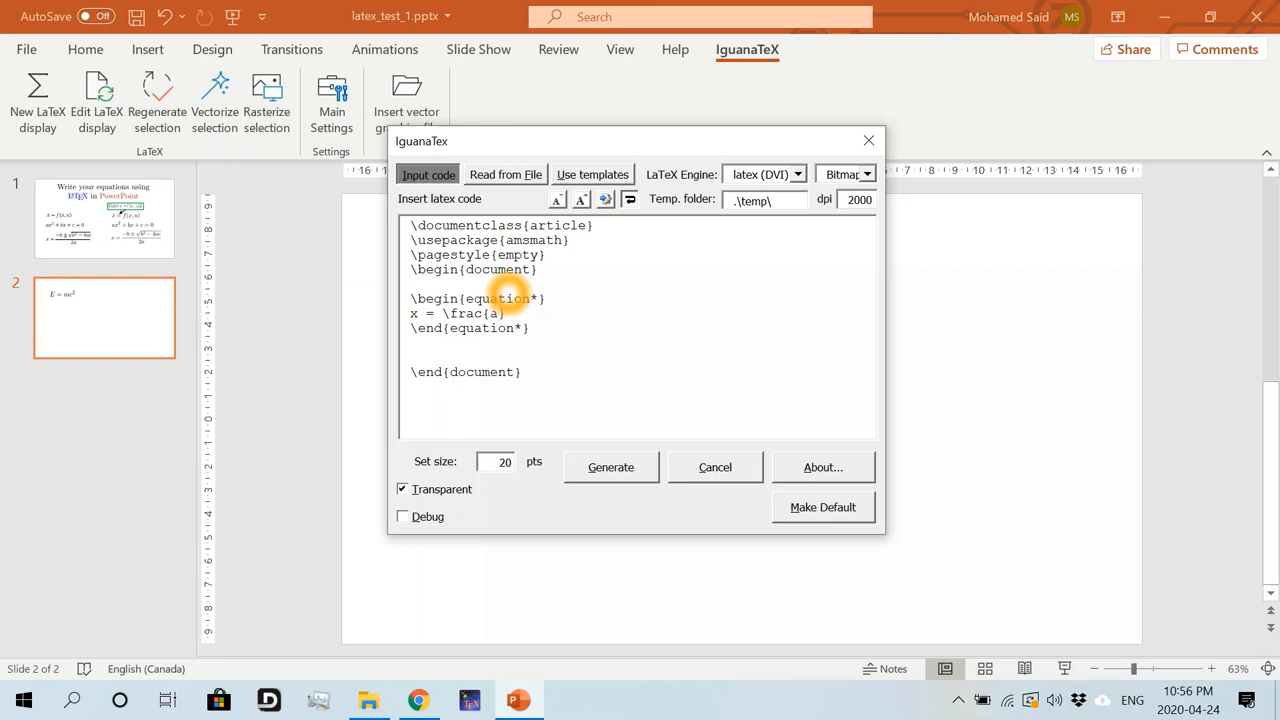
{"action": "type", "text": "{}"}
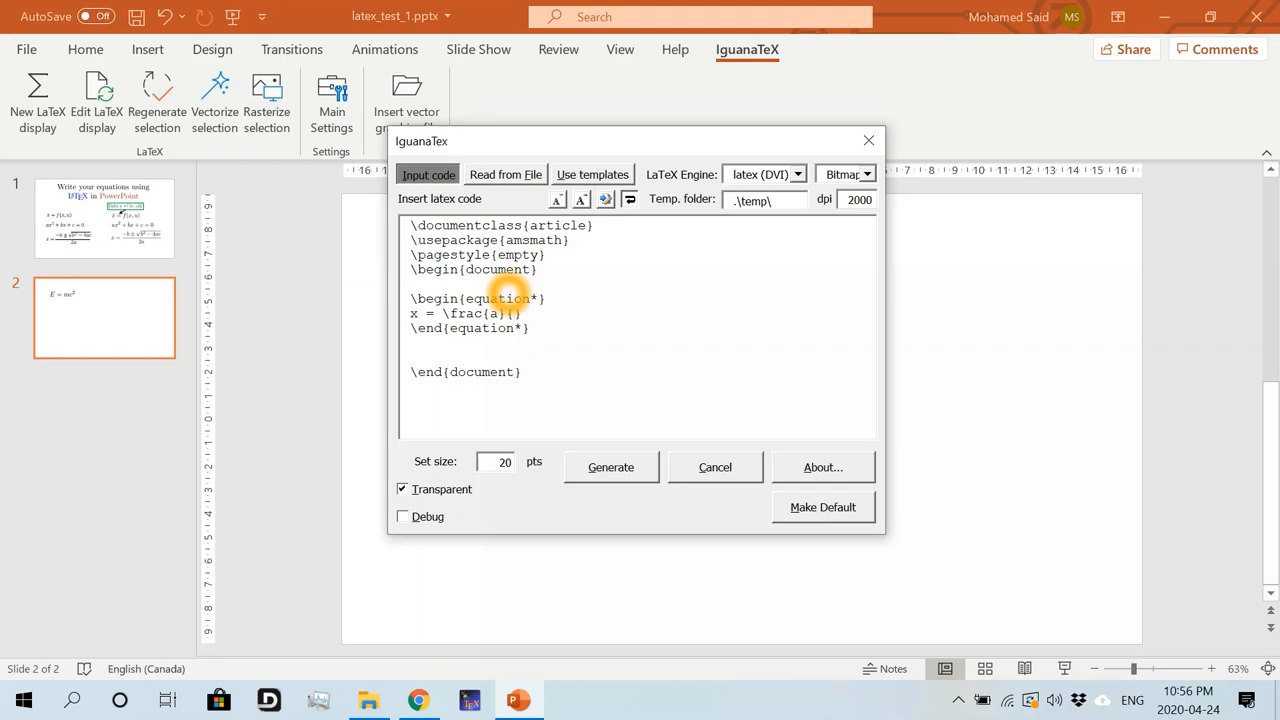
{"action": "type", "text": "b"}
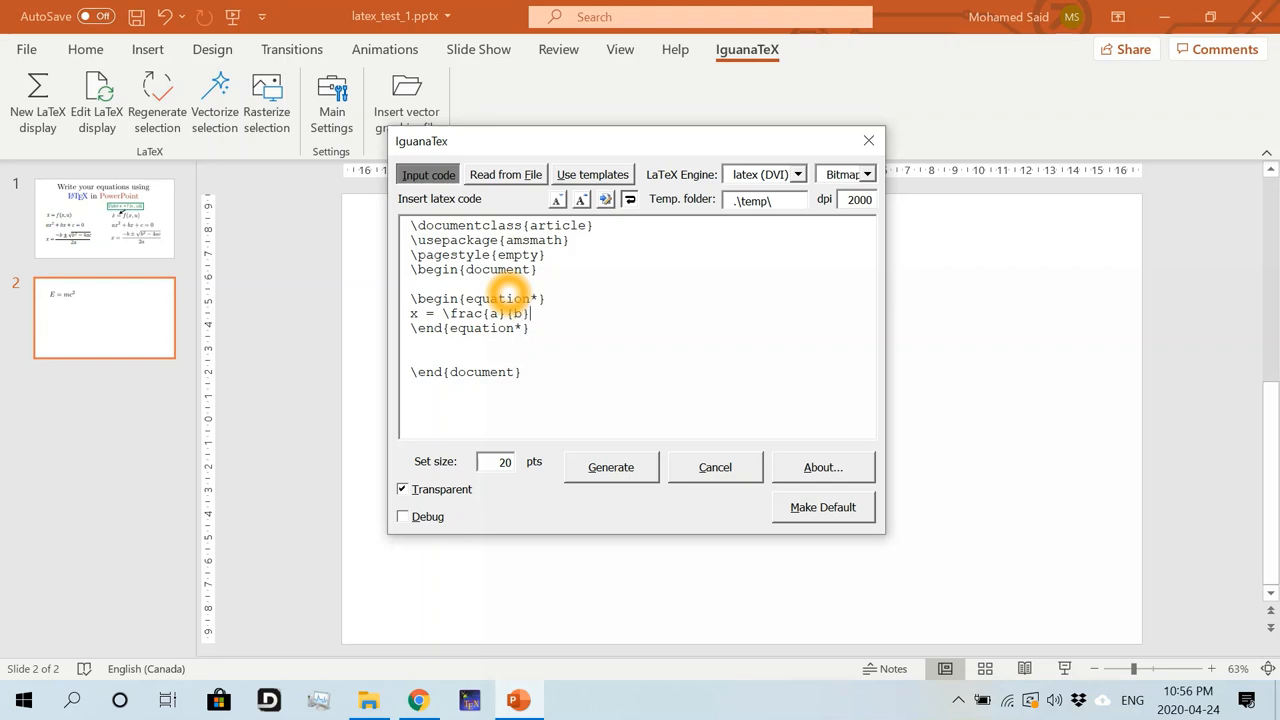
{"action": "type", "text": "\\si"}
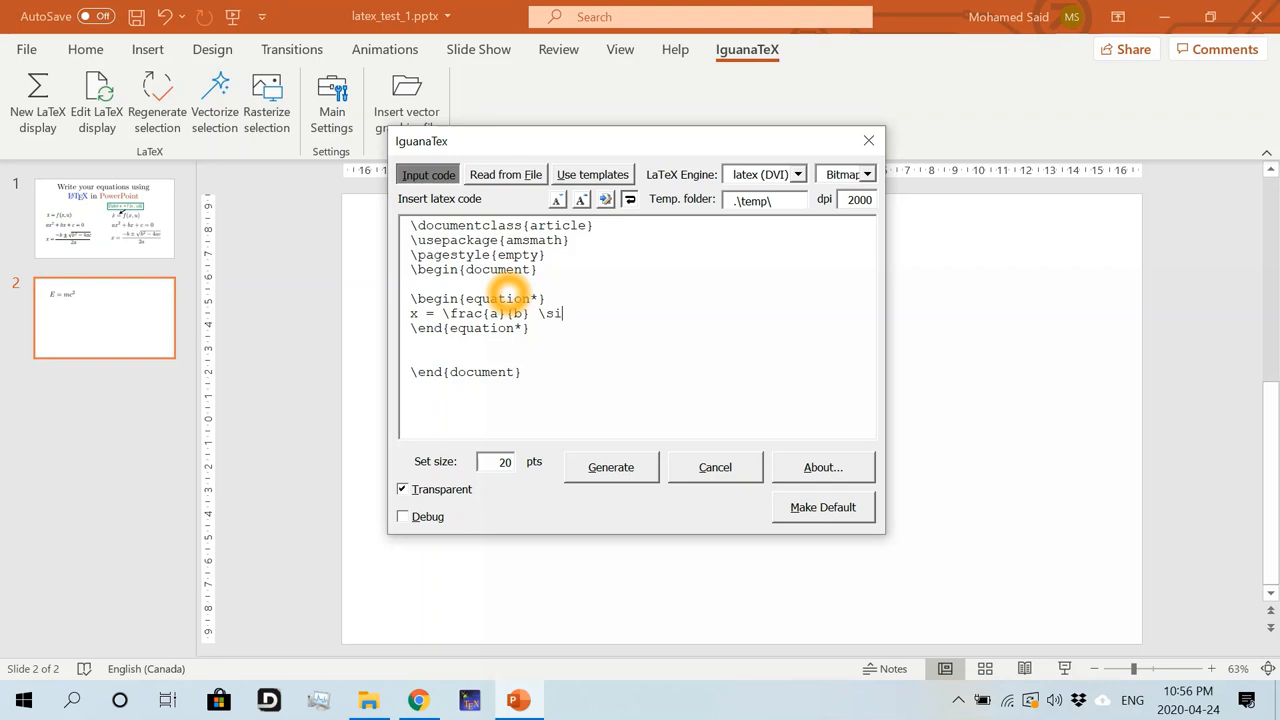
{"action": "type", "text": "n"}
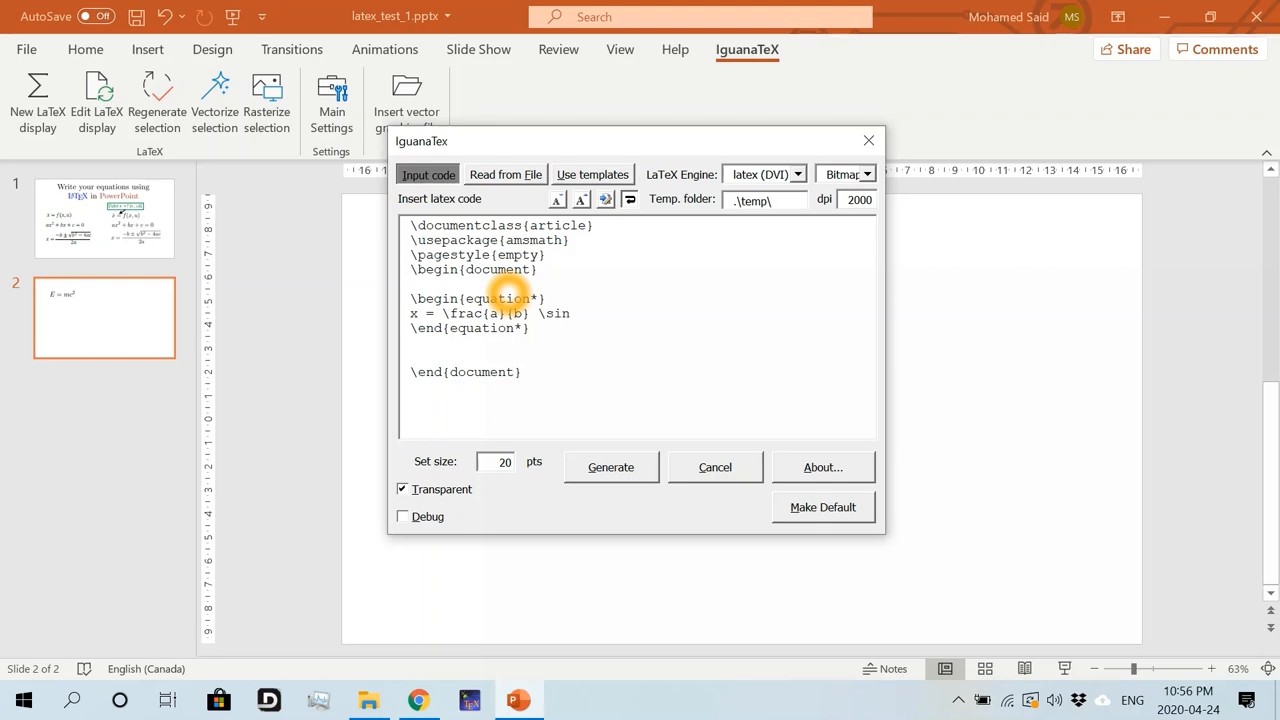
{"action": "type", "text": "90"}
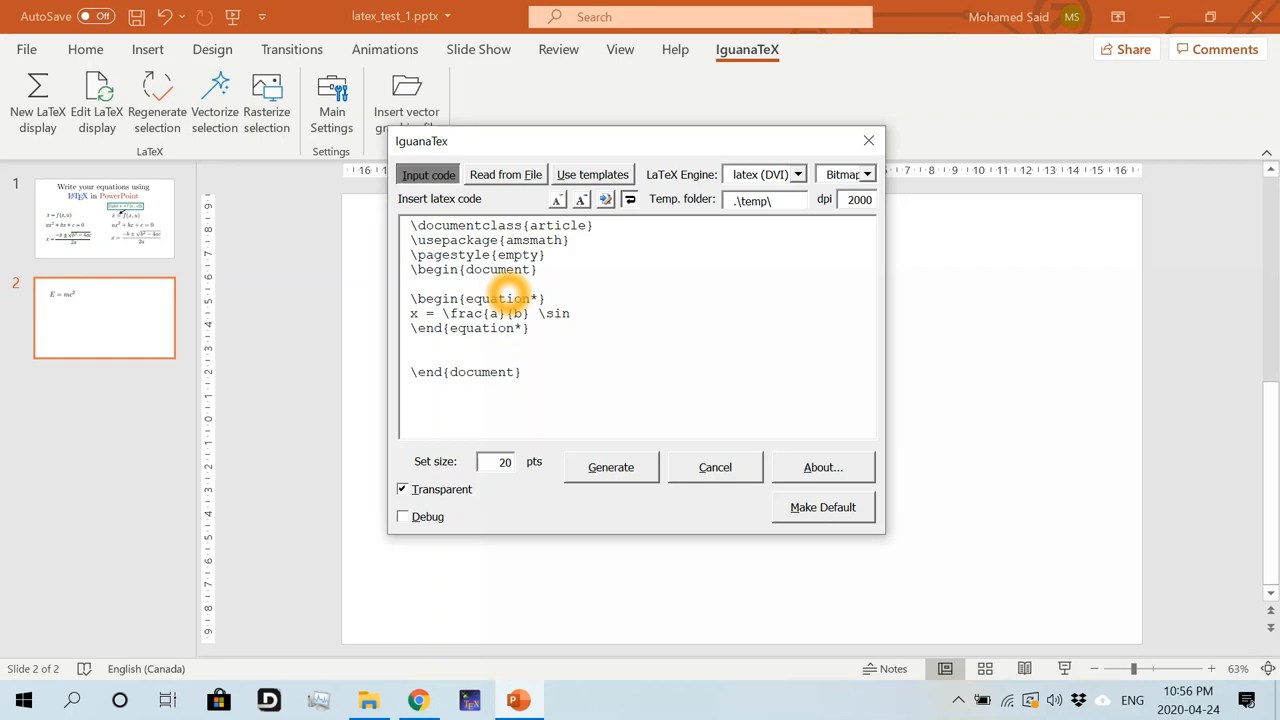
{"action": "type", "text": "()"}
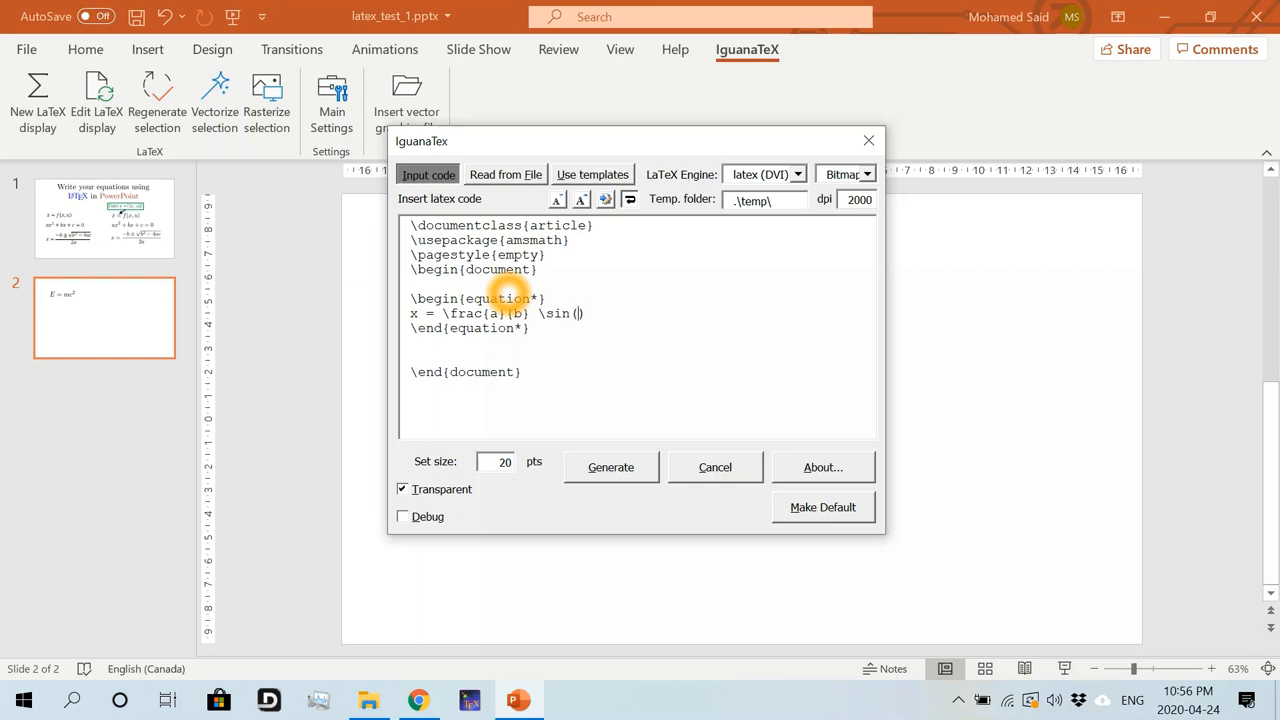
{"action": "type", "text": "\\theta"}
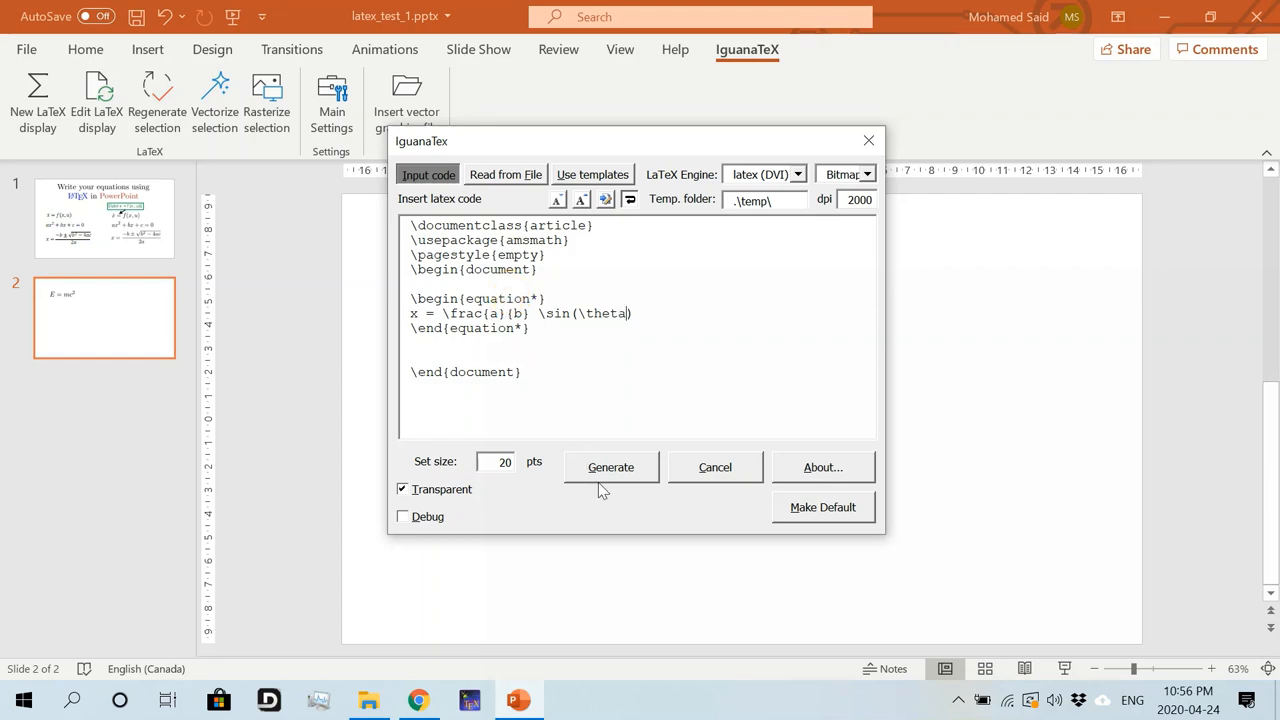
Generate the x = a/b sin(θ) picture below E = mc² and drag its corner to enlarge it
{"action": "left_click", "coordinate": [610, 468]}
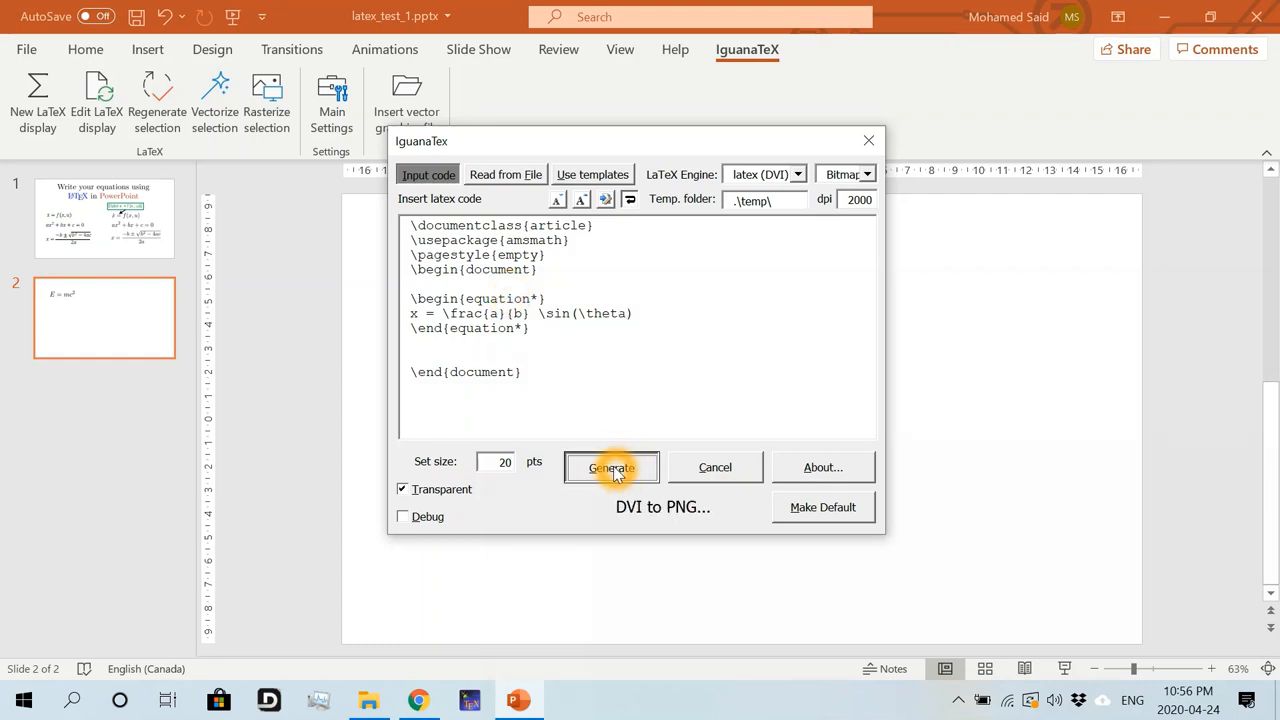
{"action": "left_click", "coordinate": [612, 468]}
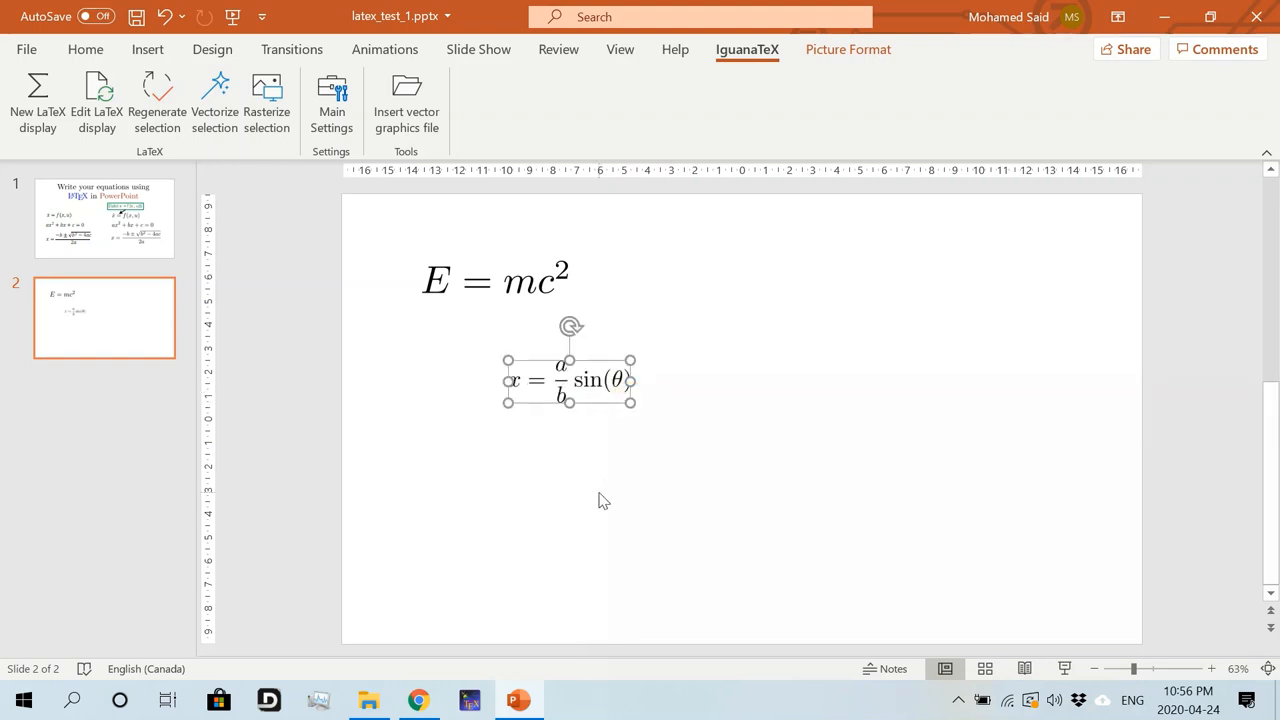
{"action": "left_click", "coordinate": [610, 398]}
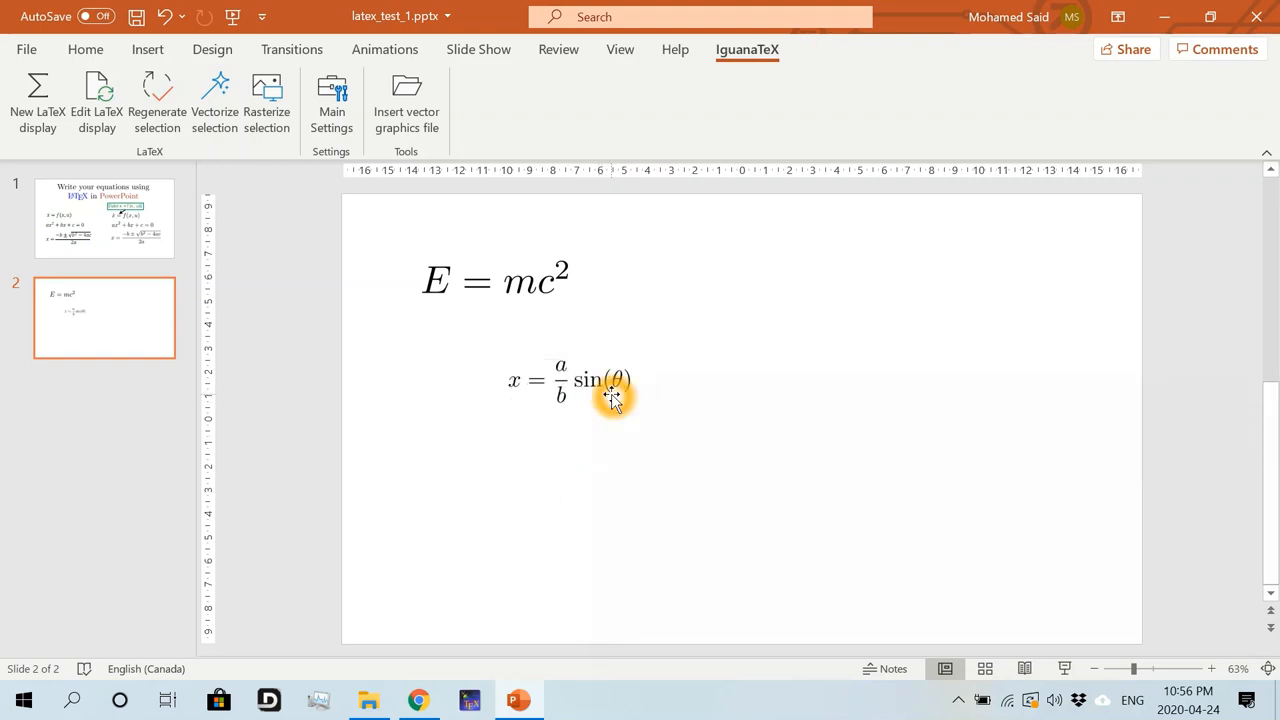
{"action": "left_click", "coordinate": [590, 380]}
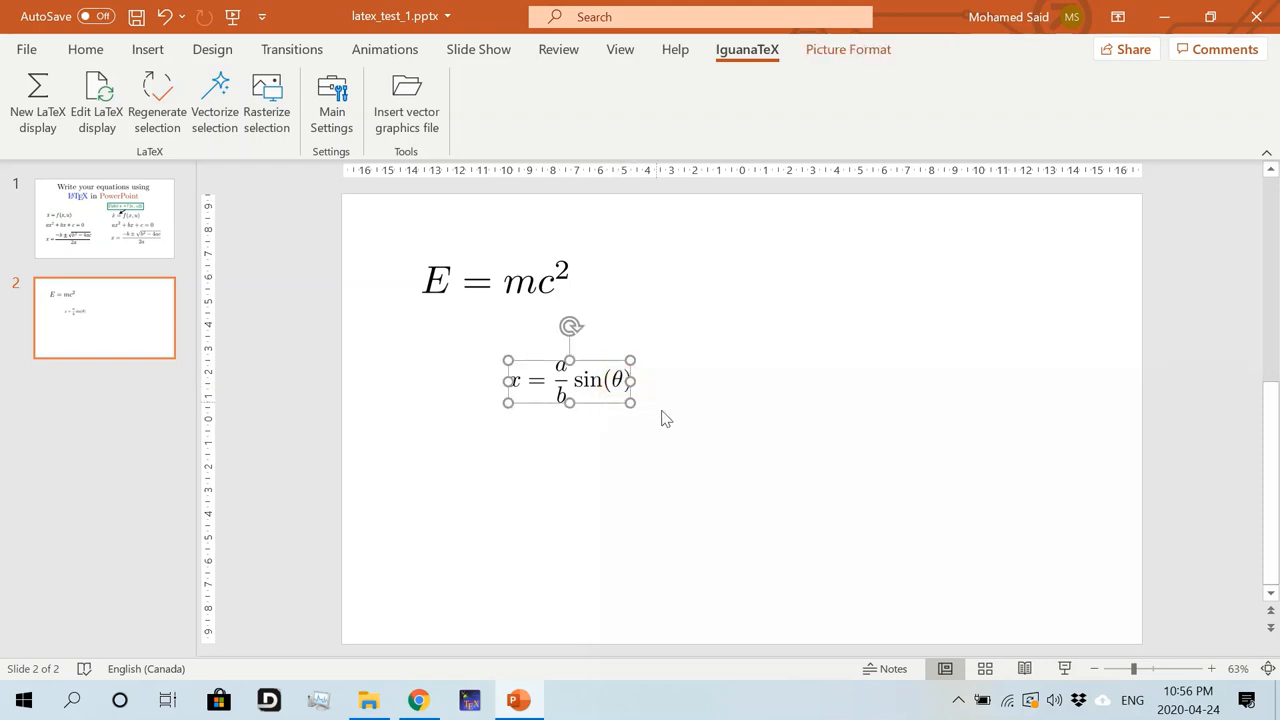
{"action": "left_click_drag", "start_coordinate": [632, 404], "coordinate": [788, 458]}
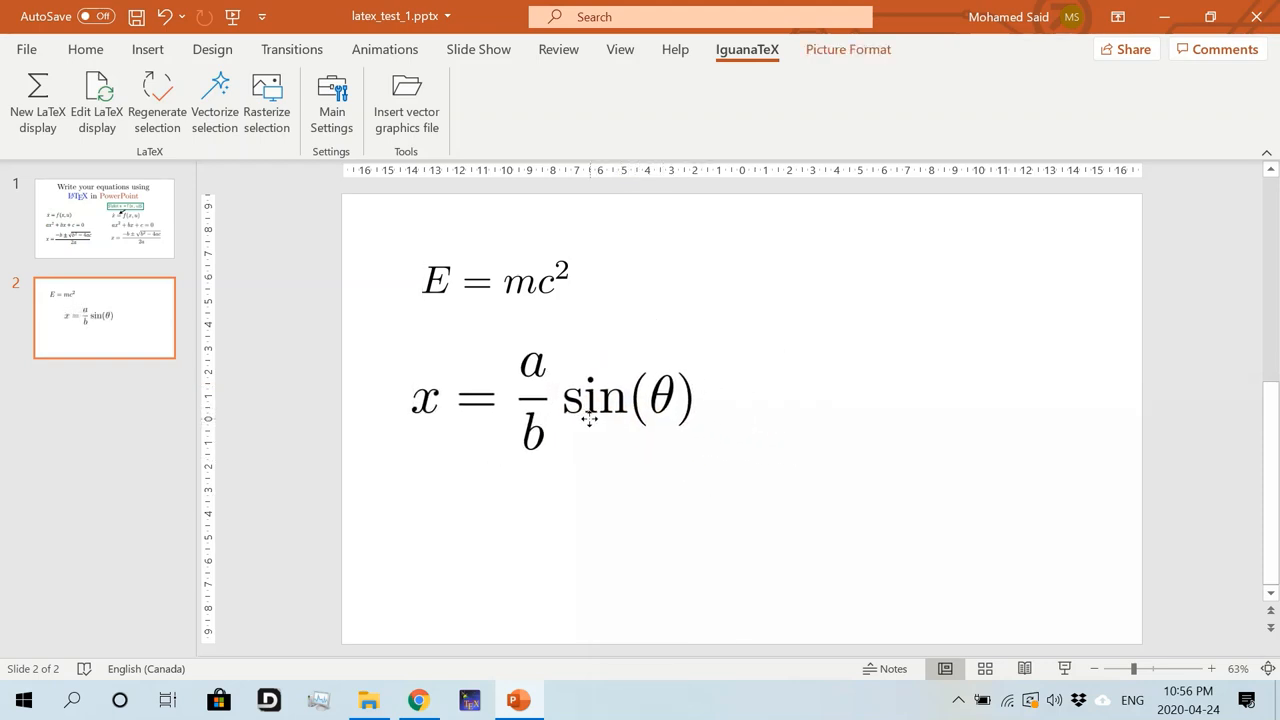
{"action": "left_click", "coordinate": [590, 400]}
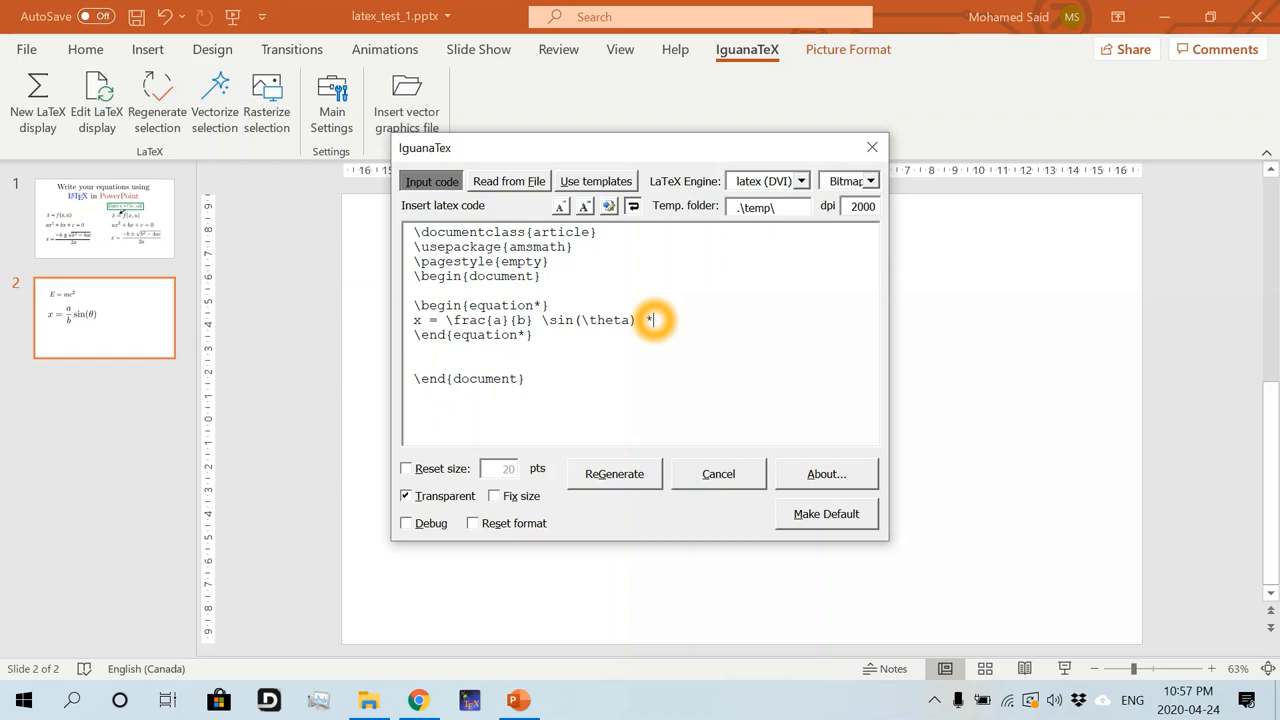
Append * h^2 after \sin(\theta) and regenerate the equation picture
{"action": "type", "text": "h"}
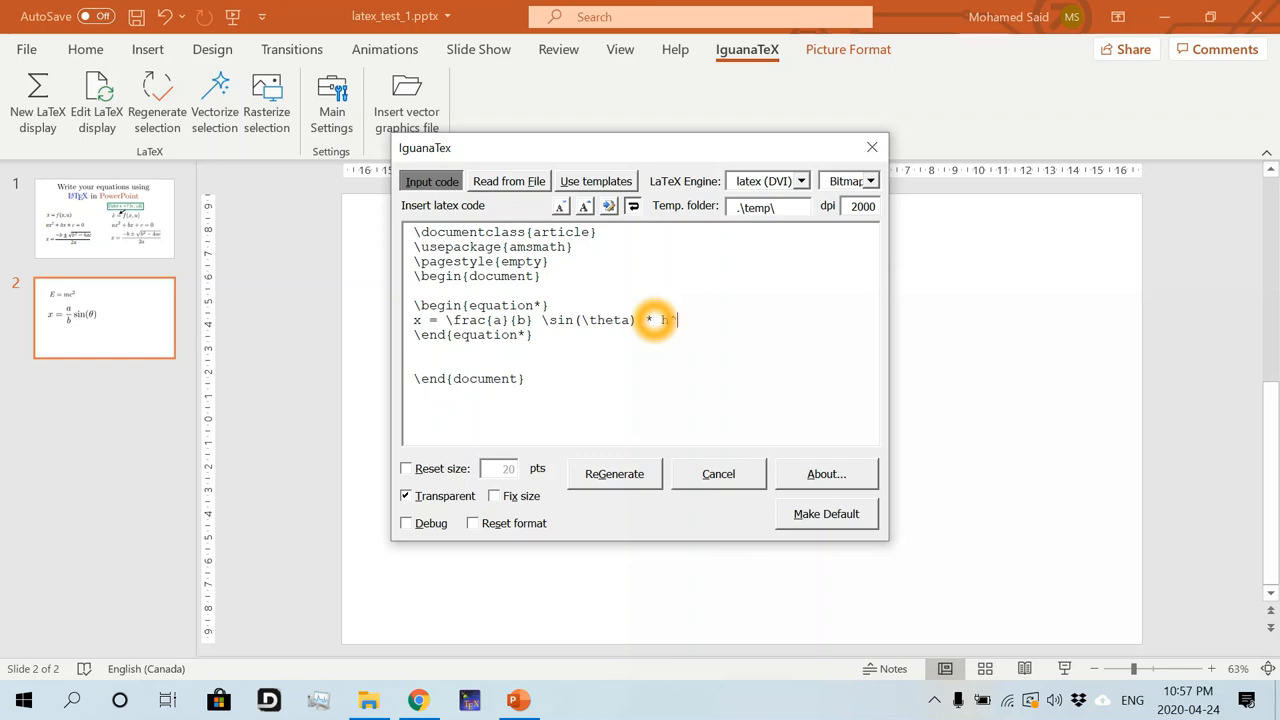
{"action": "type", "text": "^2"}
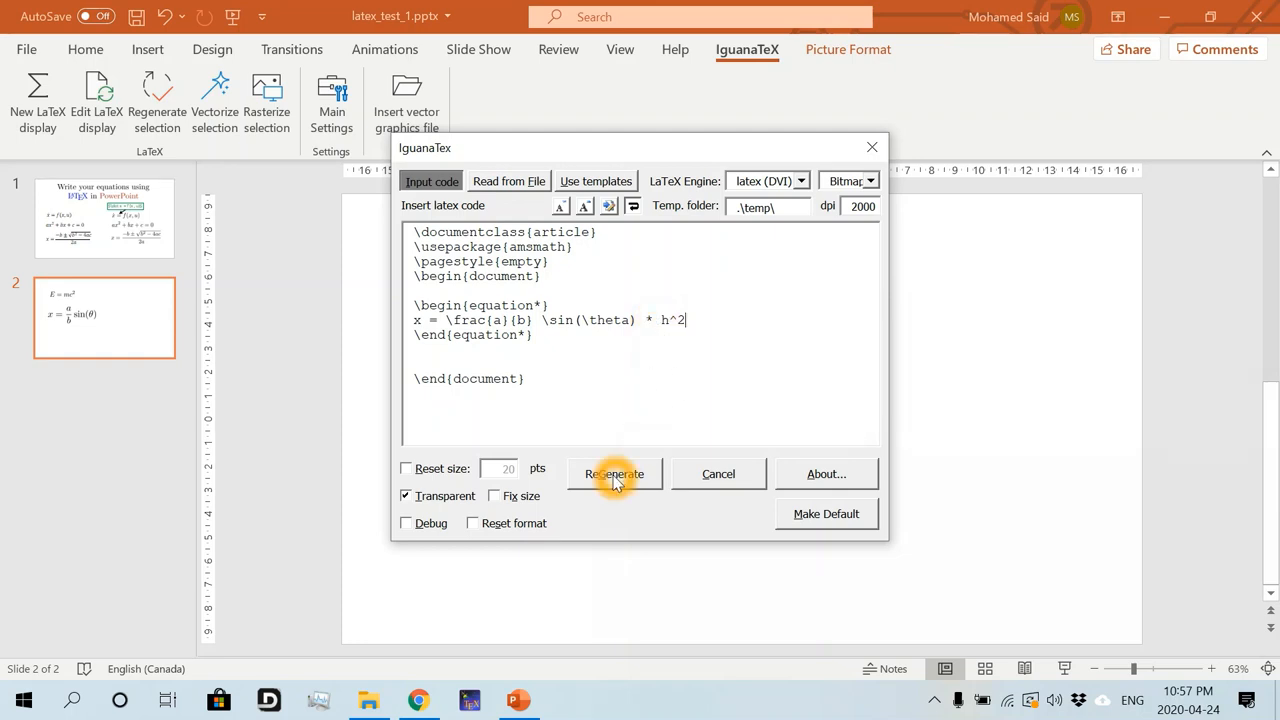
{"action": "left_click", "coordinate": [614, 474]}
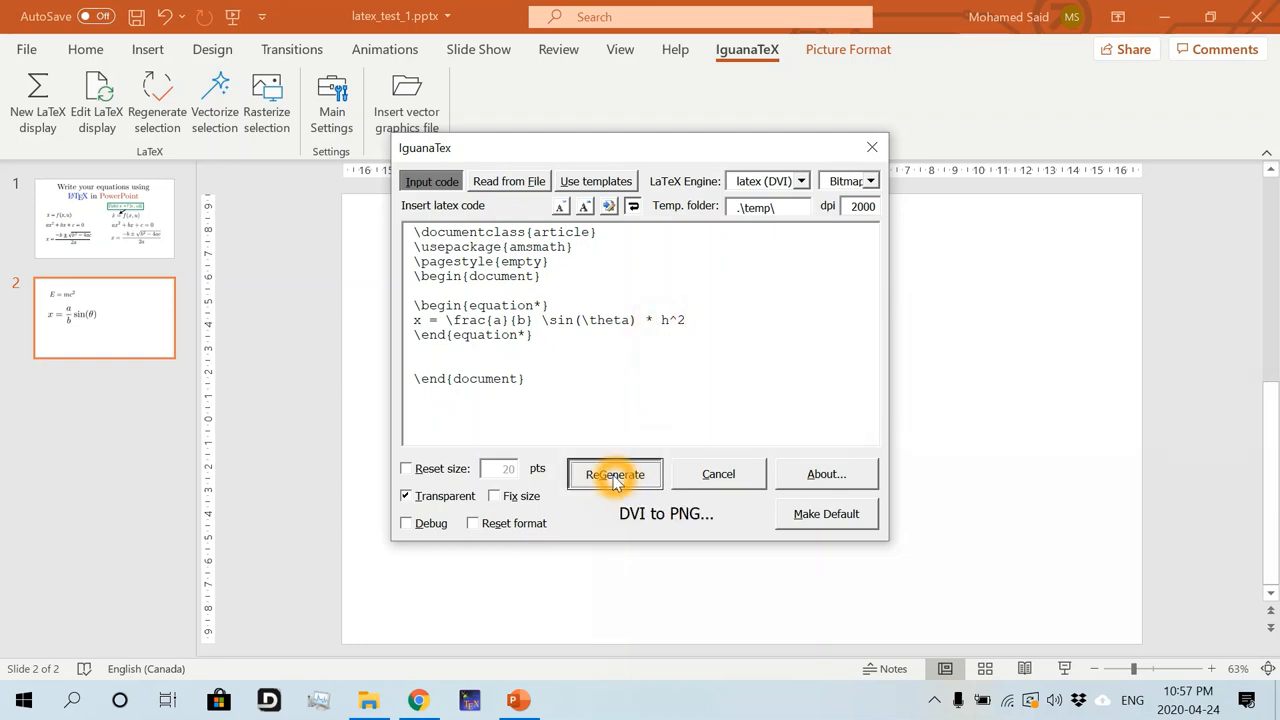
{"action": "left_click", "coordinate": [614, 474]}
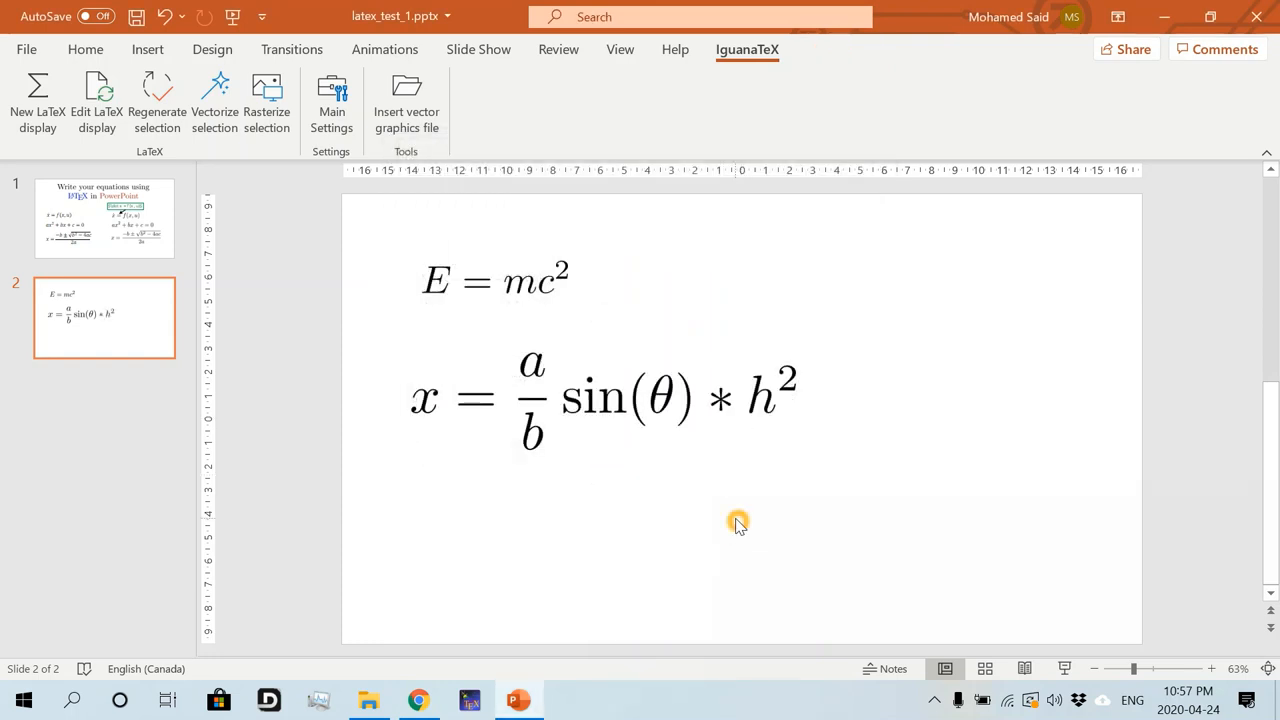